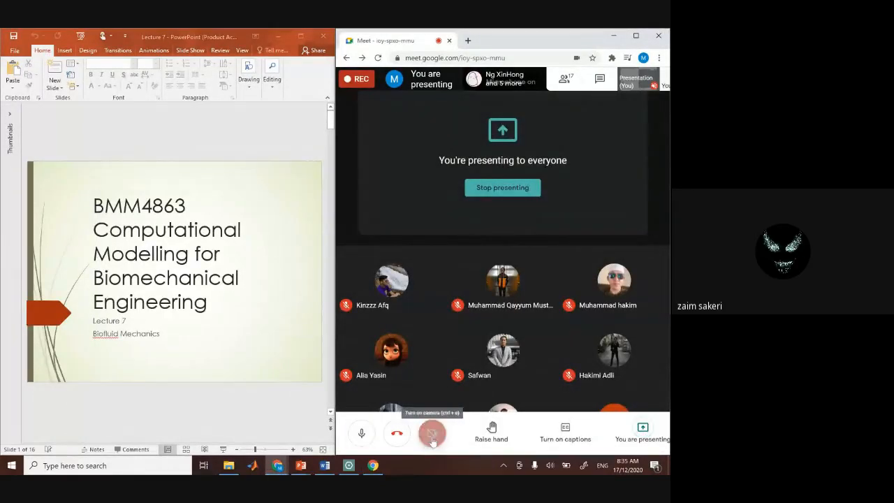
# - Maximize the PowerPoint window so the lecture slides fill the screen
pyautogui.click(431, 433)
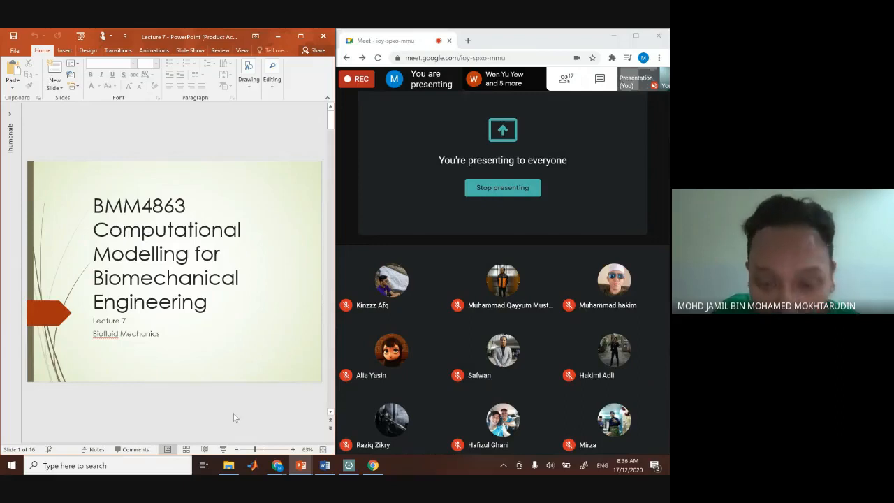
pyautogui.moveTo(254, 409)
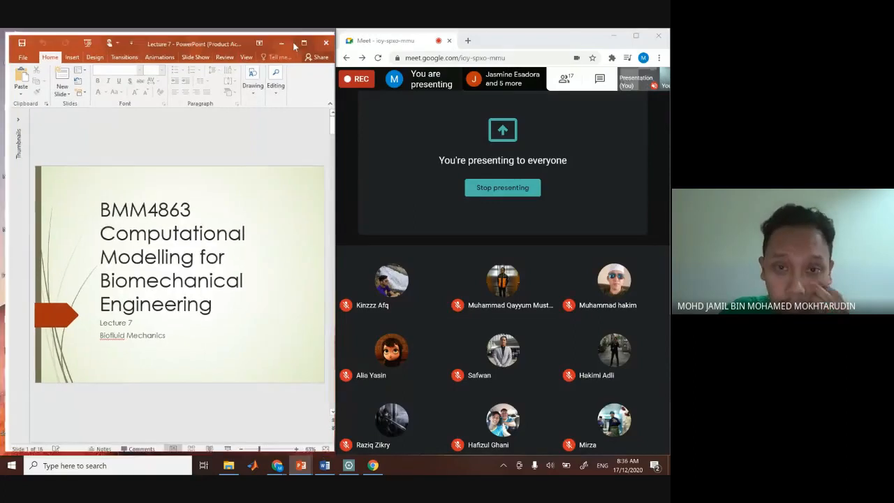
pyautogui.click(305, 42)
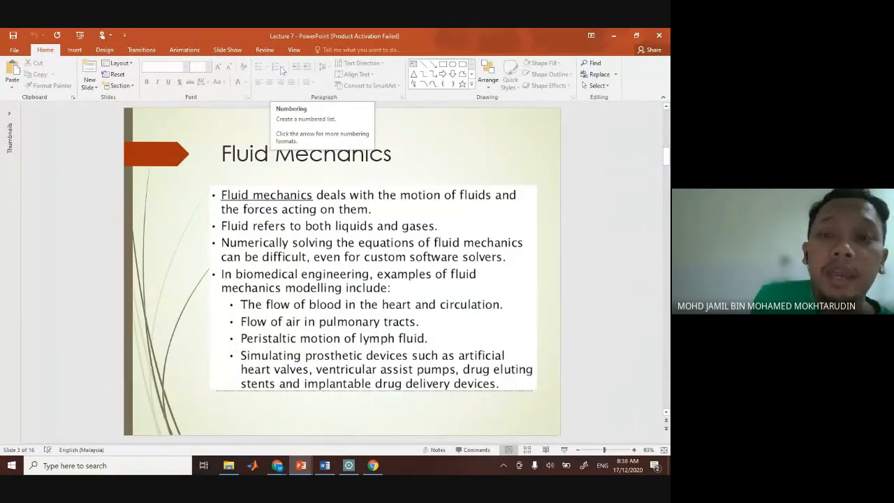
pyautogui.moveTo(641, 283)
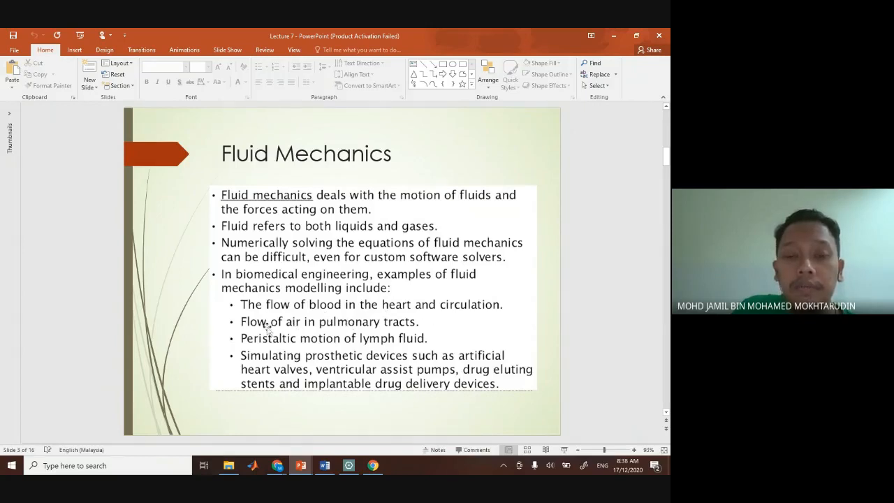
pyautogui.moveTo(380, 333)
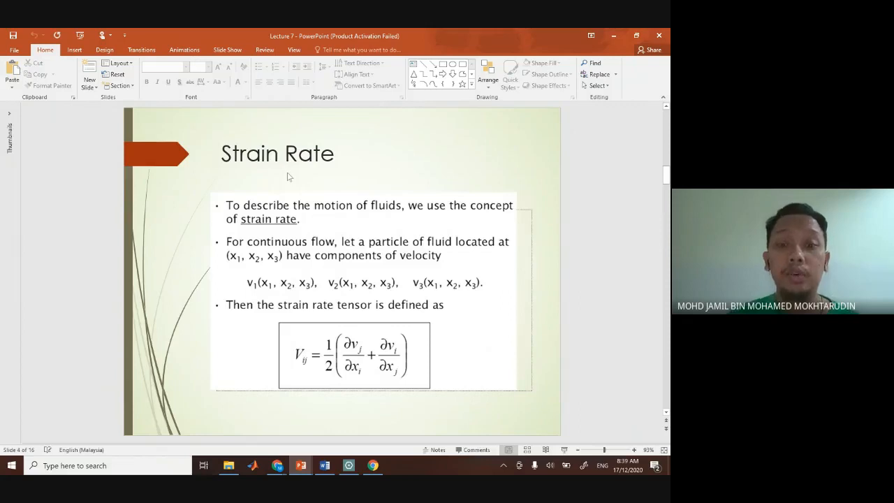
pyautogui.moveTo(350, 376)
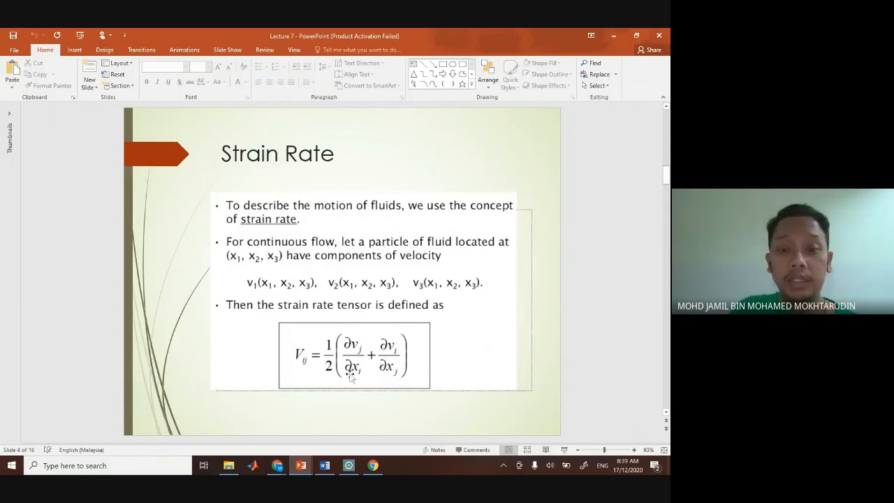
pyautogui.moveTo(307, 370)
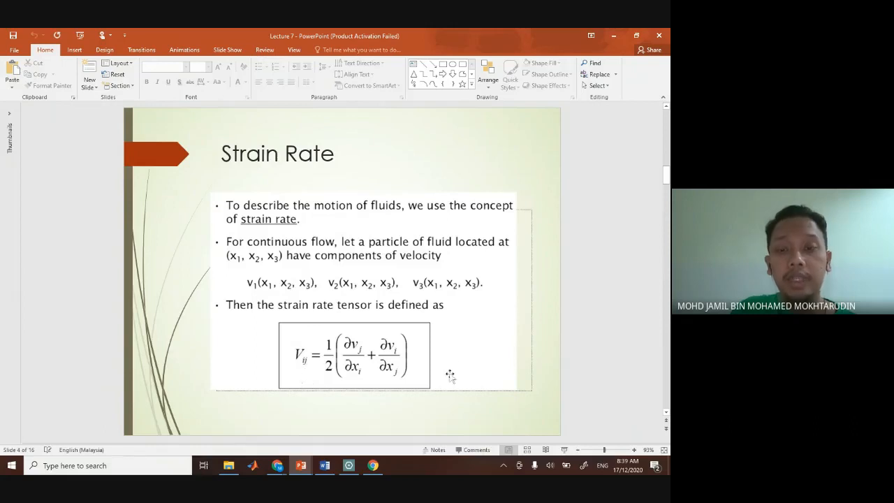
pyautogui.moveTo(612, 347)
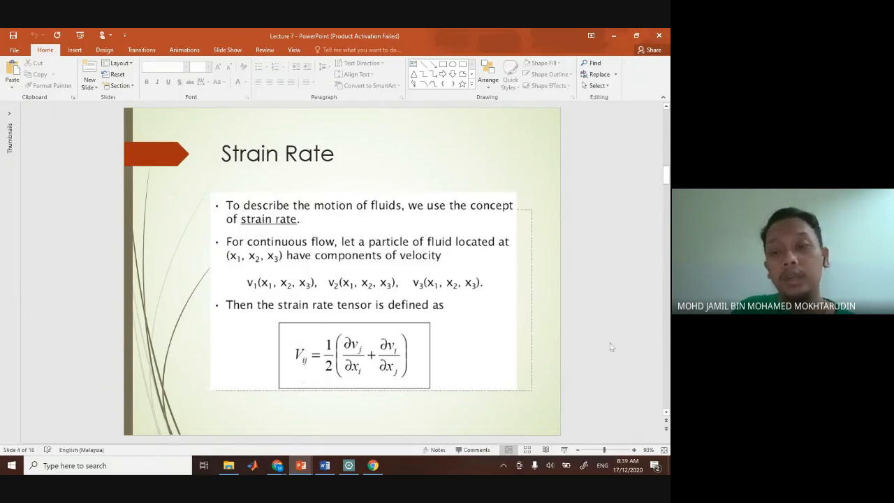
# - Advance the deck past the Strain Rate slide to the Viscosity slide
pyautogui.press('Right')
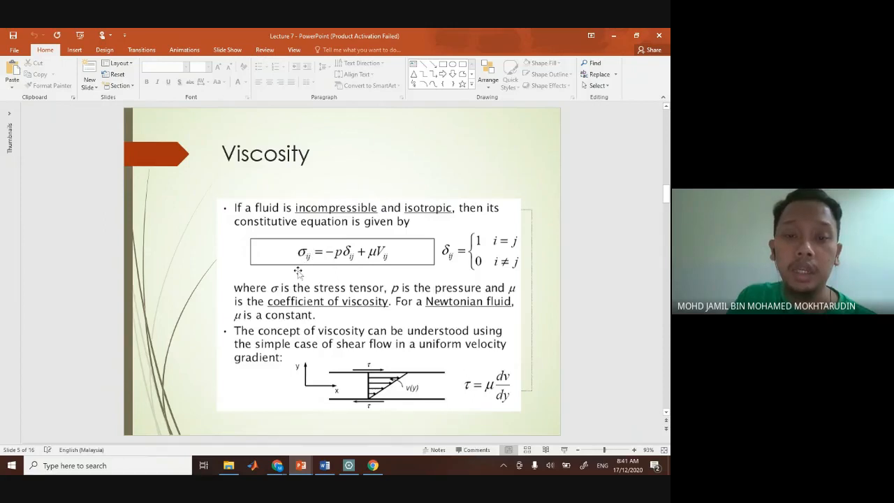
pyautogui.moveTo(357, 278)
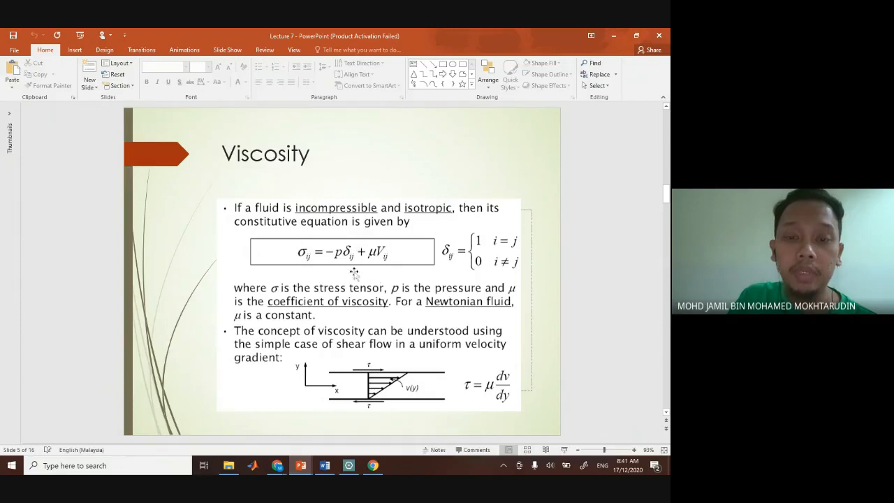
pyautogui.moveTo(301, 268)
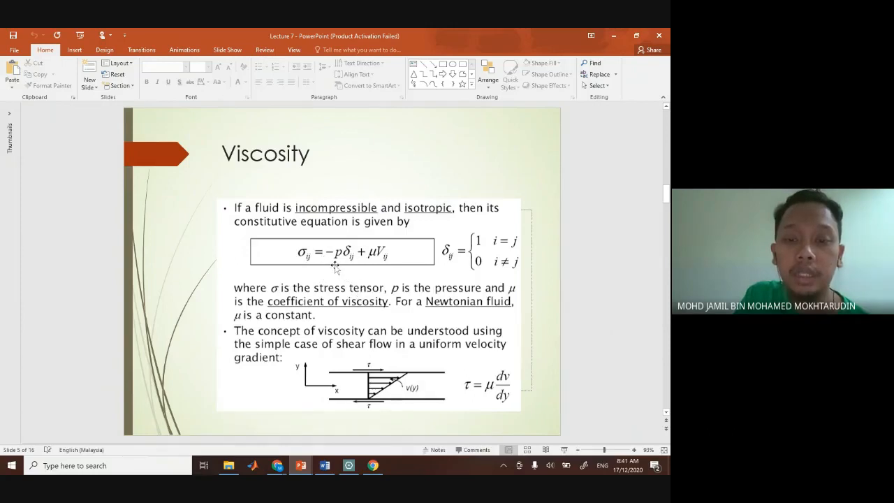
pyautogui.moveTo(385, 264)
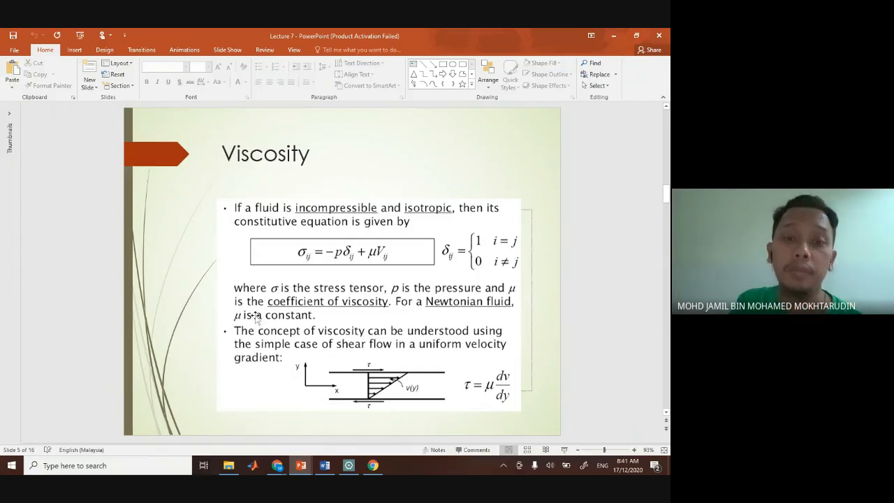
pyautogui.moveTo(385, 324)
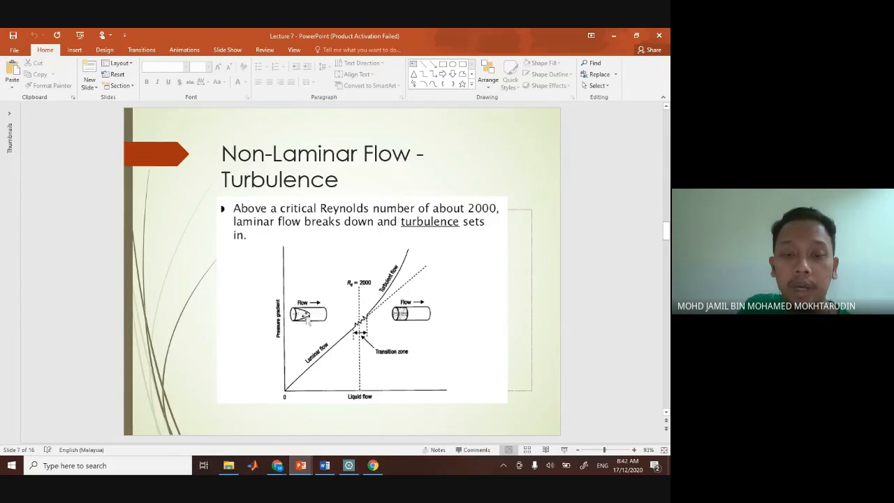
pyautogui.moveTo(585, 327)
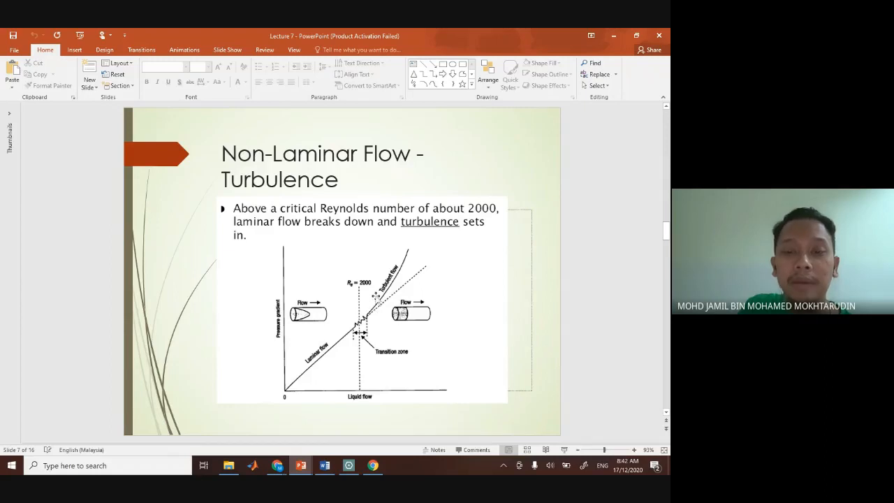
pyautogui.moveTo(599, 302)
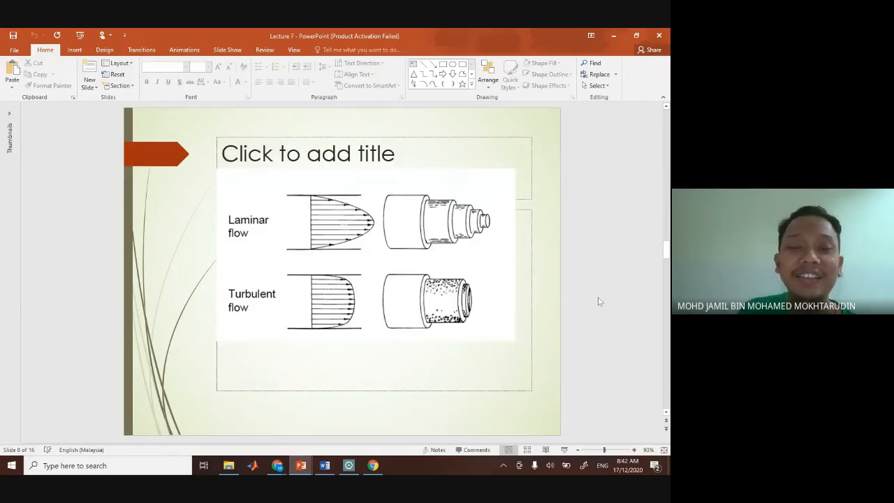
pyautogui.moveTo(278, 226)
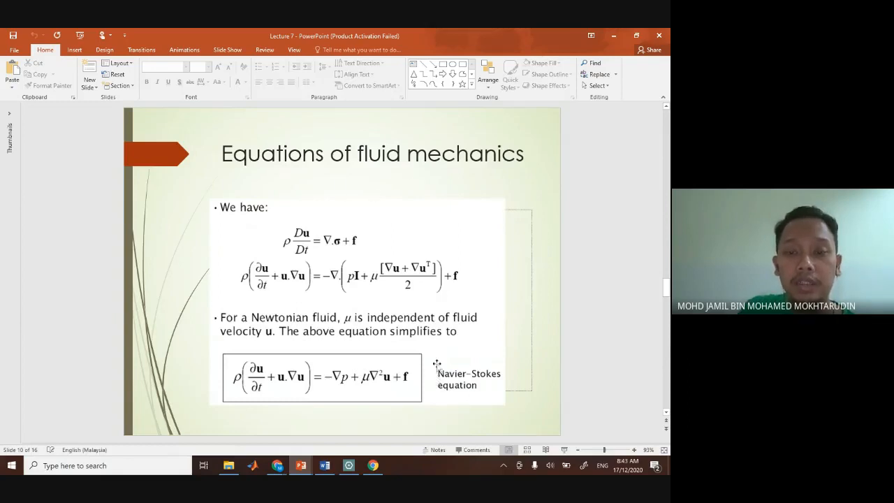
pyautogui.moveTo(492, 365)
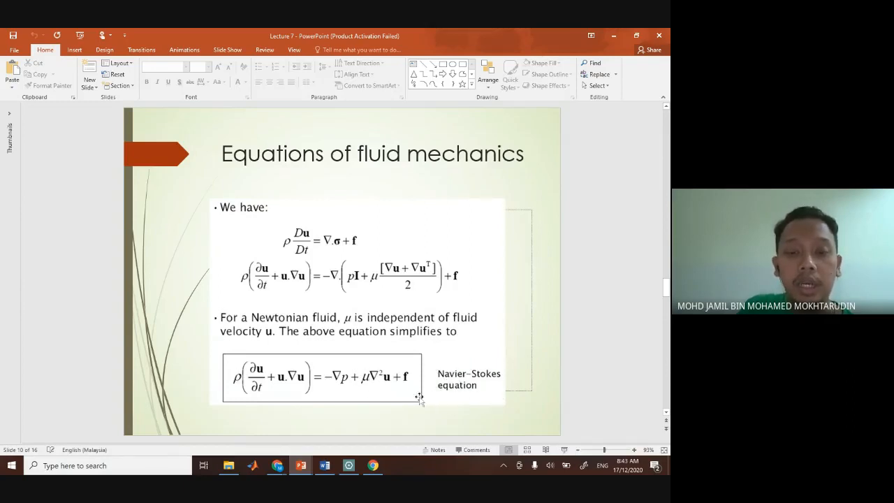
pyautogui.moveTo(436, 363)
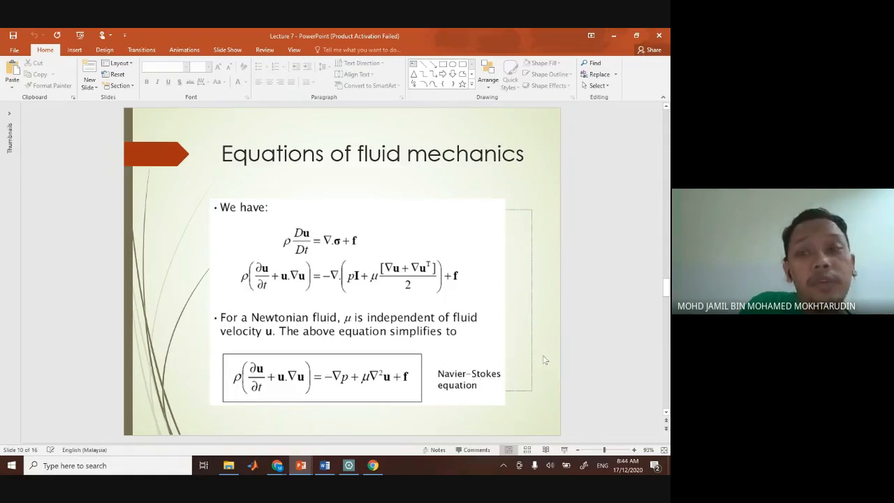
pyautogui.moveTo(587, 358)
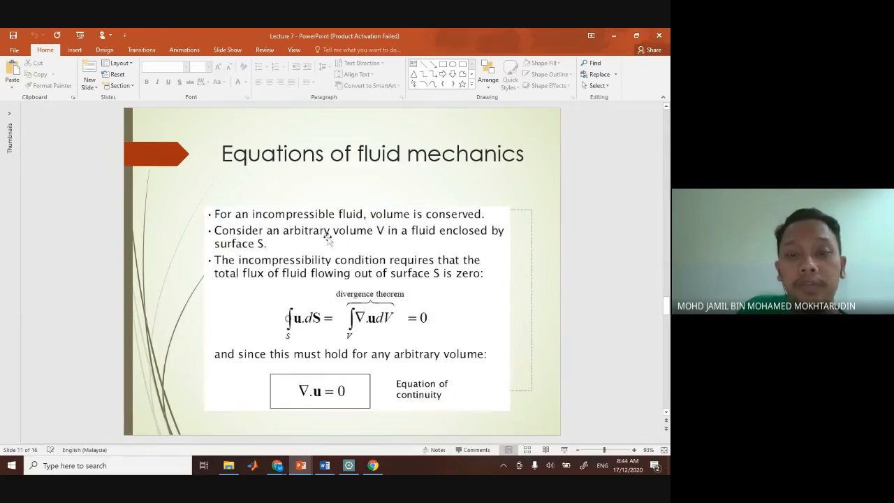
pyautogui.moveTo(394, 229)
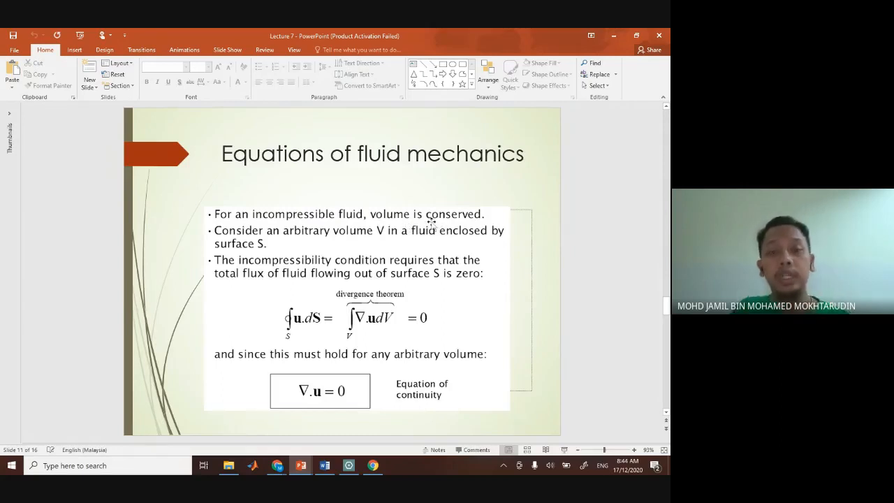
pyautogui.moveTo(352, 225)
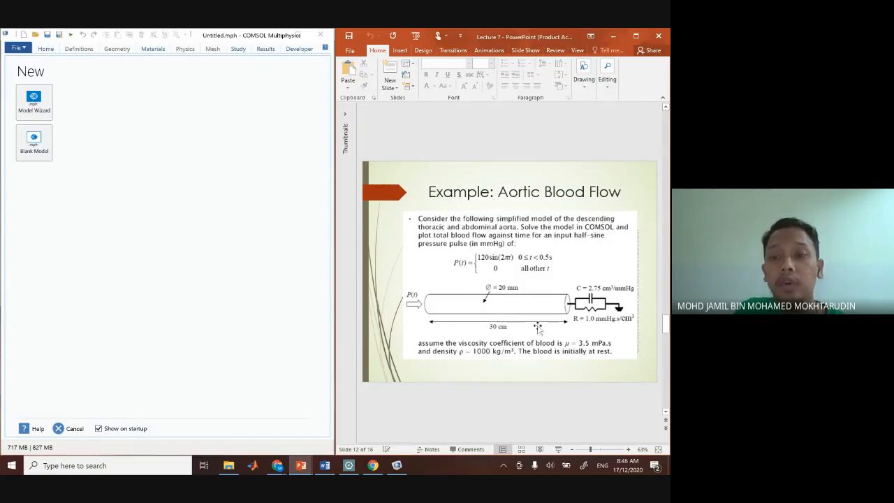
pyautogui.moveTo(494, 397)
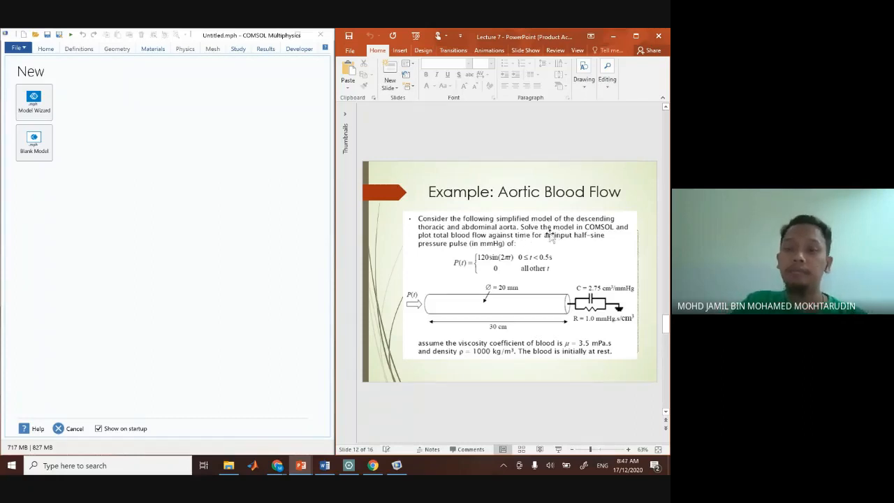
pyautogui.moveTo(570, 251)
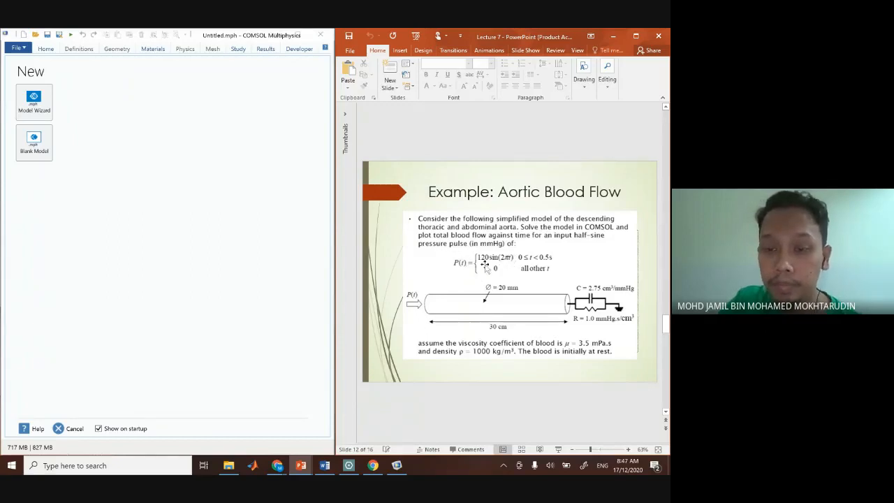
pyautogui.moveTo(543, 249)
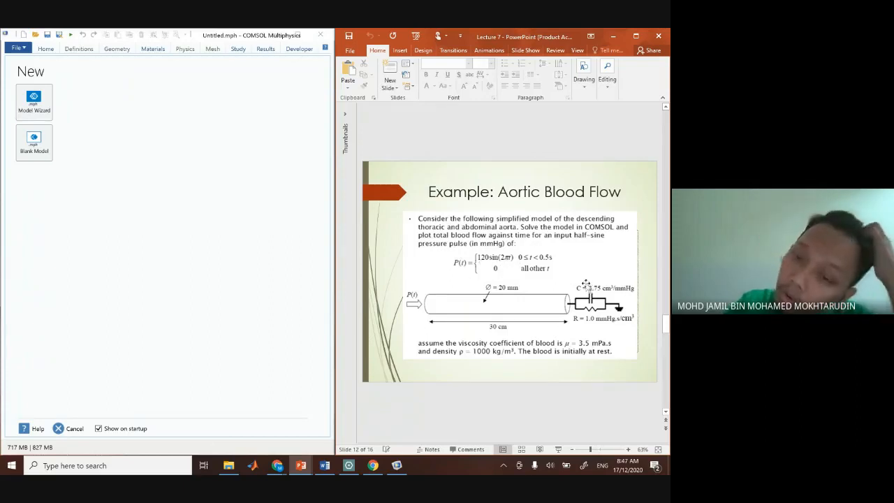
pyautogui.moveTo(561, 278)
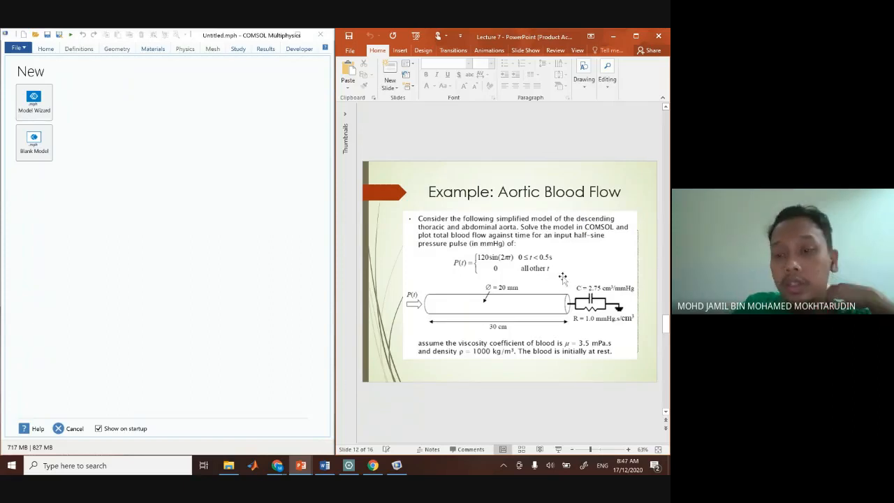
pyautogui.moveTo(506, 279)
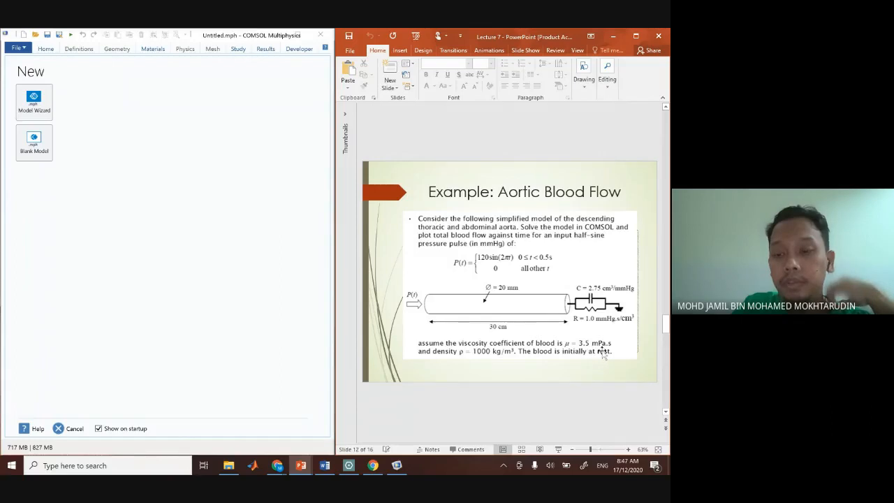
pyautogui.moveTo(433, 368)
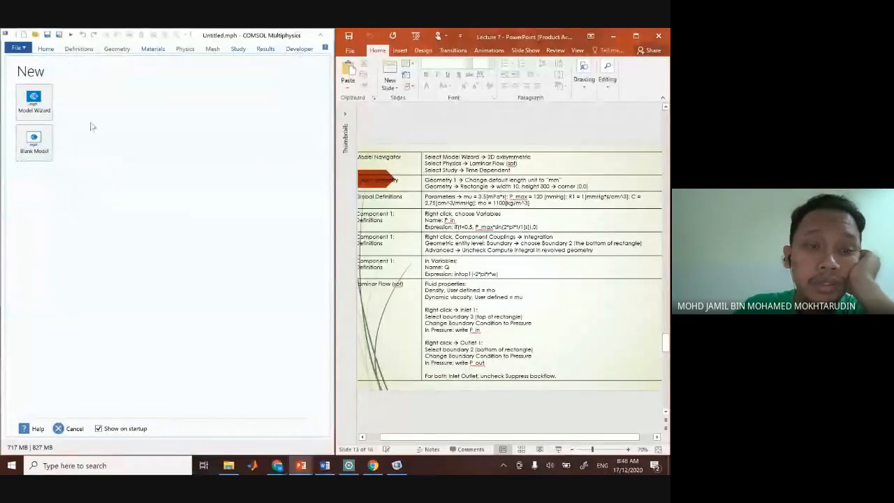
# - Start the Model Wizard and add Laminar Flow from Fluid Flow > Single-Phase Flow
pyautogui.click(34, 100)
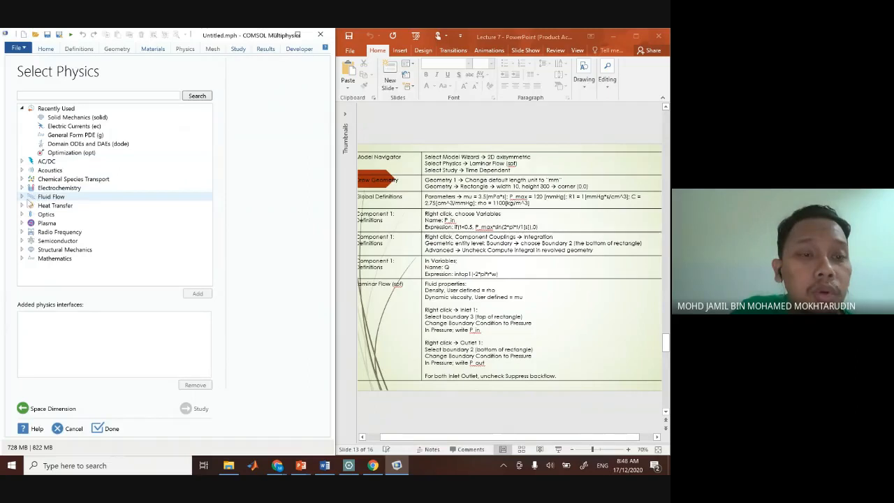
pyautogui.click(23, 195)
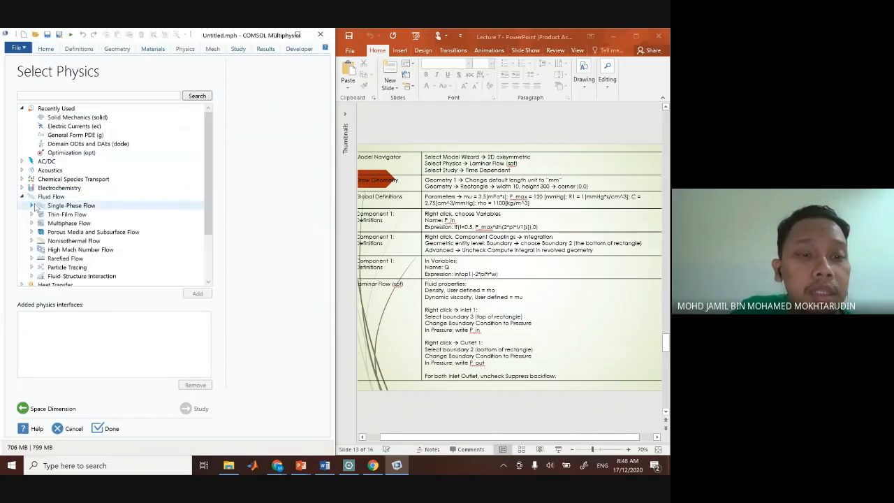
pyautogui.click(31, 205)
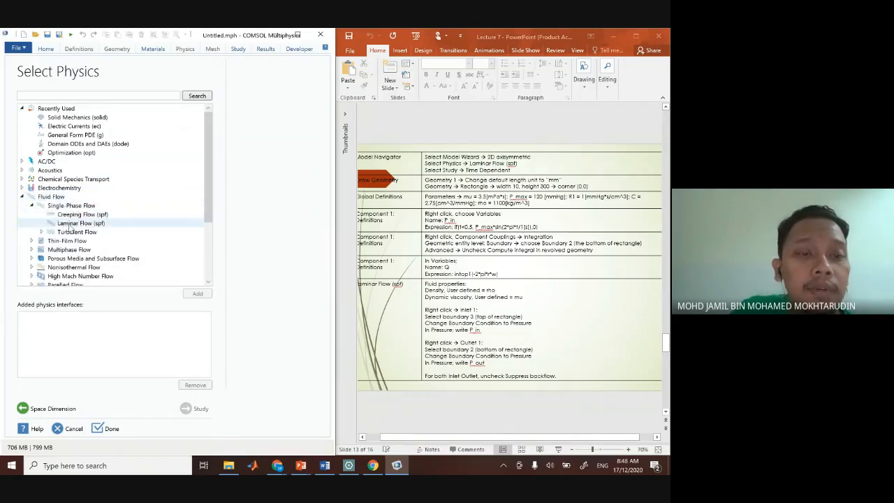
pyautogui.click(81, 224)
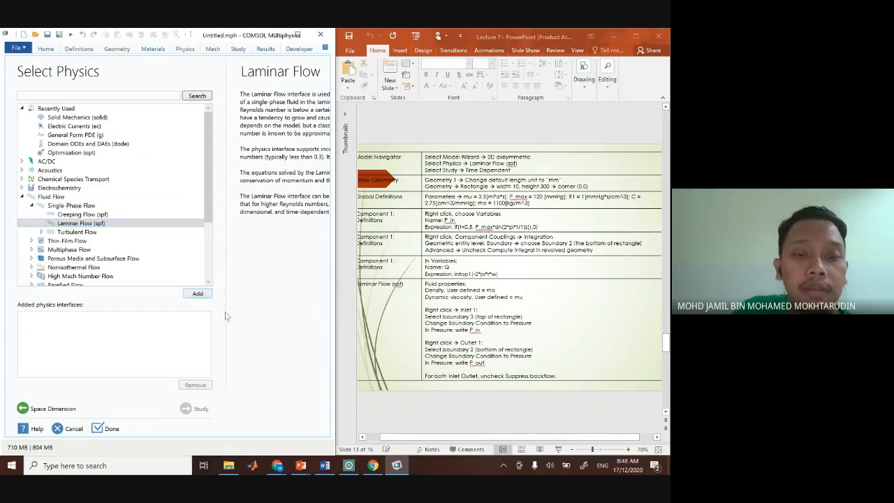
pyautogui.click(198, 293)
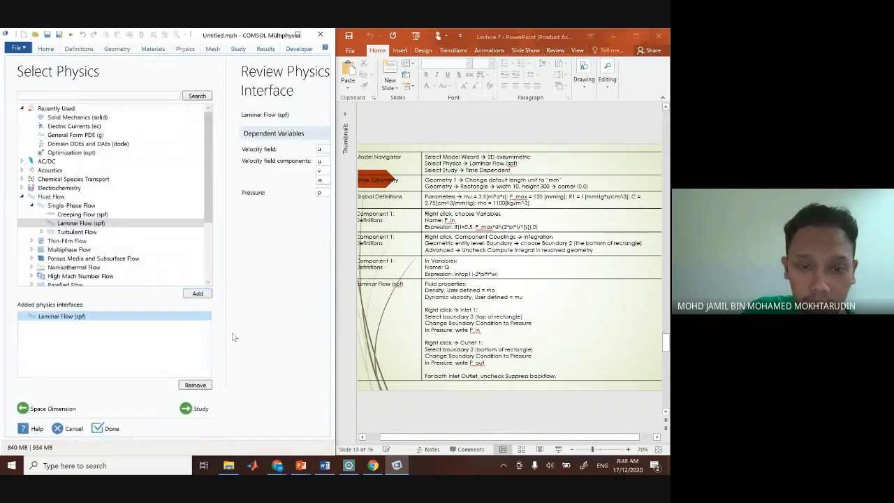
# - Choose a Time Dependent study and finish the wizard to create the model
pyautogui.click(202, 408)
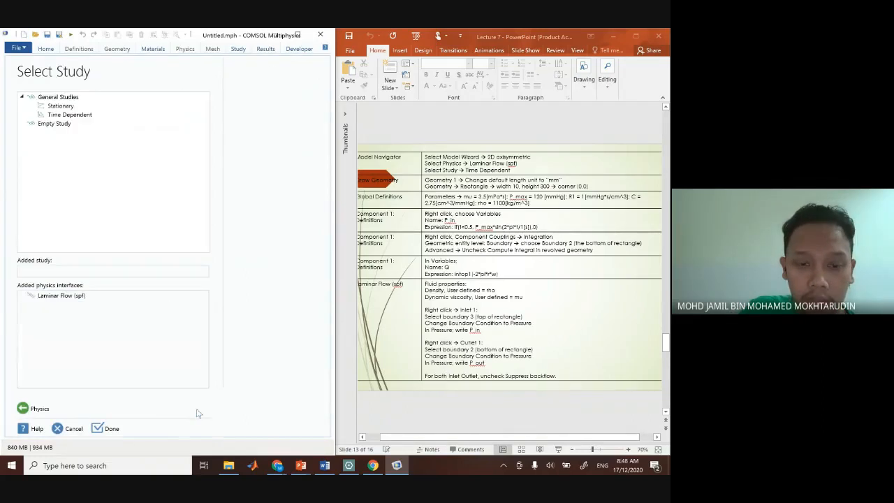
pyautogui.click(70, 115)
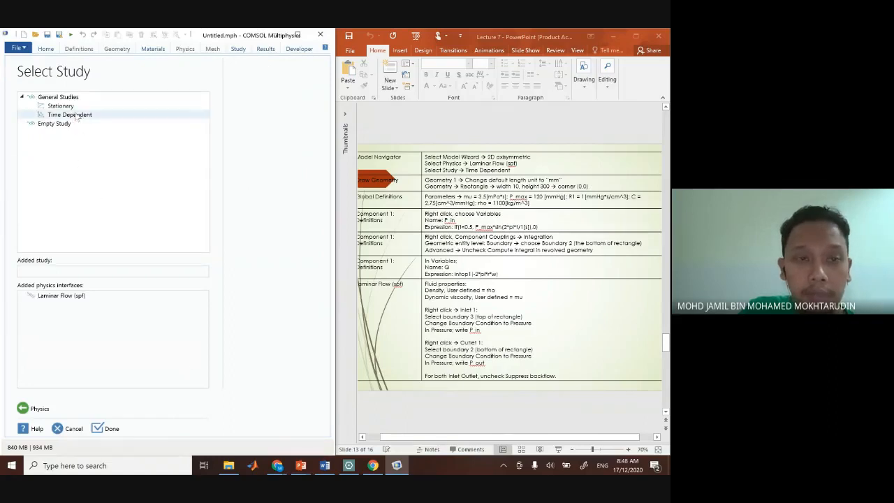
pyautogui.click(69, 114)
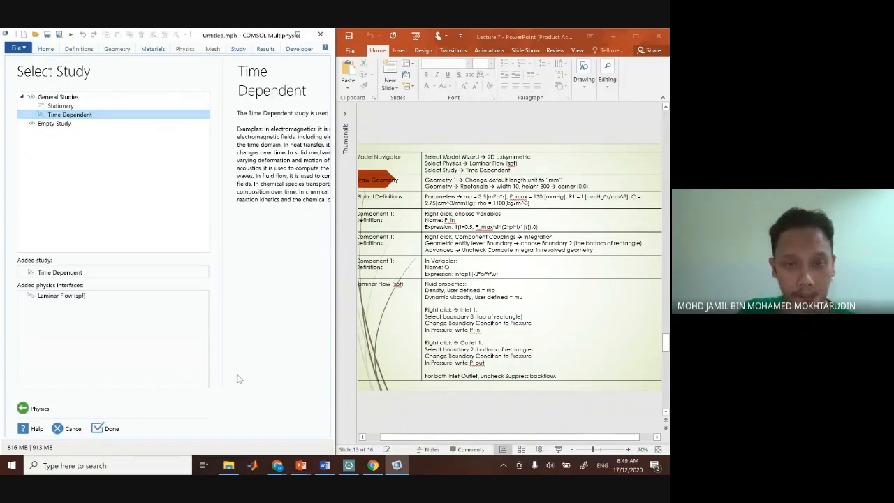
pyautogui.click(112, 427)
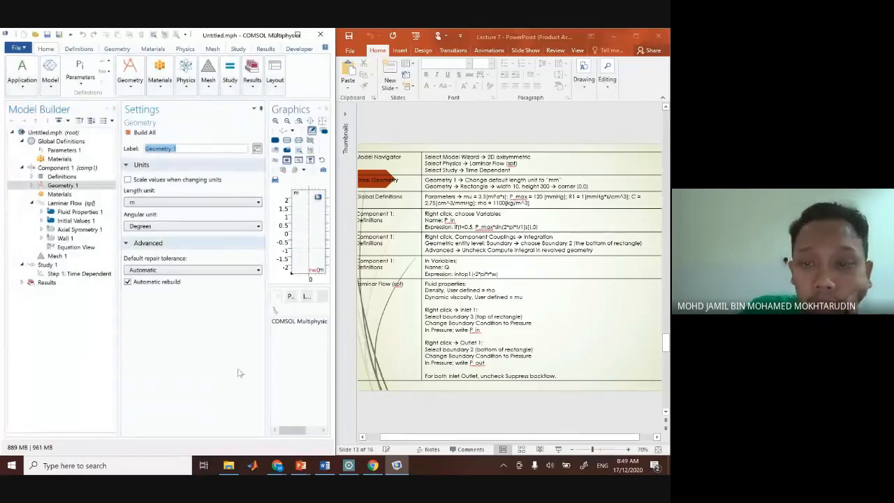
# - Set the Geometry 1 length unit to millimetres
pyautogui.rightClick(63, 185)
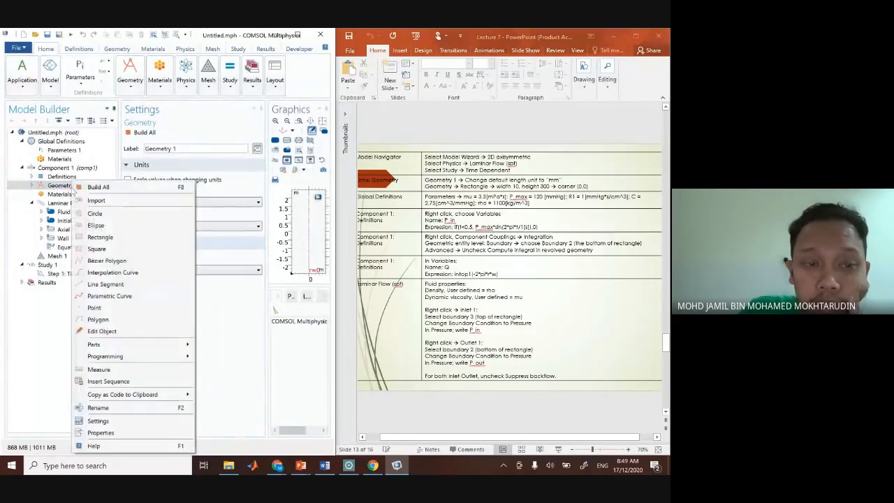
pyautogui.moveTo(98, 201)
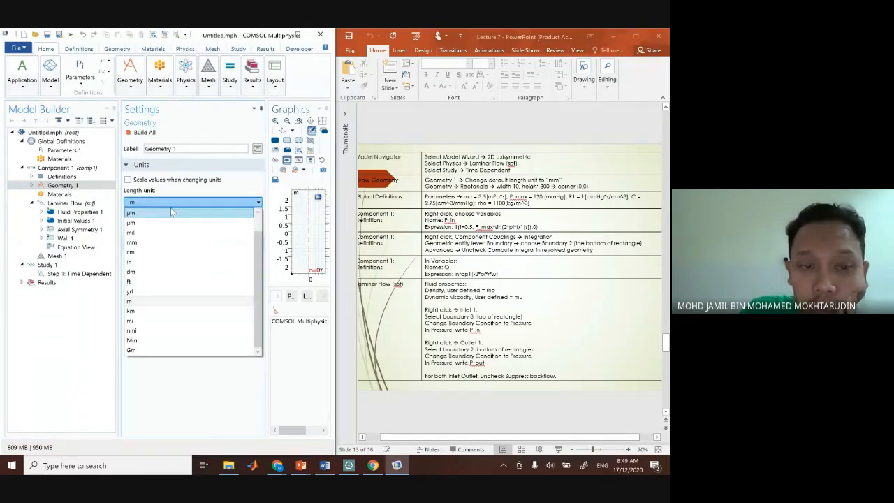
pyautogui.click(132, 242)
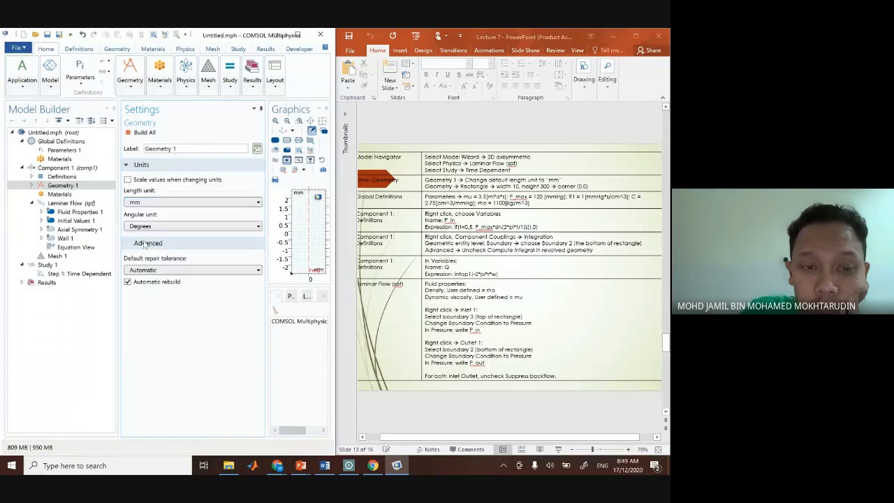
pyautogui.click(193, 201)
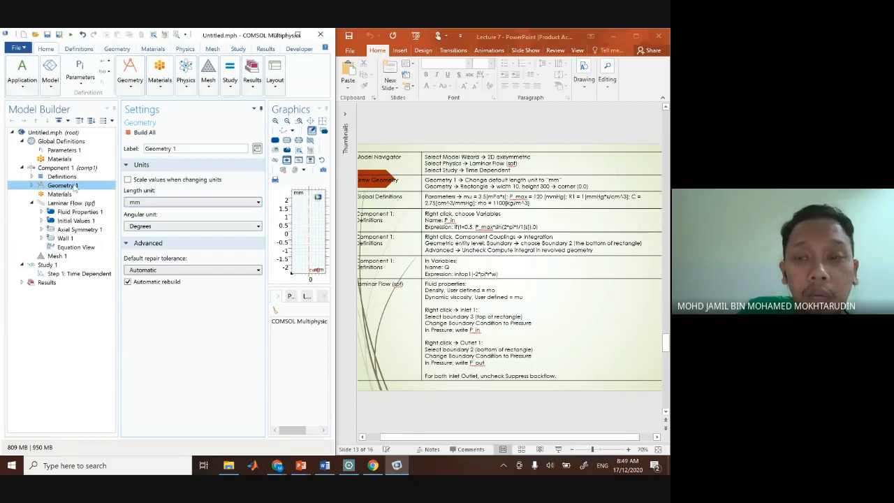
# - Add a rectangle of width 10 mm and height 300 mm and build it
pyautogui.rightClick(62, 184)
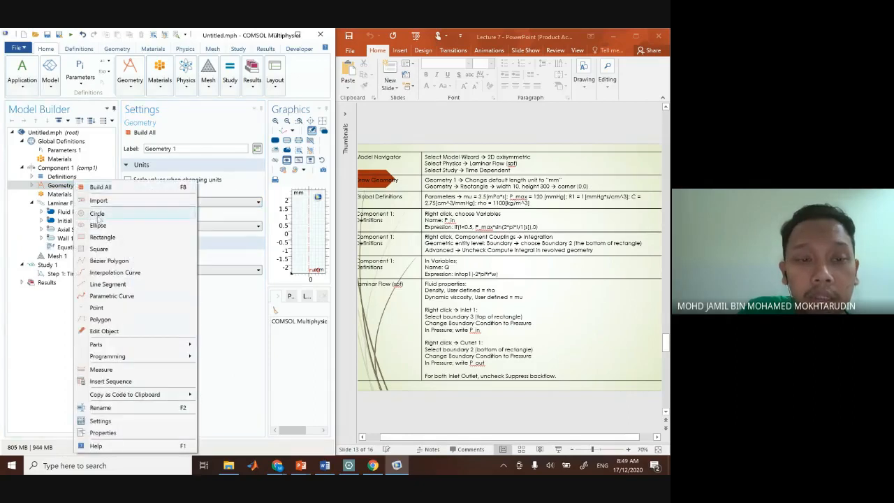
pyautogui.click(104, 238)
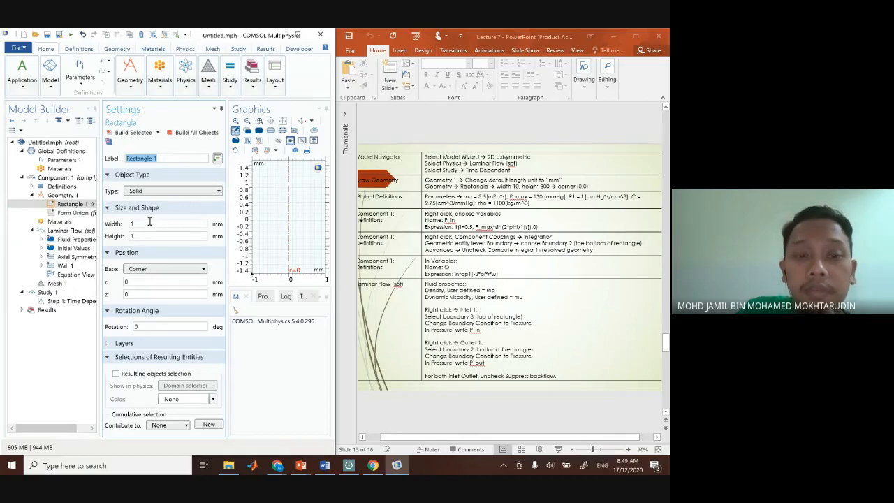
pyautogui.write('0')
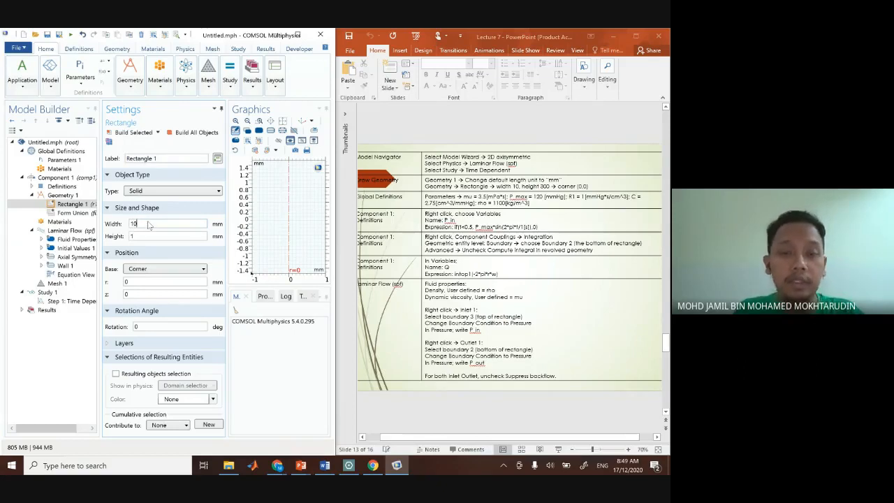
pyautogui.write('300')
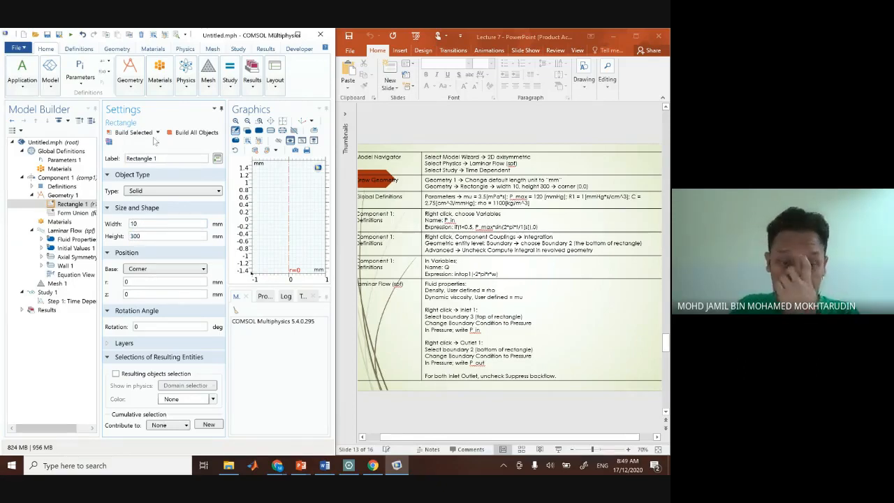
pyautogui.click(131, 132)
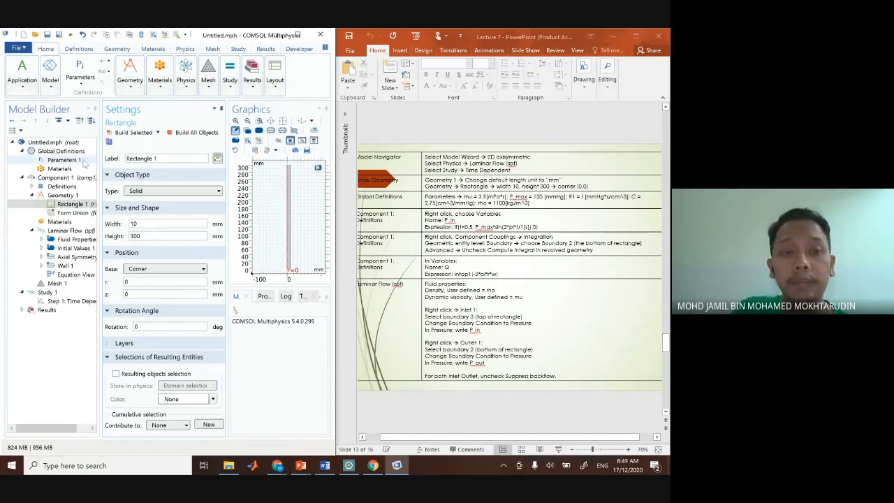
# - Define global parameters mu = 3.5[mPa*s] and P_max = 120[mmHg]
pyautogui.click(64, 159)
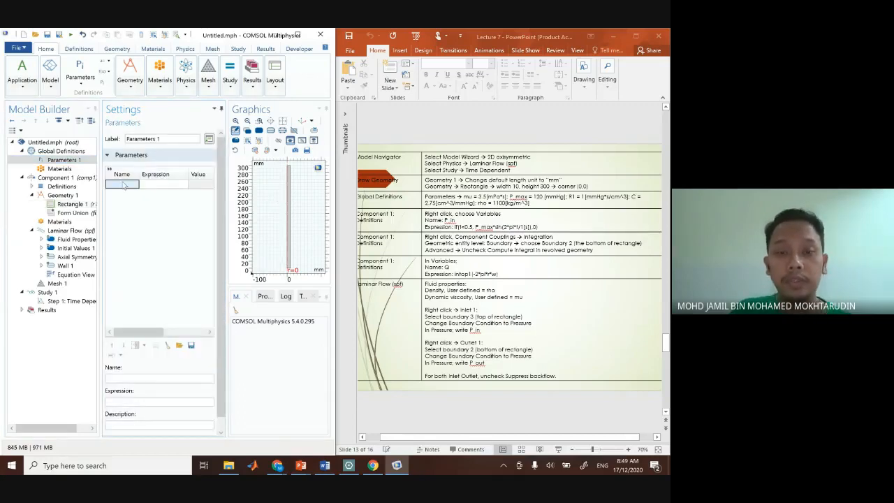
pyautogui.write('mu')
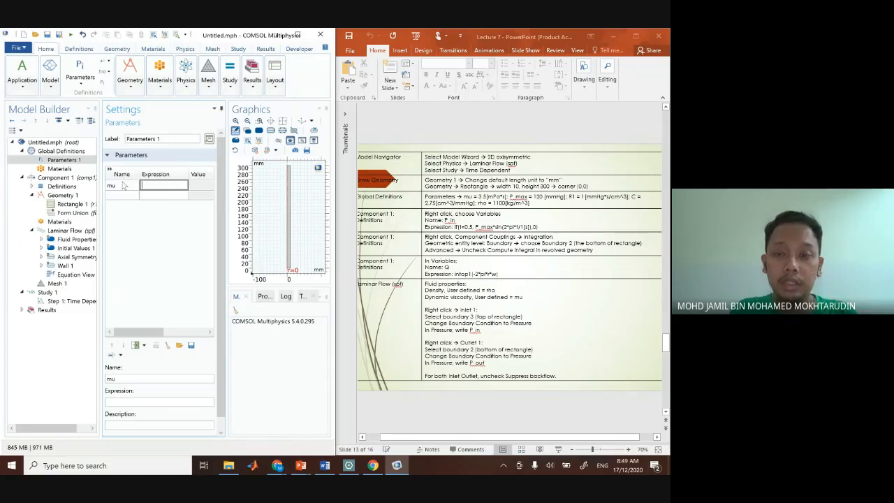
pyautogui.write('3.5[mPa*s')
pyautogui.click(121, 194)
pyautogui.write('P_max')
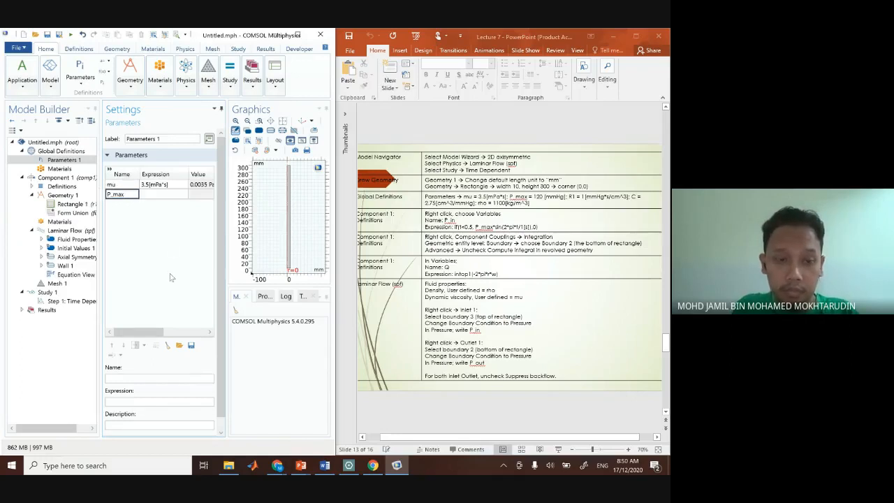
pyautogui.write('120[mmHg')
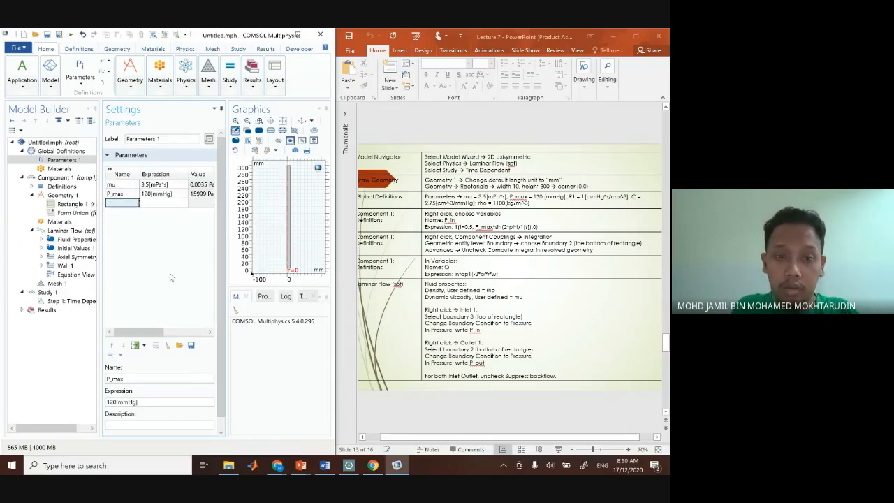
# - Add parameter R with value 1 and mmHg-based units read from the example slide
pyautogui.write('R')
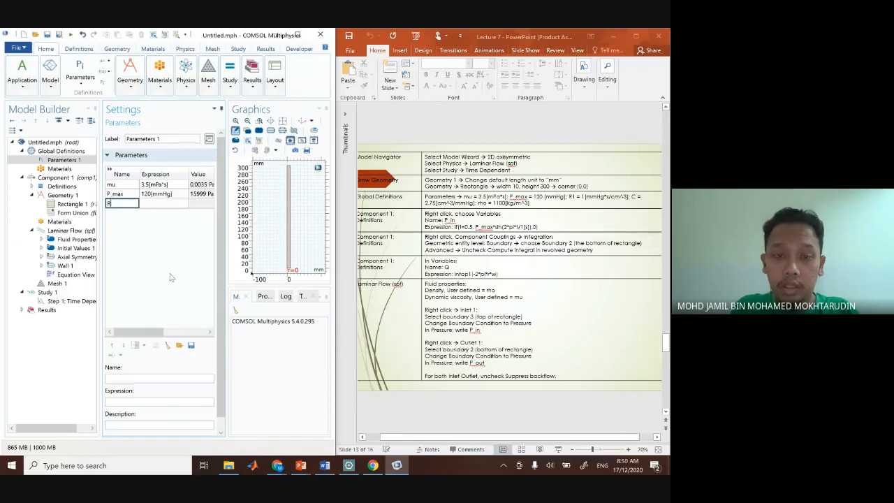
pyautogui.write('1')
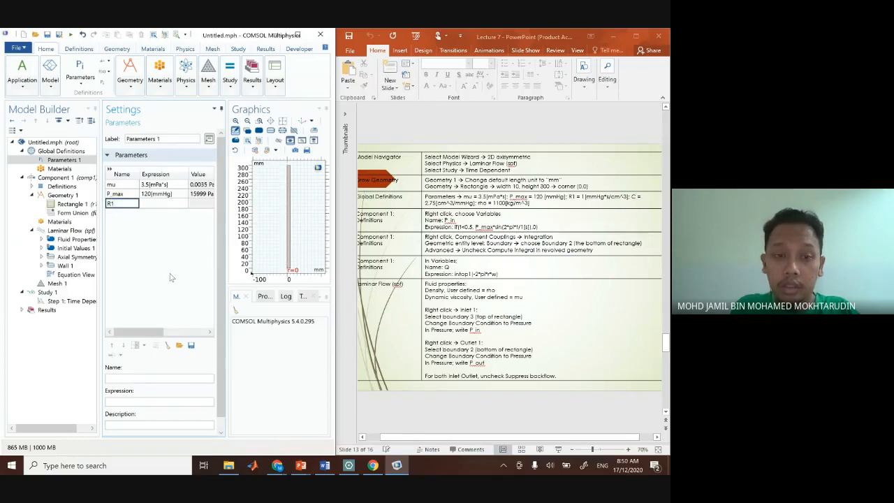
pyautogui.click(119, 204)
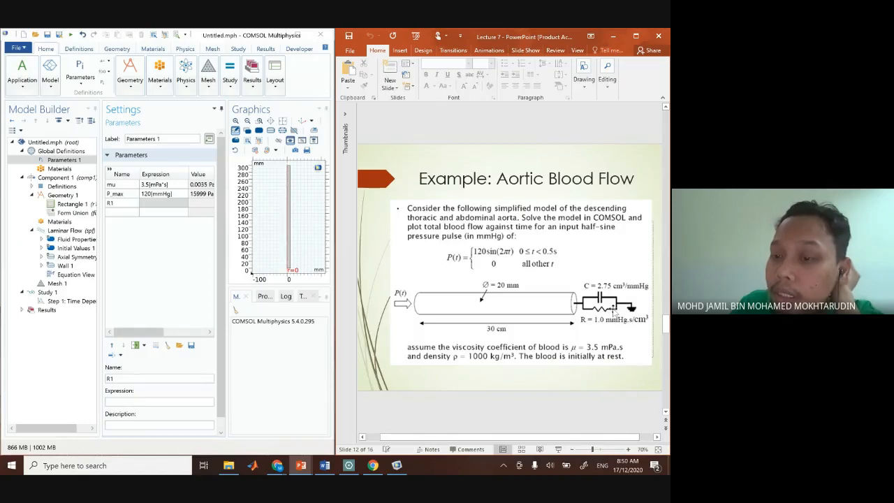
pyautogui.moveTo(609, 311)
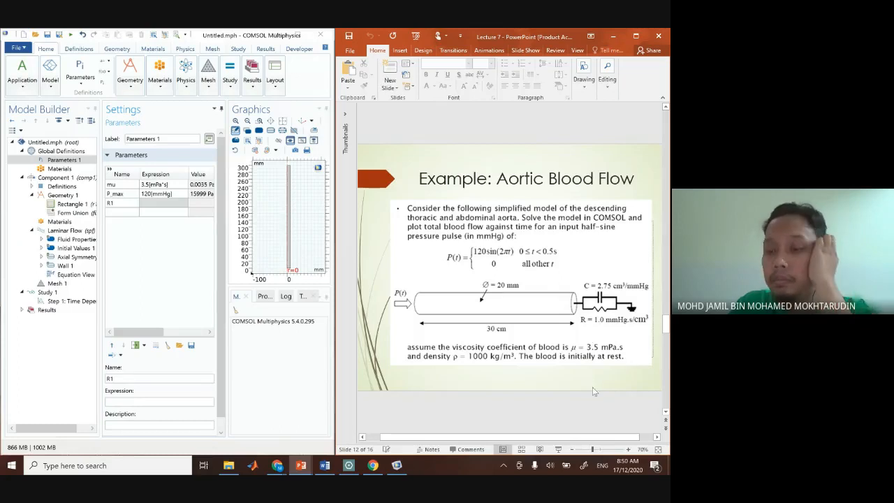
pyautogui.moveTo(592, 399)
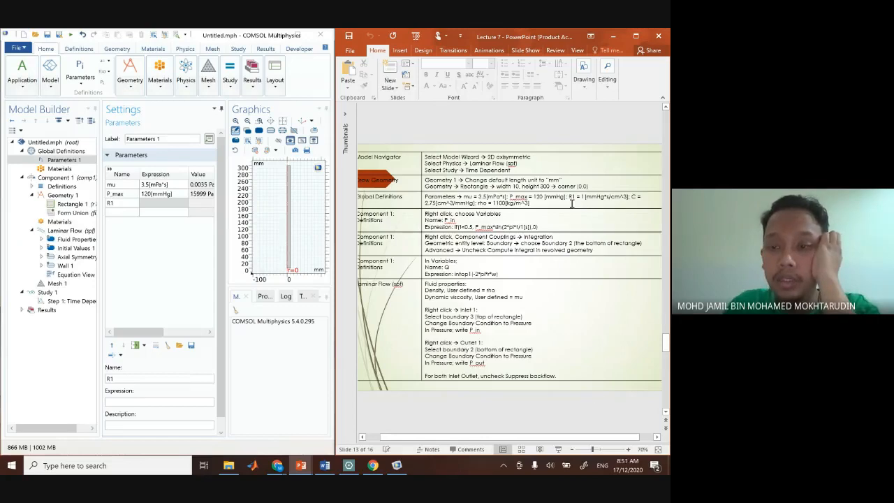
pyautogui.click(165, 203)
pyautogui.write('1')
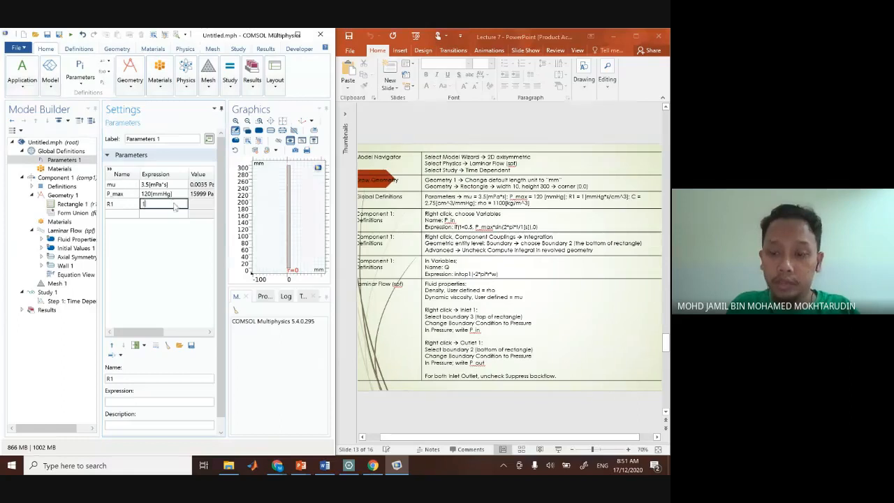
pyautogui.write('[mmHg]')
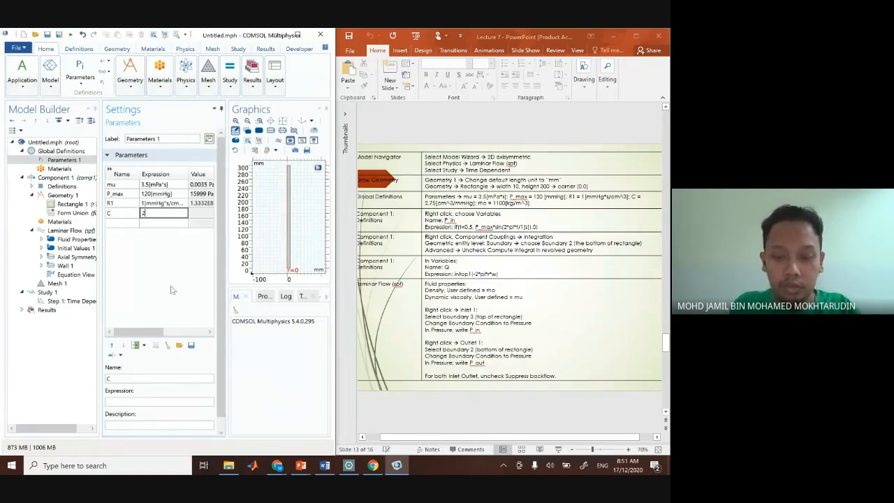
# - Add parameters C = 2.75 and rho = 1000 to the table
pyautogui.write('2.75')
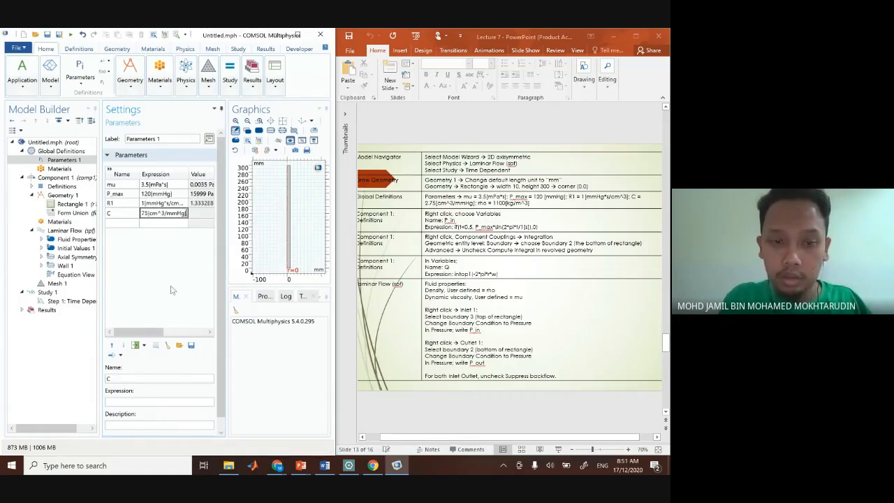
pyautogui.write('rh')
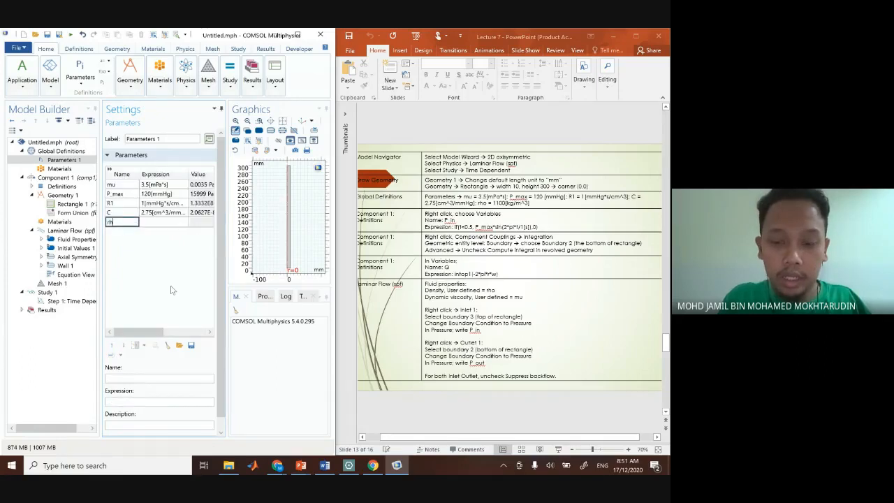
pyautogui.write('rho')
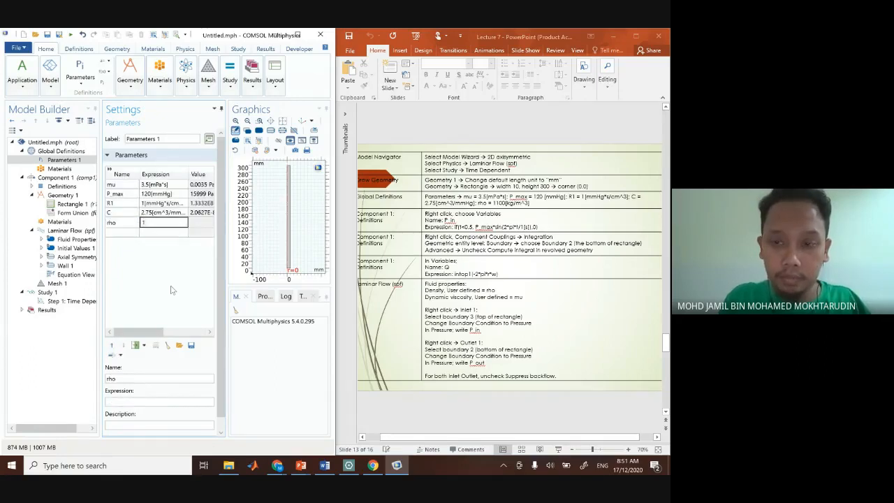
pyautogui.write('1000')
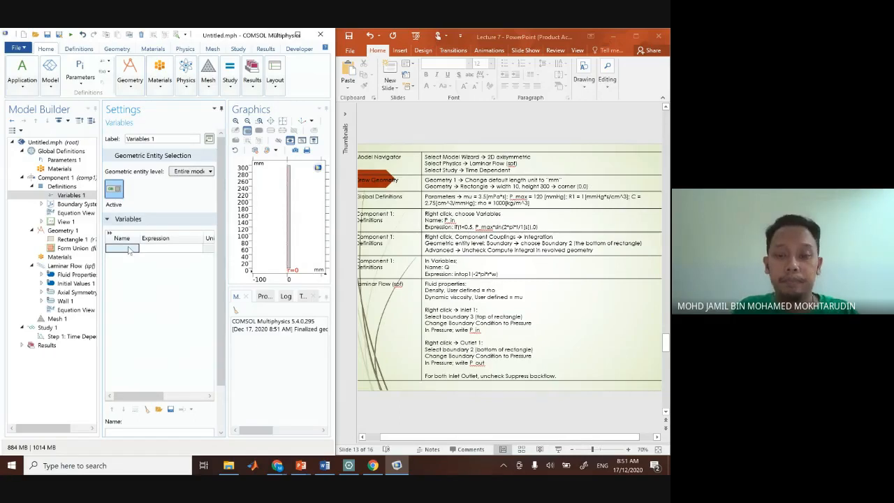
# - Define variable P_in as if(t<0.5,P_max*sin(pi*t/0.5),0) under Variables 1
pyautogui.write('P_i')
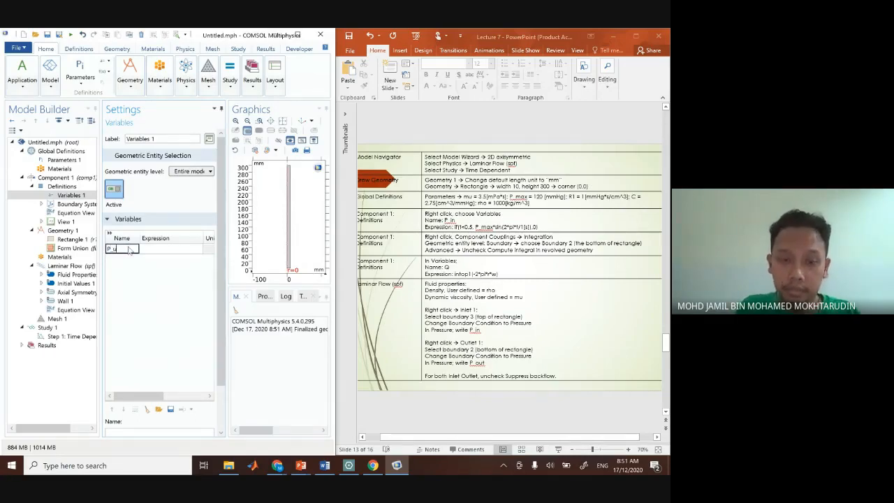
pyautogui.write('P_in')
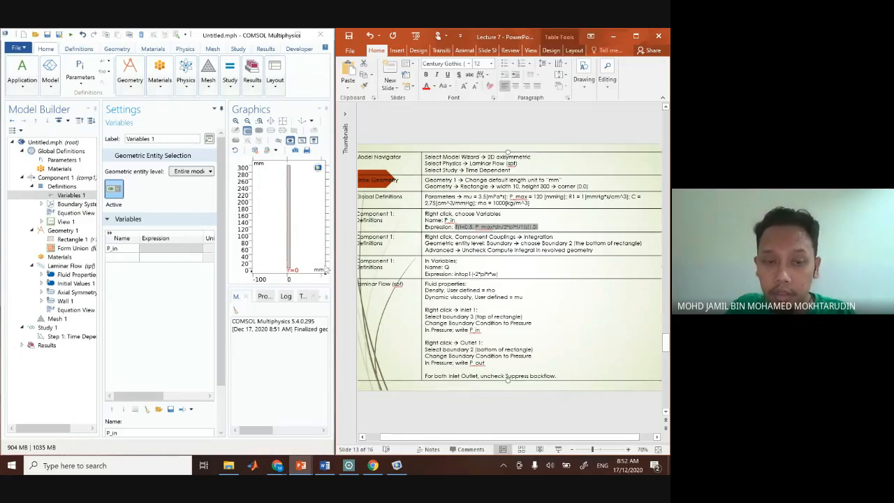
pyautogui.click(170, 249)
pyautogui.write('if(t<0.')
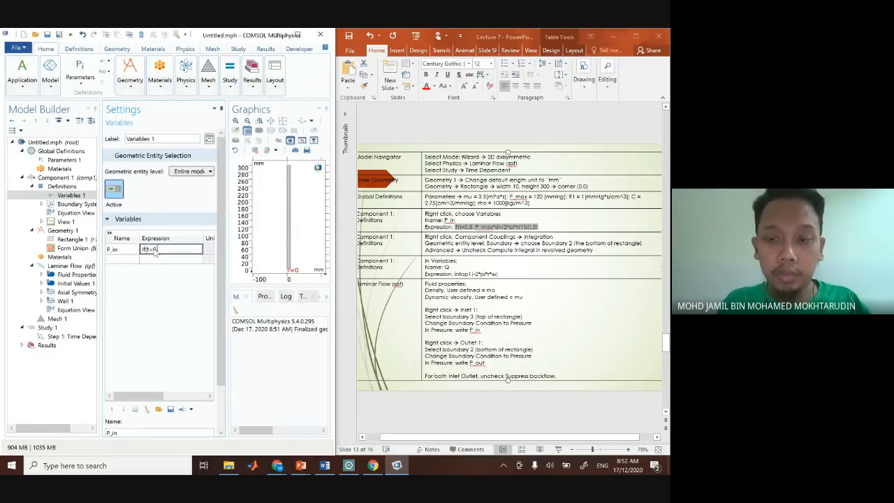
pyautogui.write('5,')
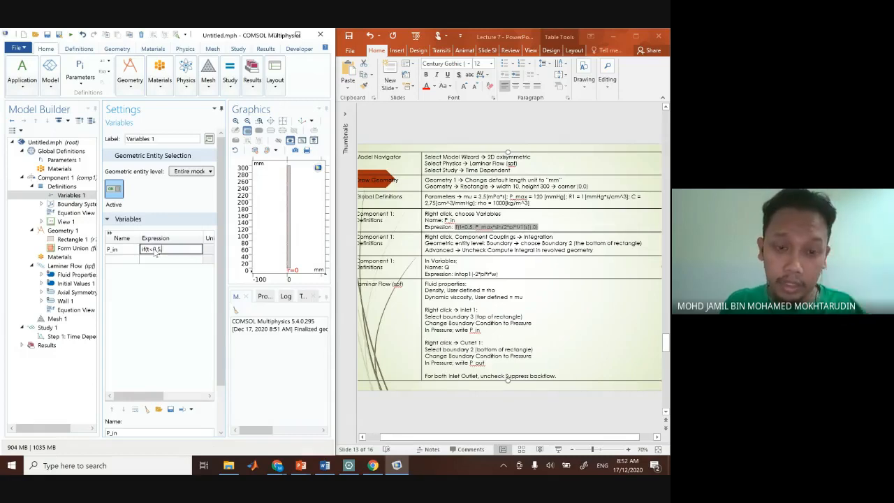
pyautogui.write('P')
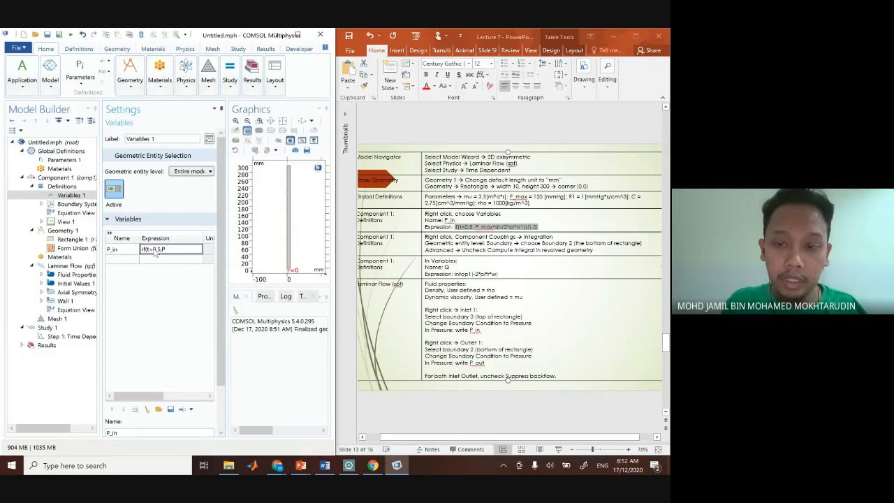
pyautogui.write('_max')
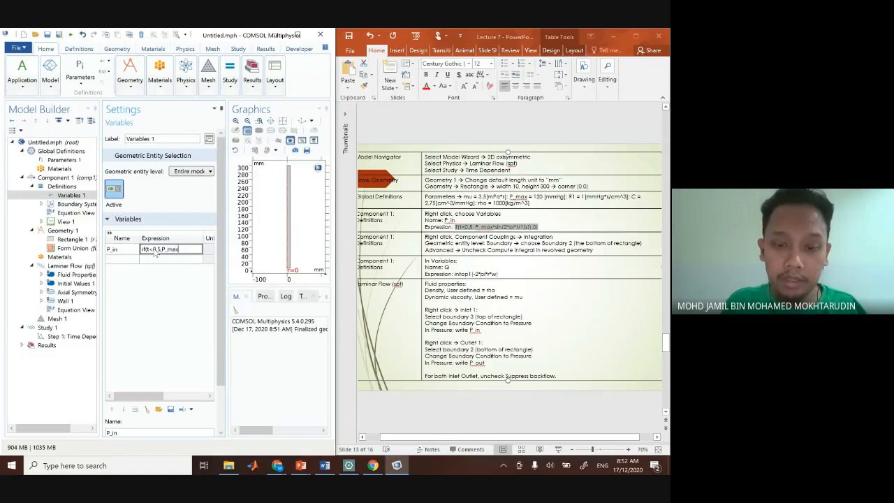
pyautogui.write('*sin(2*')
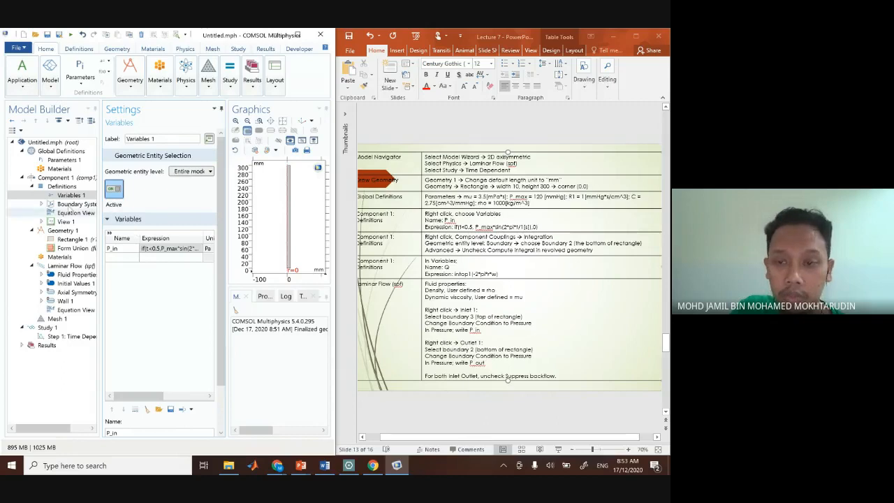
# - Add an Integration coupling under Definitions and set its entity level to Boundary
pyautogui.rightClick(61, 186)
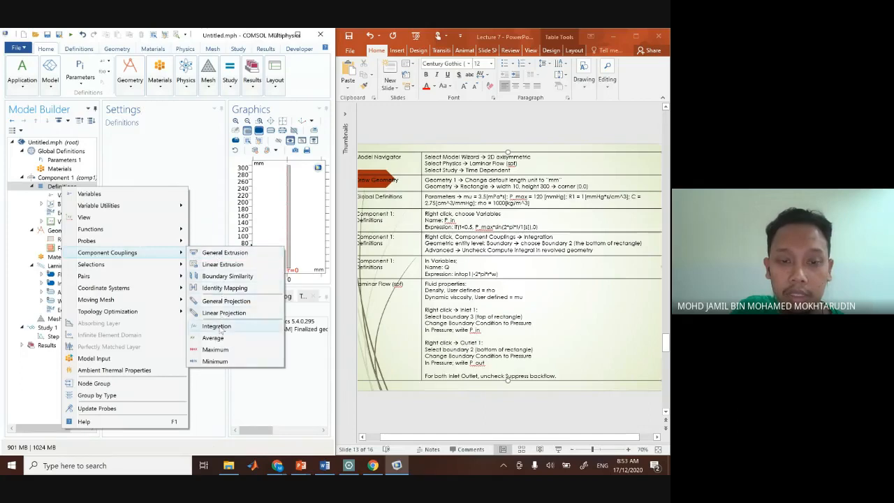
pyautogui.click(216, 326)
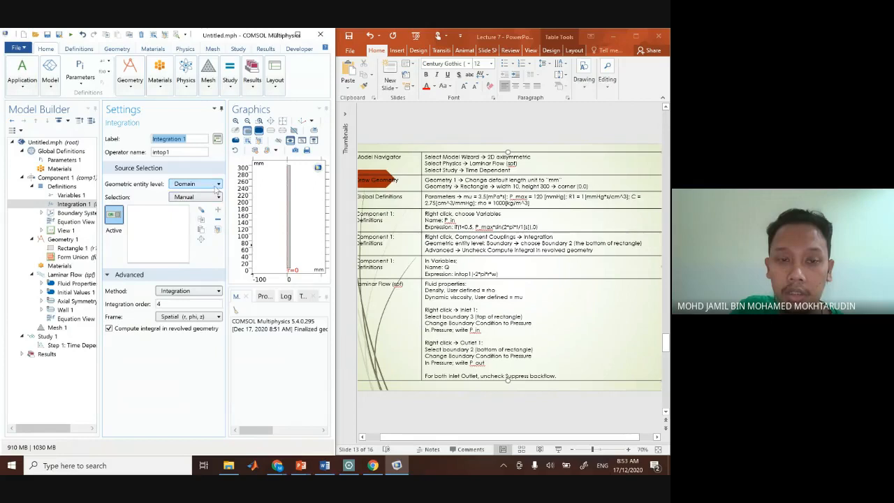
pyautogui.click(218, 183)
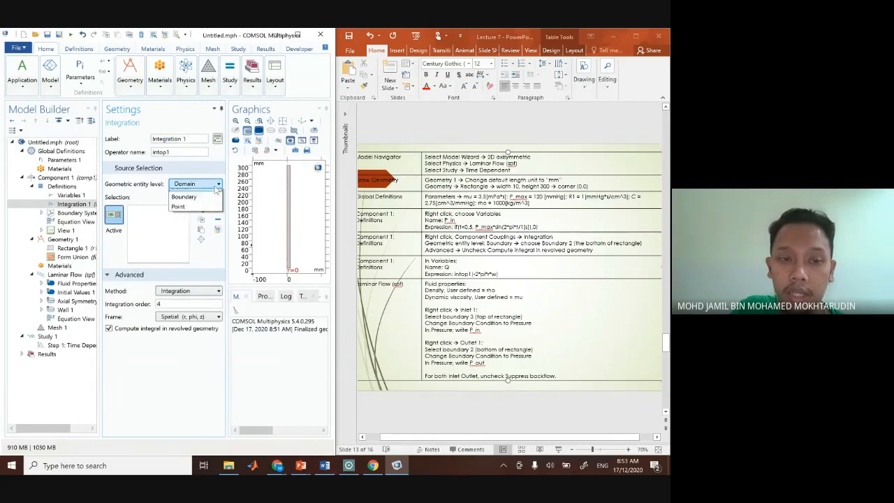
pyautogui.click(184, 195)
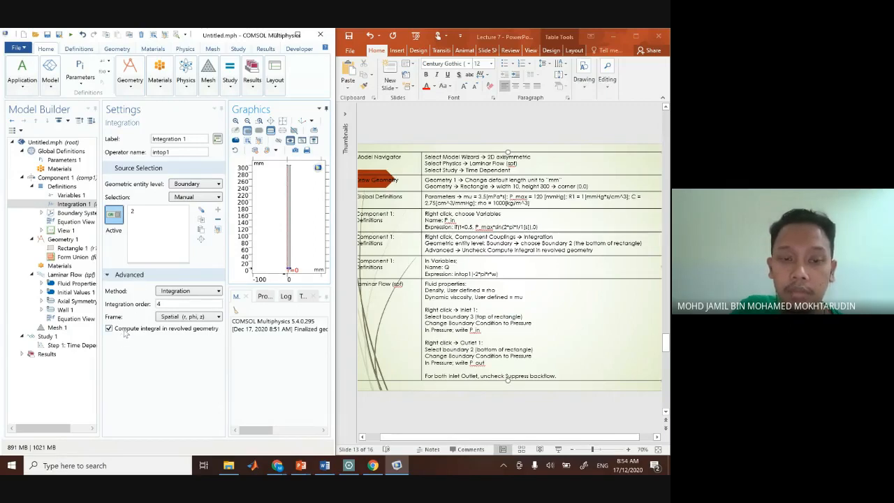
pyautogui.click(108, 328)
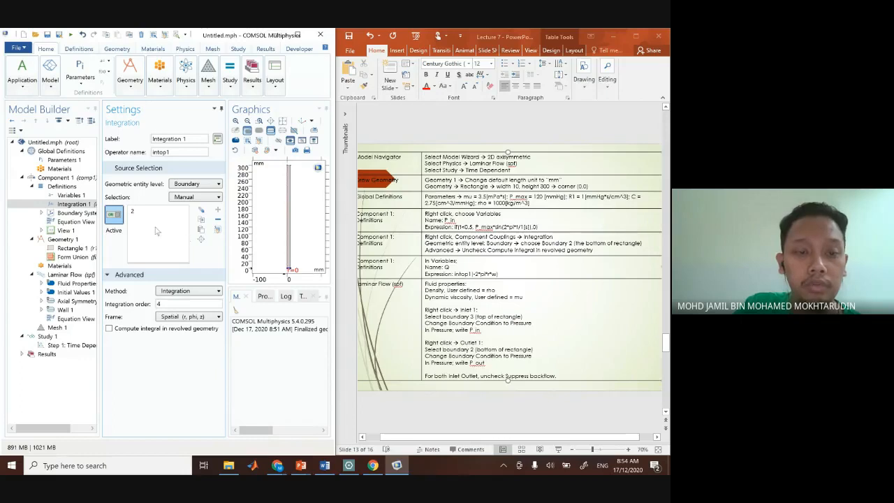
pyautogui.moveTo(162, 251)
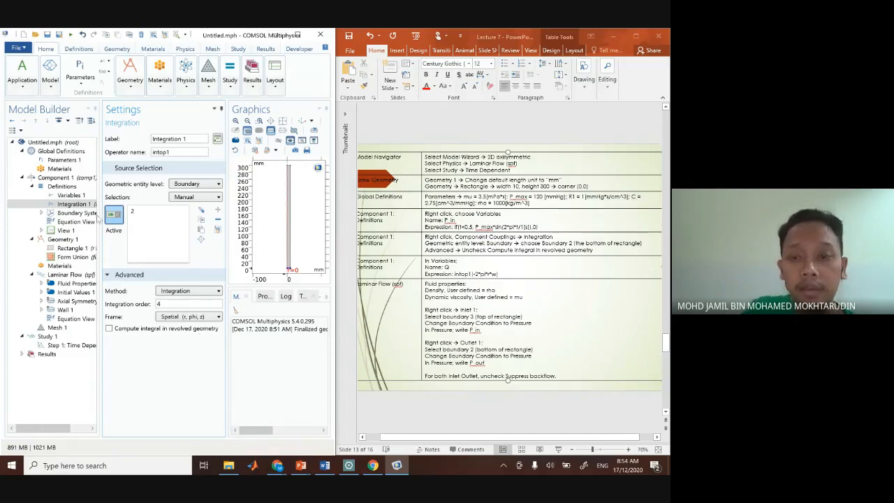
# - Add a second variable in Variables 1 with expression intop1(...) over 2*pi*r
pyautogui.click(73, 195)
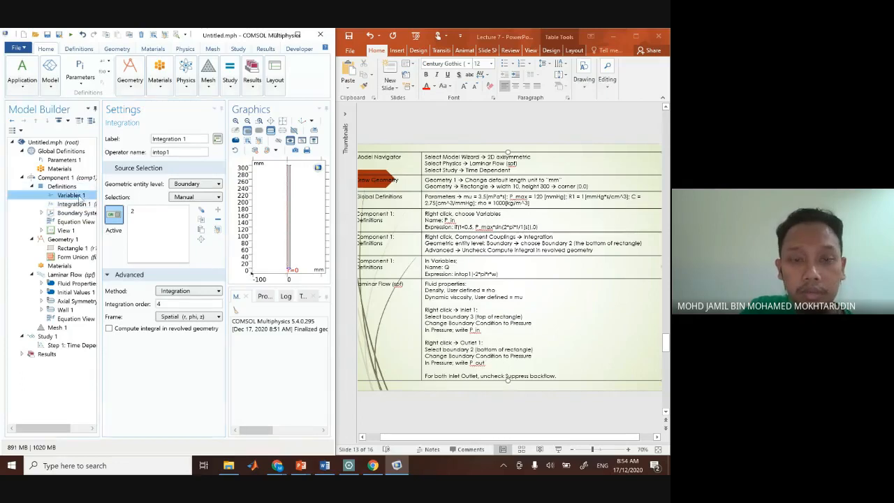
pyautogui.click(72, 196)
pyautogui.write('Q')
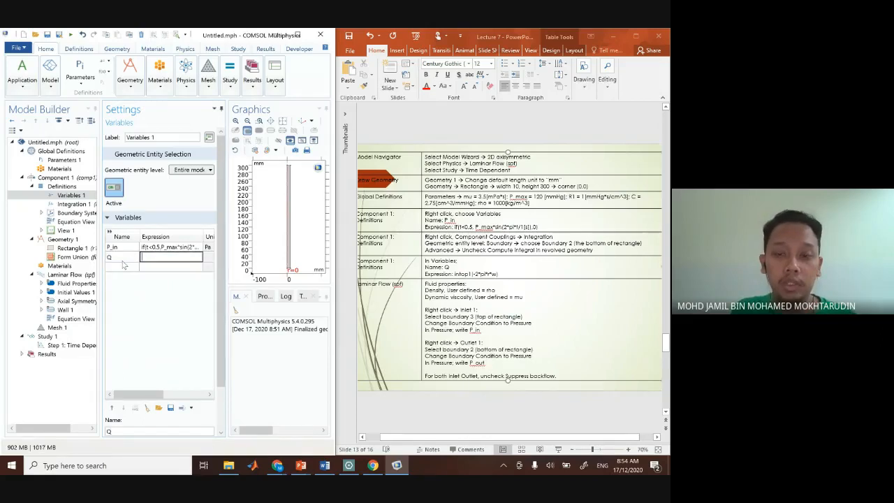
pyautogui.write('intop1')
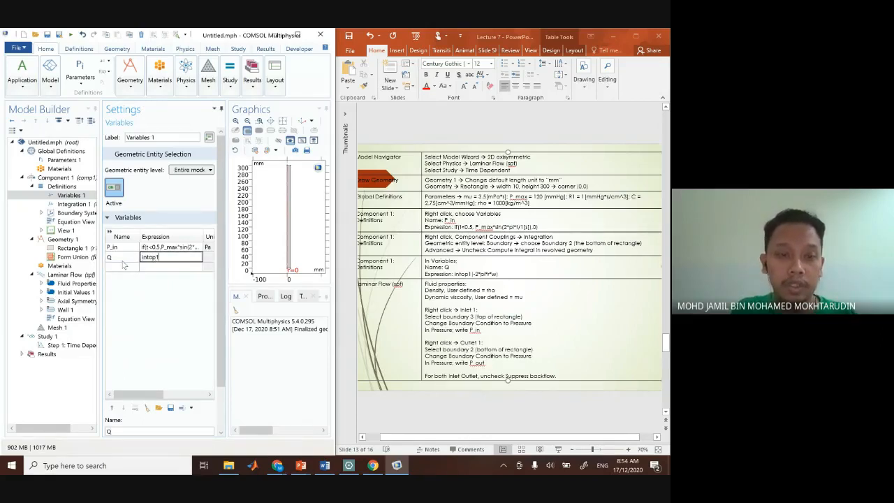
pyautogui.write('()')
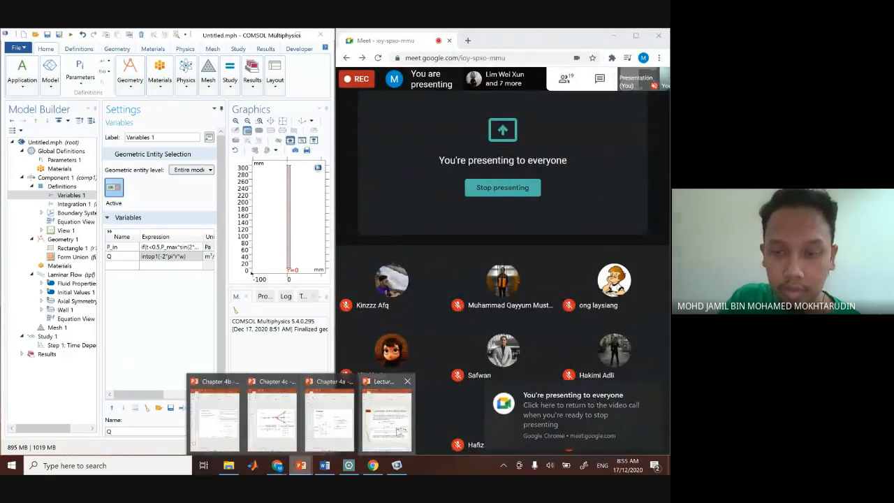
# - Set Fluid Properties 1 dynamic viscosity to User defined with the value mu
pyautogui.click(385, 418)
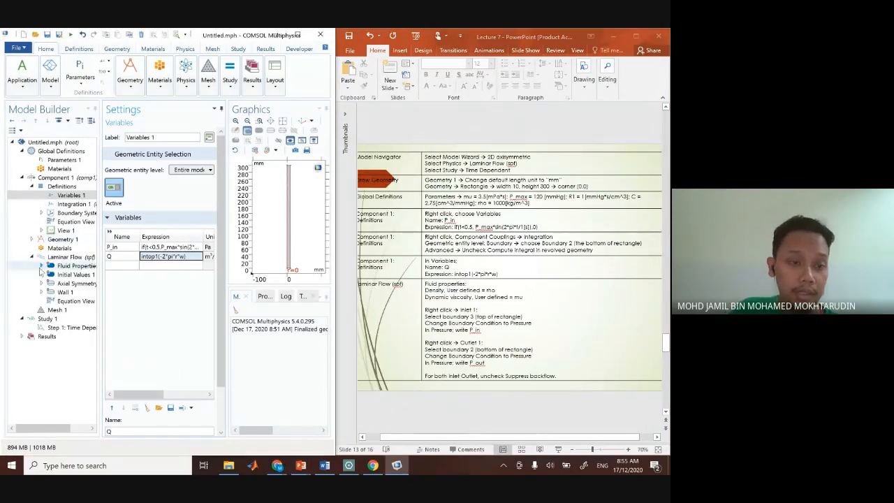
pyautogui.click(70, 257)
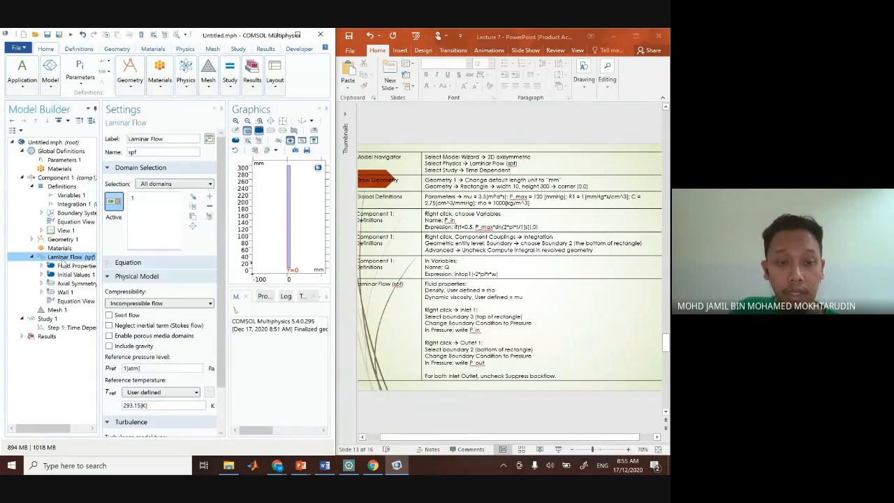
pyautogui.click(76, 265)
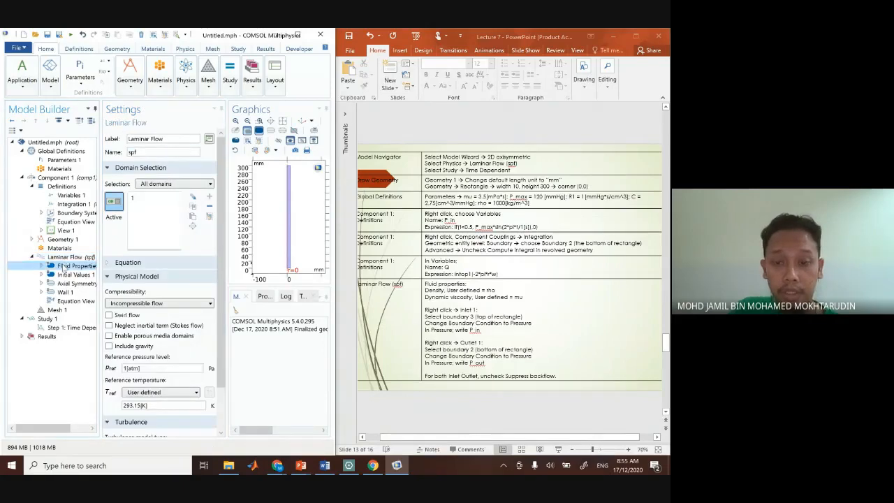
pyautogui.click(75, 266)
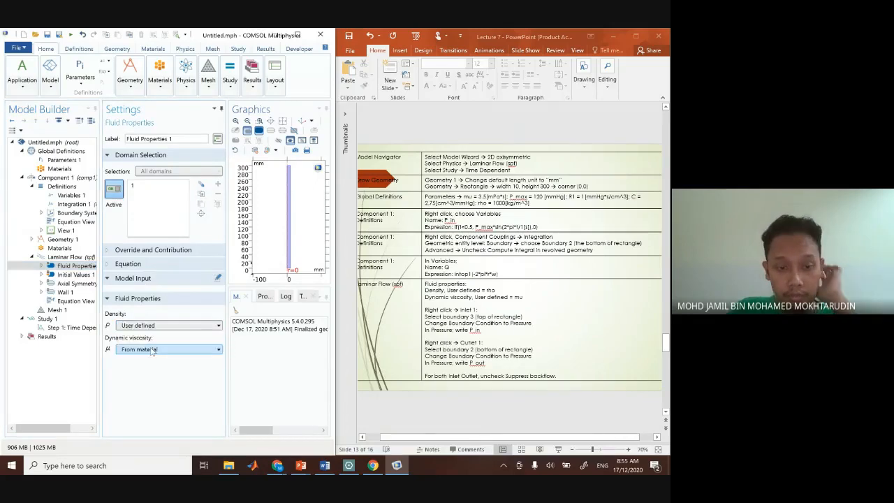
pyautogui.click(168, 324)
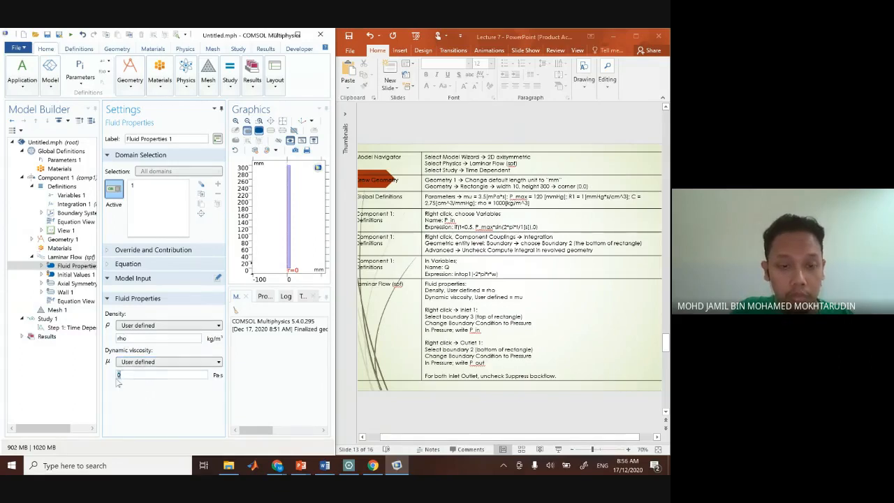
pyautogui.write('mu')
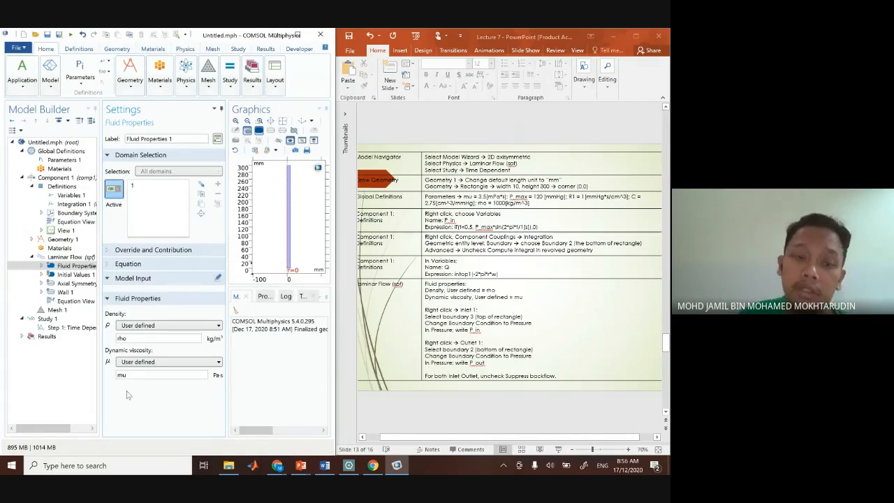
# - Add an Inlet to Laminar Flow with a Pressure boundary condition p0 = P_in
pyautogui.click(64, 257)
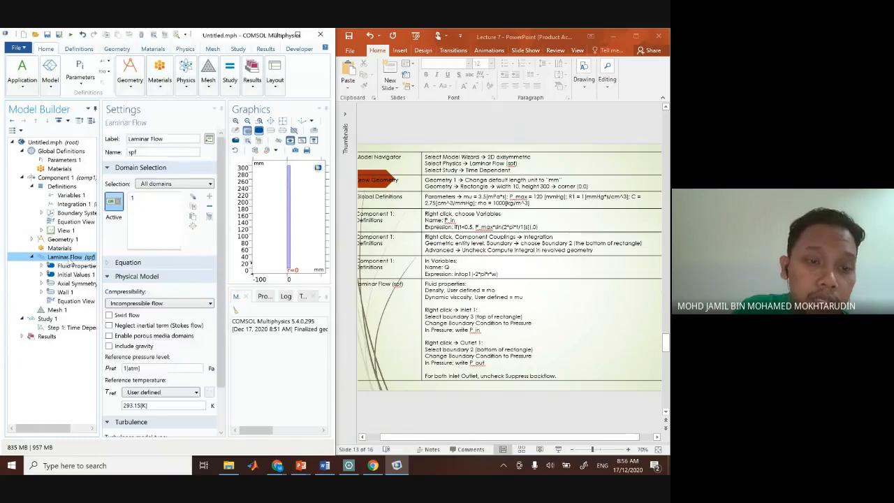
pyautogui.rightClick(65, 257)
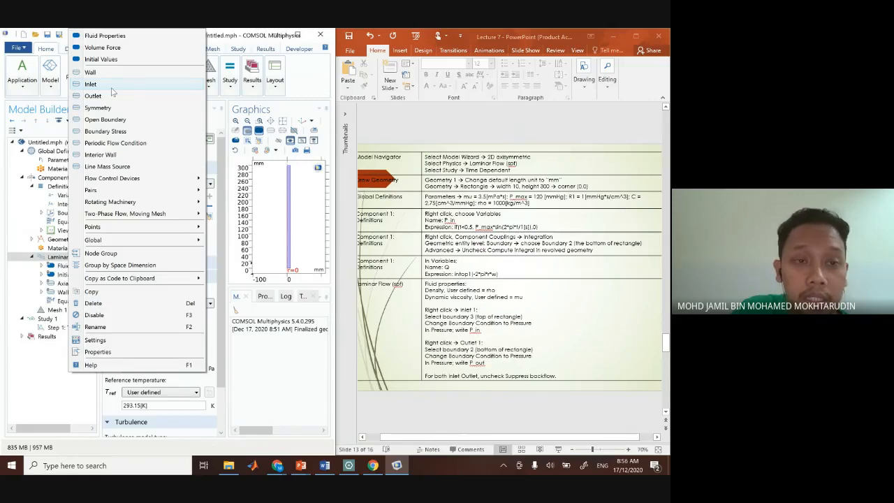
pyautogui.click(89, 84)
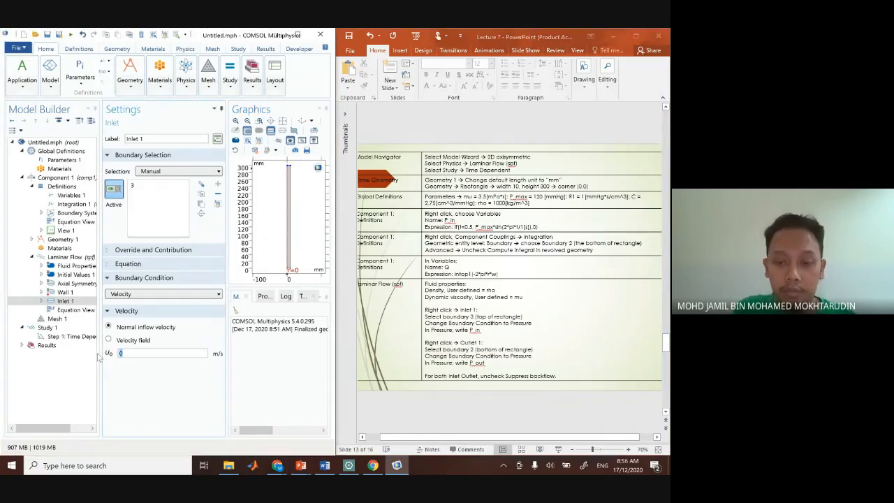
pyautogui.write('P_in')
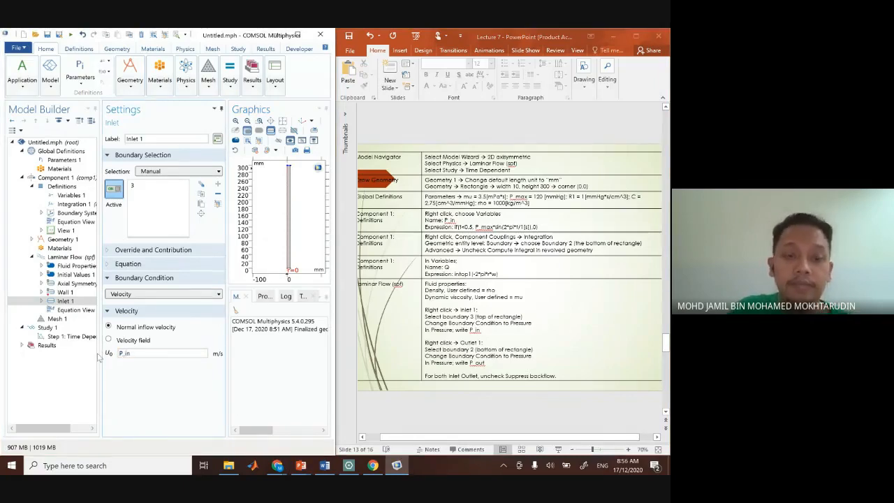
pyautogui.moveTo(179, 390)
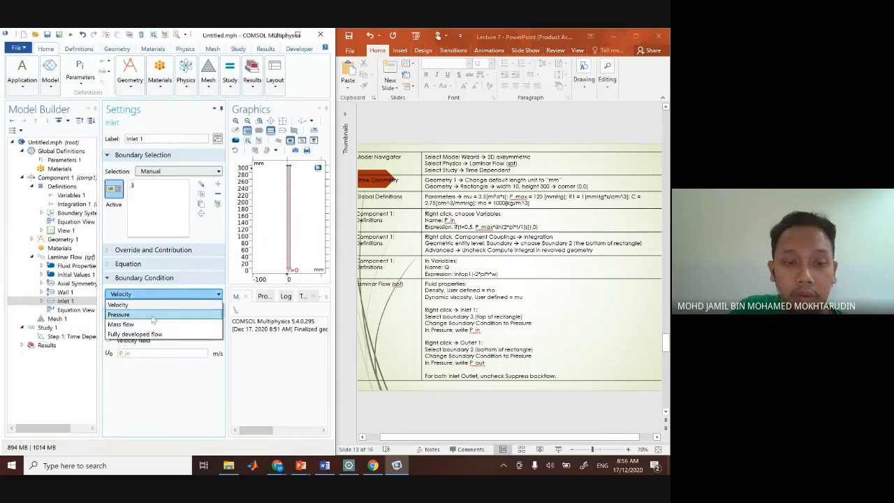
pyautogui.click(119, 314)
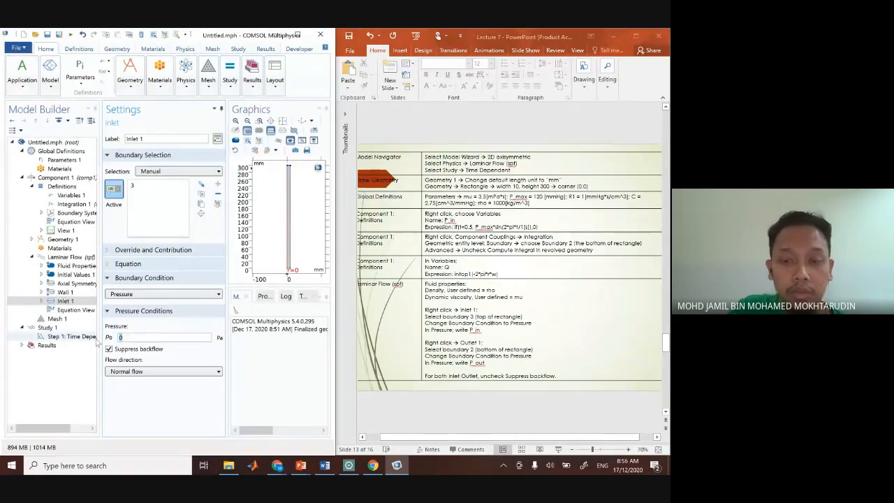
pyautogui.write('P_in')
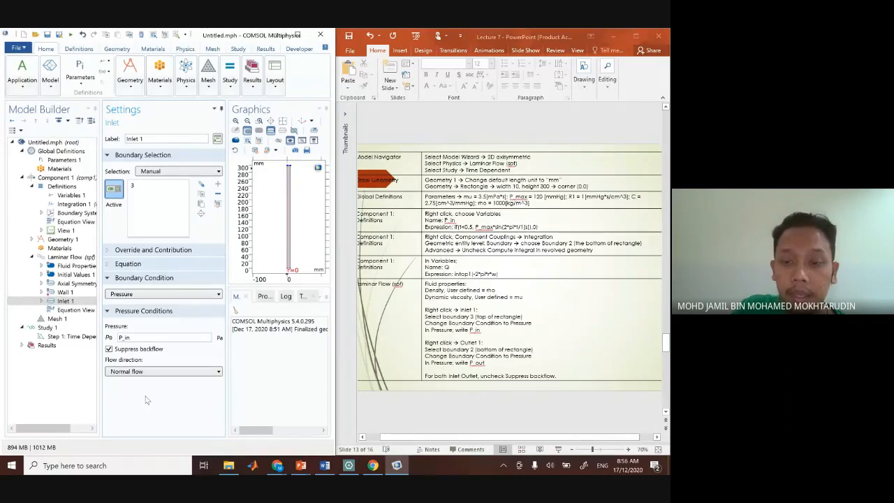
# - Add an Outlet to Laminar Flow held at pressure P_out
pyautogui.click(67, 257)
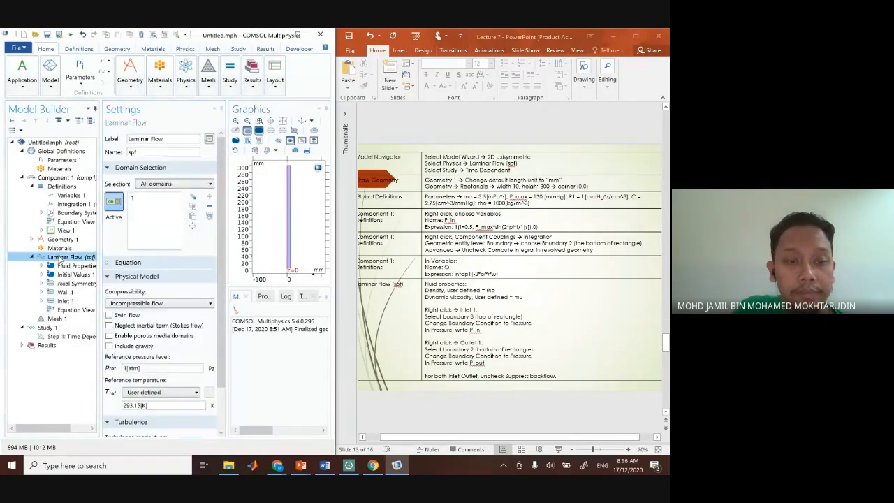
pyautogui.rightClick(66, 257)
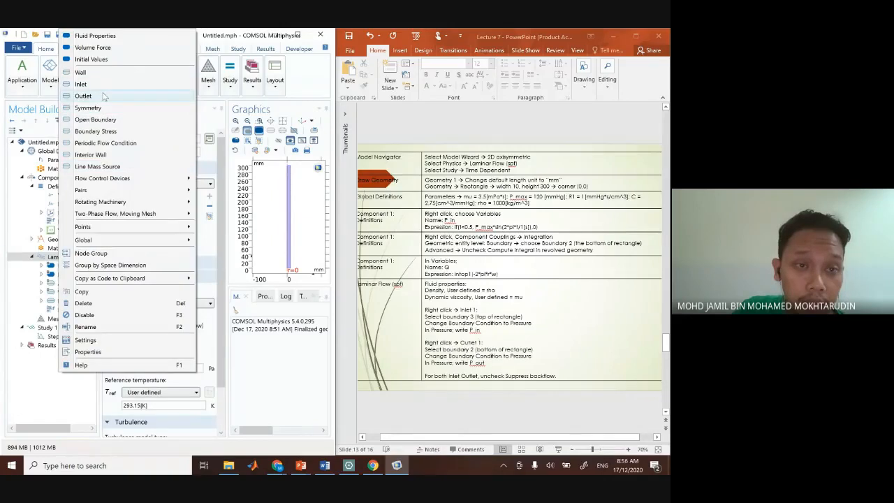
pyautogui.click(82, 95)
pyautogui.write('P')
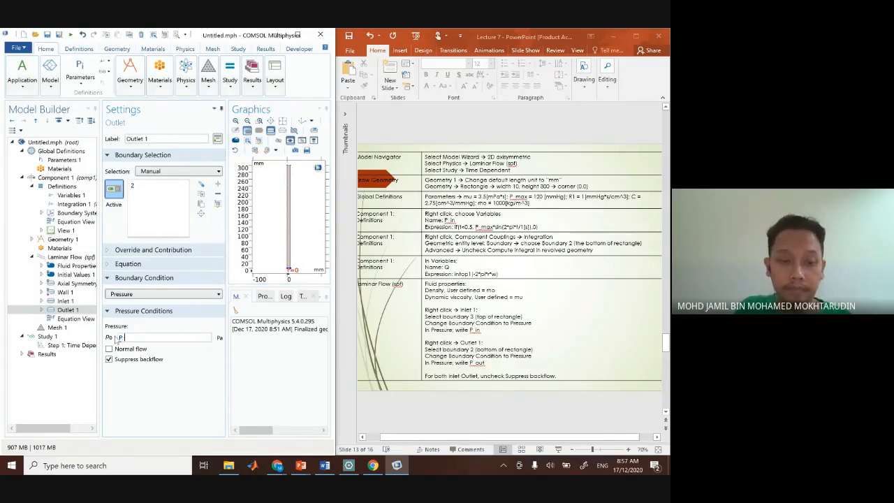
pyautogui.write('_out')
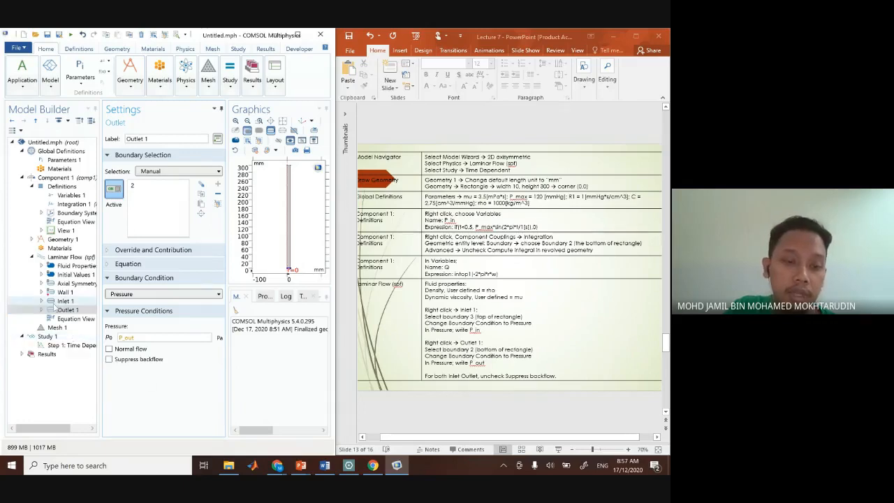
# - Turn off Suppress backflow on Inlet 1 and return to the setup-steps slide
pyautogui.click(66, 300)
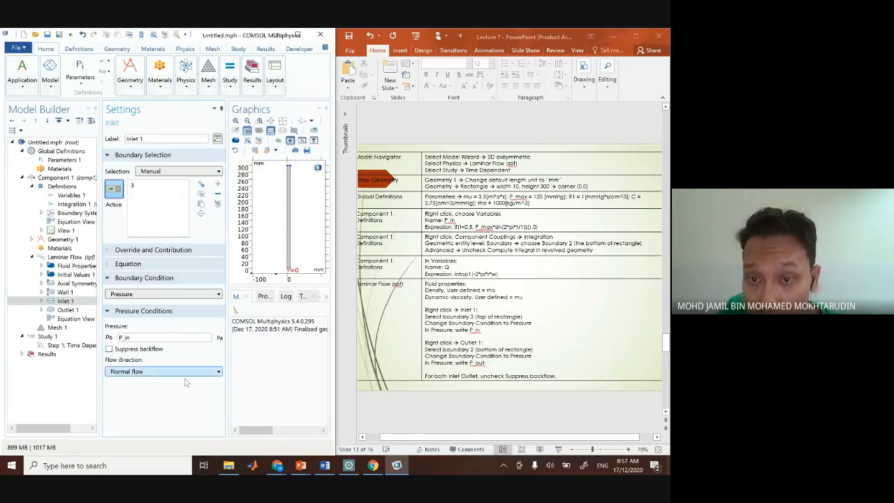
pyautogui.click(67, 310)
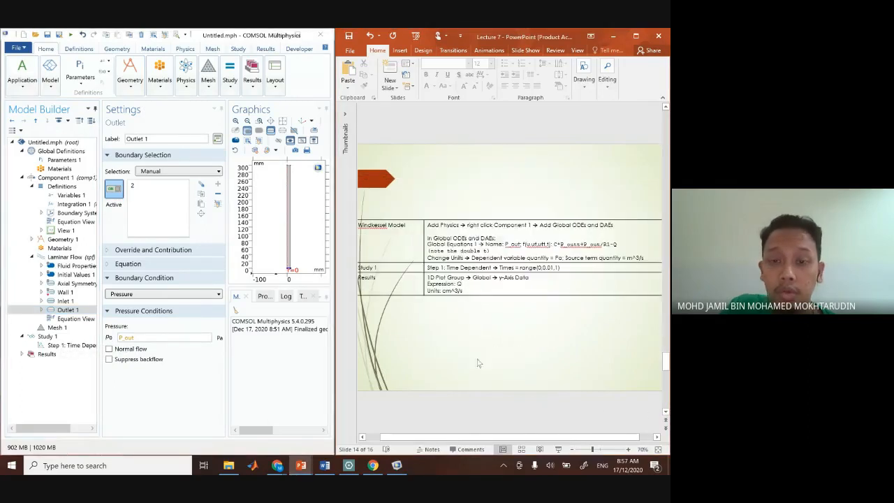
pyautogui.click(382, 224)
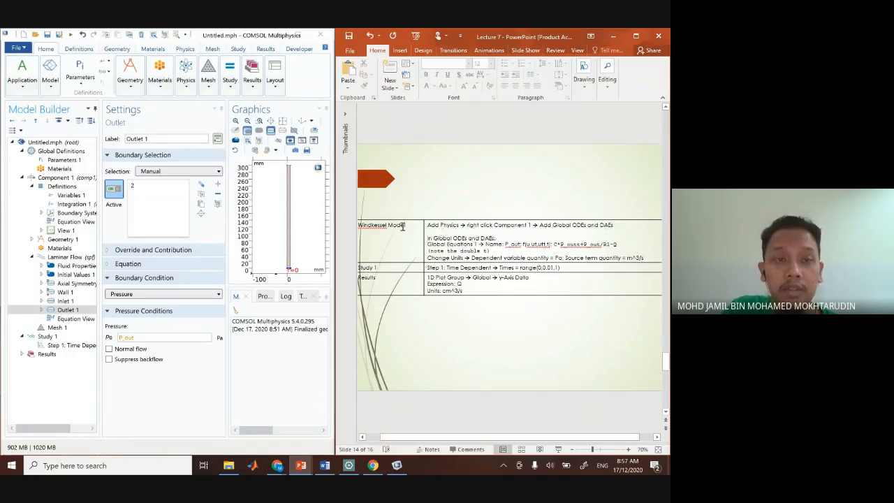
# - Add a Global ODEs and DAEs interface from Mathematics > ODE and DAE Interfaces to Component 1
pyautogui.click(185, 49)
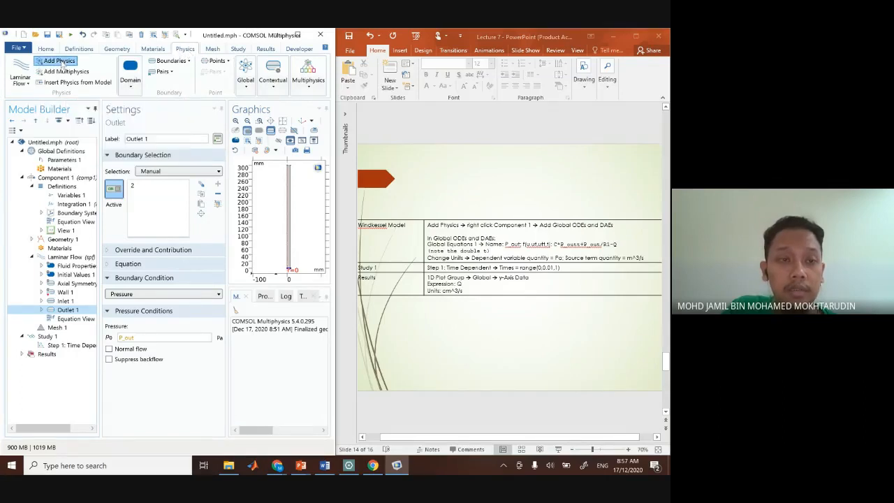
pyautogui.click(59, 62)
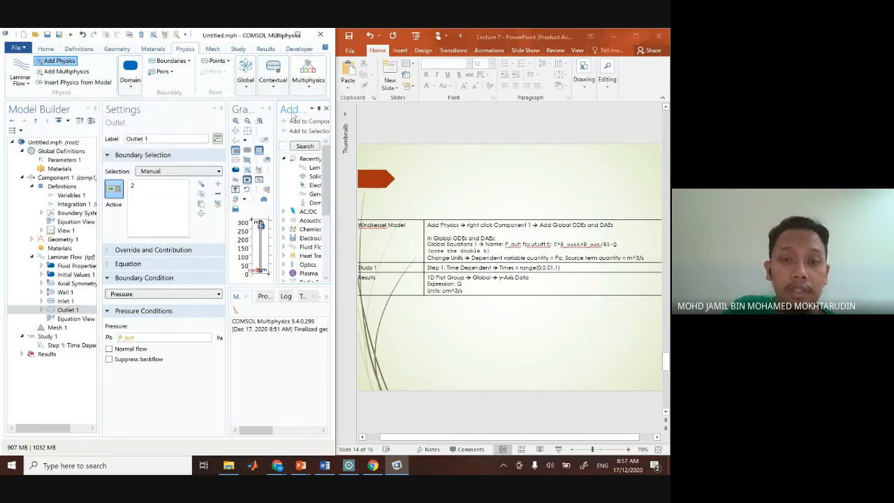
pyautogui.click(59, 62)
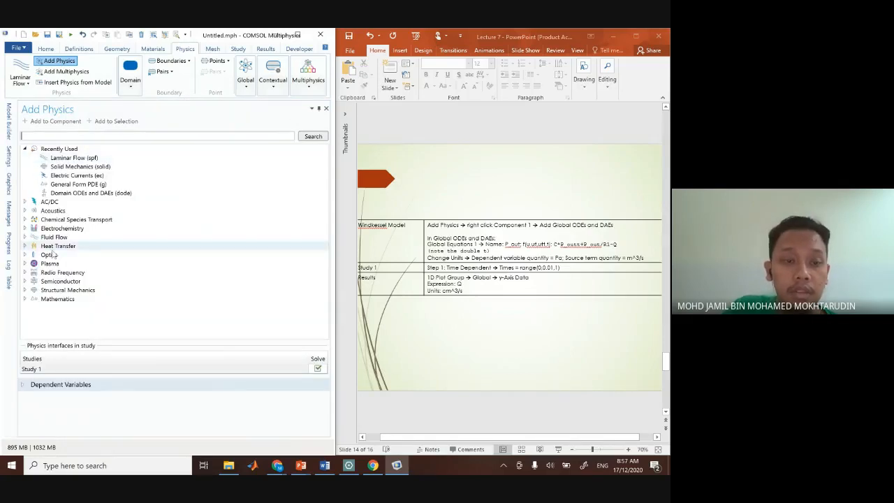
pyautogui.moveTo(103, 299)
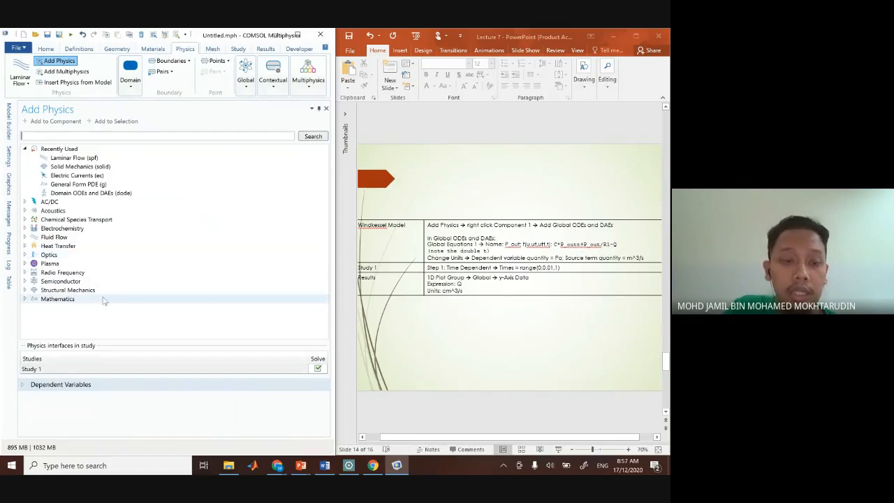
pyautogui.click(25, 299)
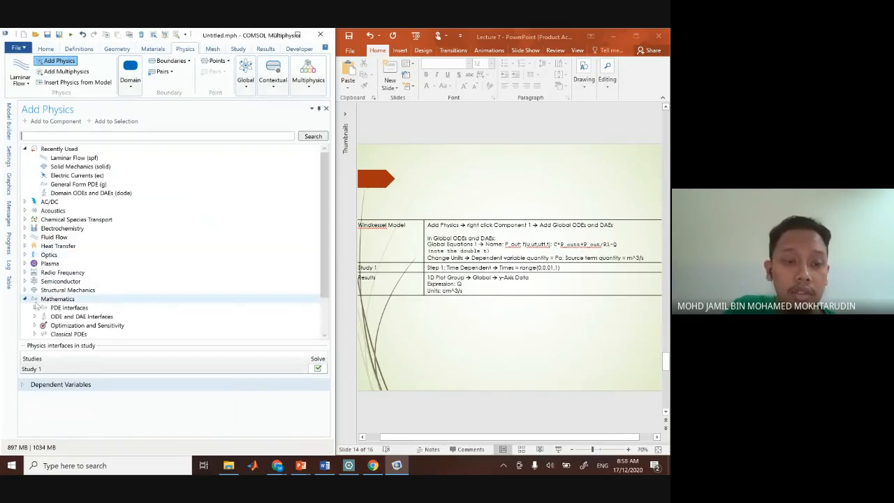
pyautogui.click(34, 228)
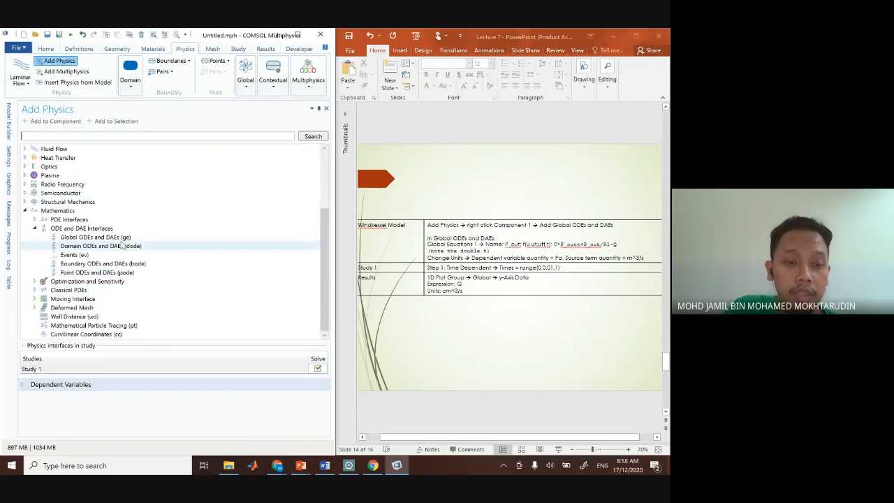
pyautogui.click(95, 238)
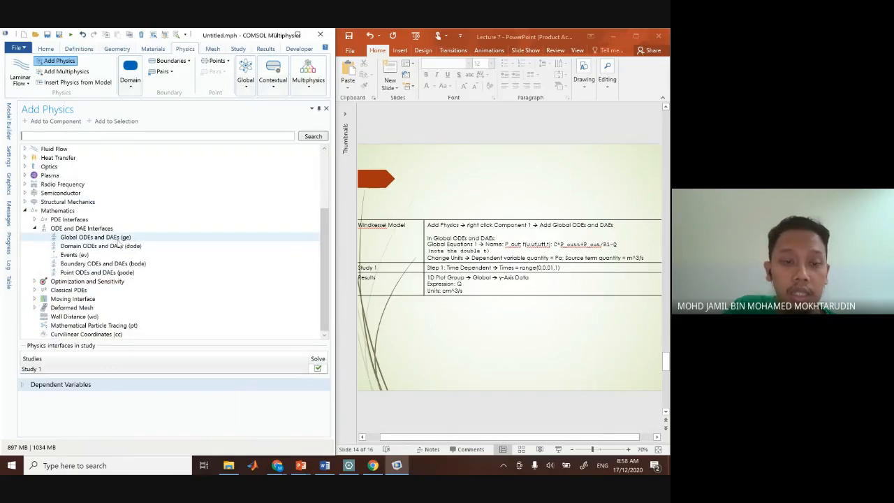
pyautogui.click(95, 238)
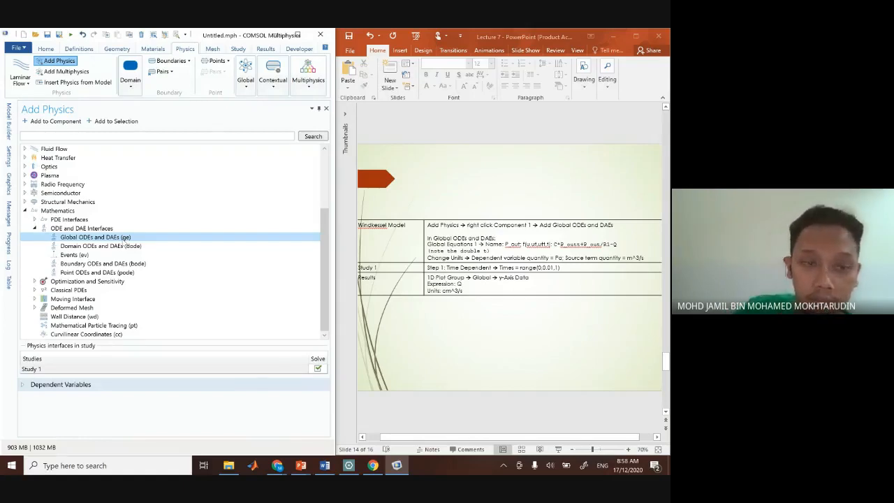
pyautogui.doubleClick(95, 237)
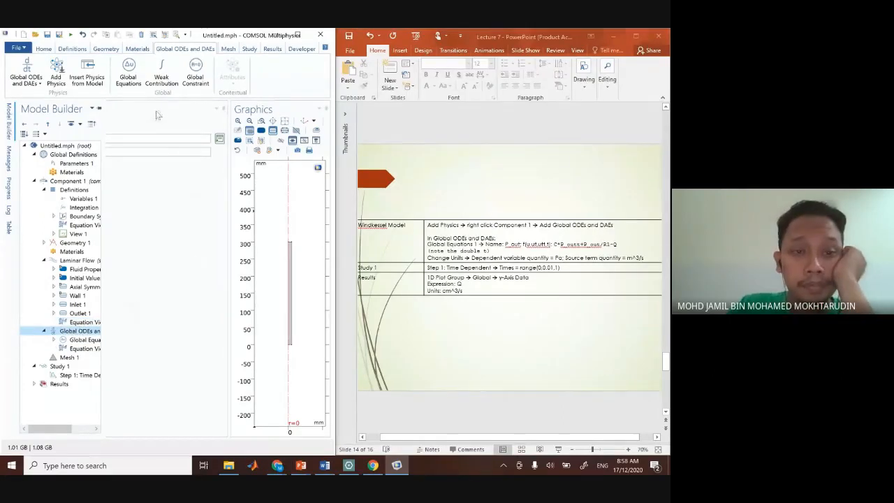
# - Show the empty Global Equations 1 table, then switch to a blank Microsoft Whiteboard
pyautogui.click(80, 330)
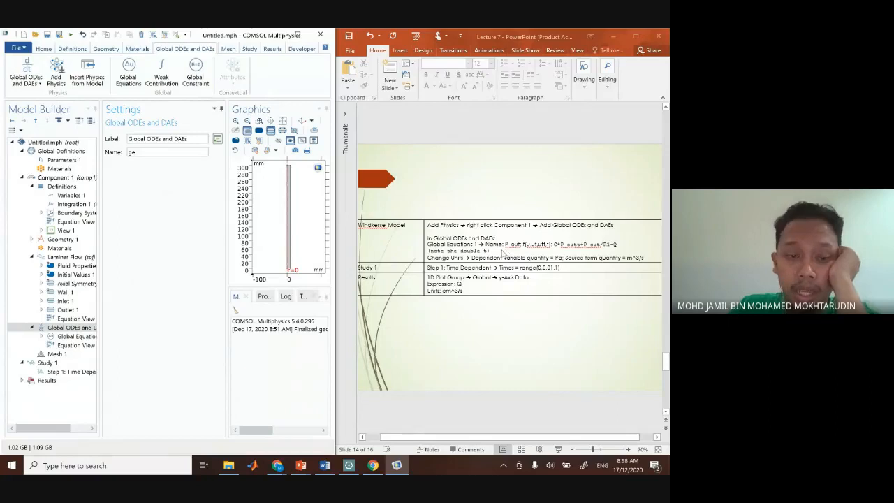
pyautogui.click(76, 335)
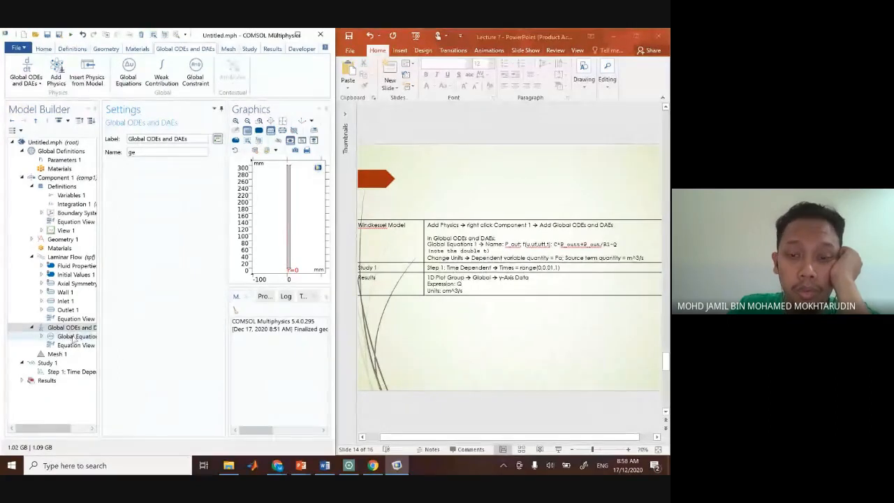
pyautogui.click(77, 335)
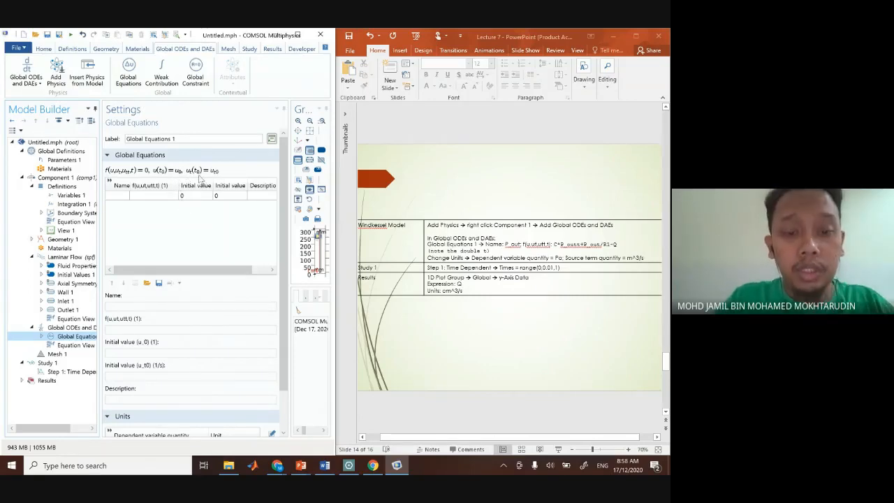
pyautogui.click(11, 465)
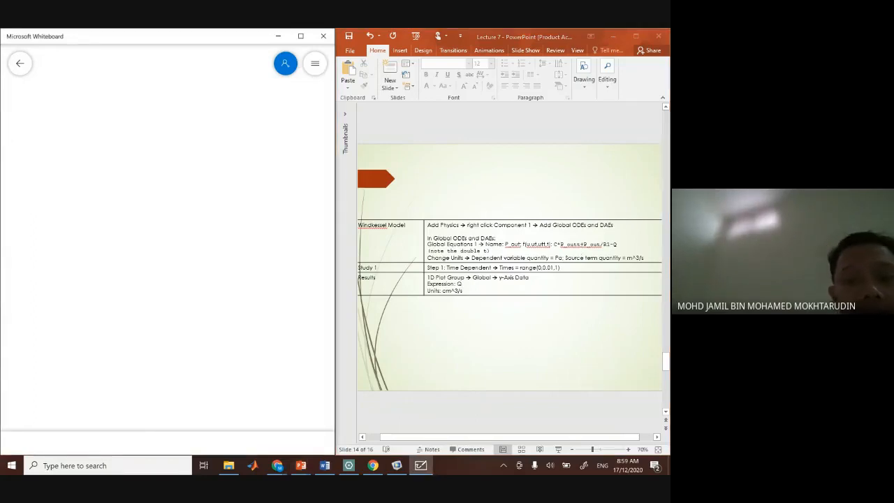
# - Handwrite C·dP_out/dt + P_out/R = Q in red and link Q by an arrow to current I
pyautogui.moveTo(62, 112); pyautogui.dragTo(53, 137)
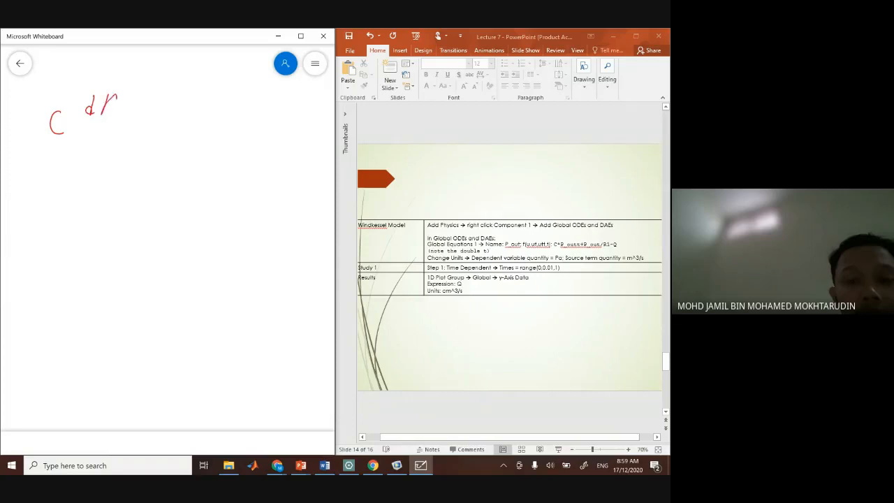
pyautogui.moveTo(105, 112); pyautogui.dragTo(129, 129)
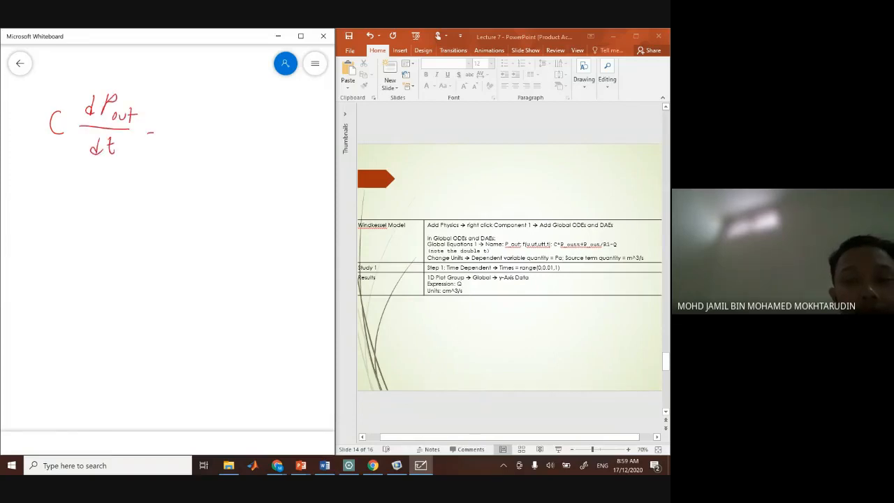
pyautogui.moveTo(151, 133); pyautogui.dragTo(203, 112)
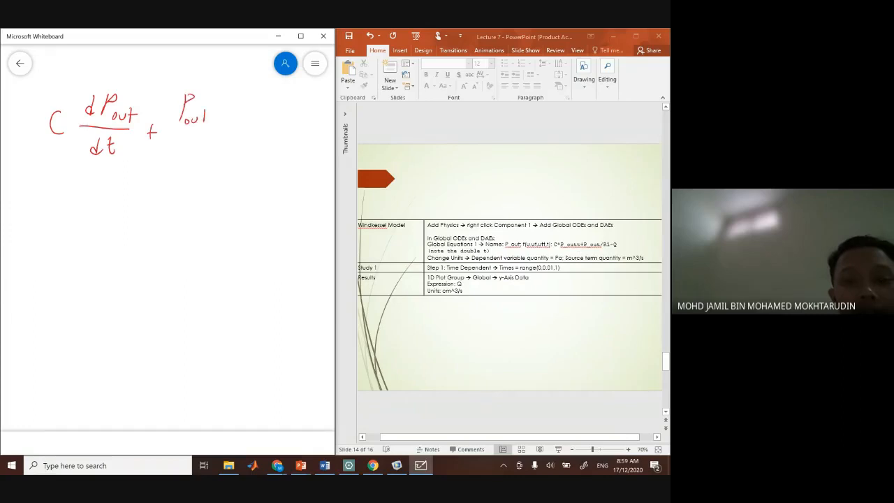
pyautogui.moveTo(179, 132); pyautogui.dragTo(196, 160)
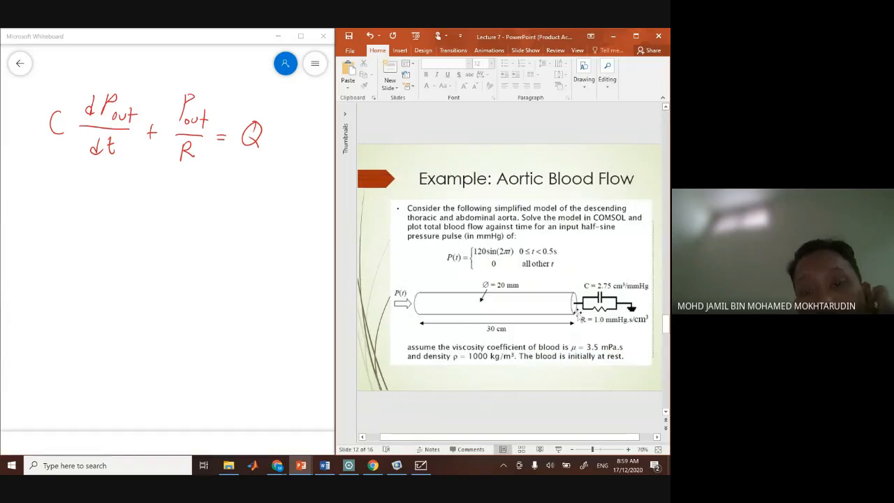
pyautogui.moveTo(104, 152)
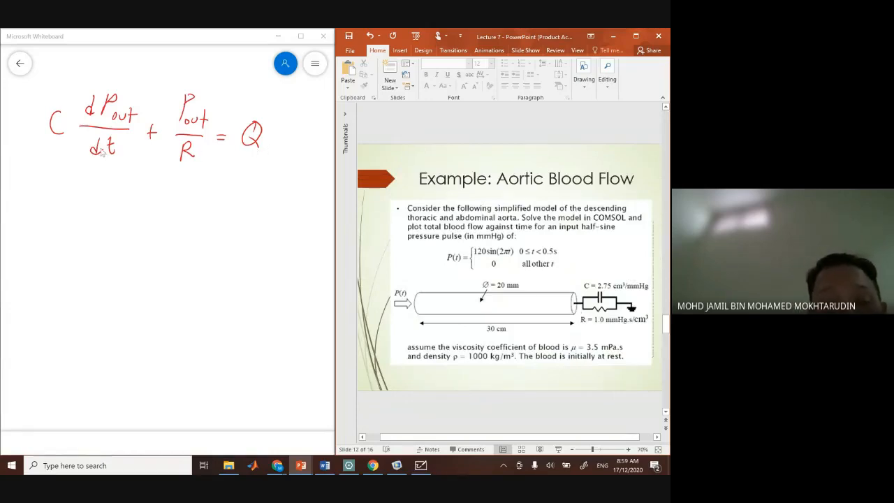
pyautogui.moveTo(114, 160)
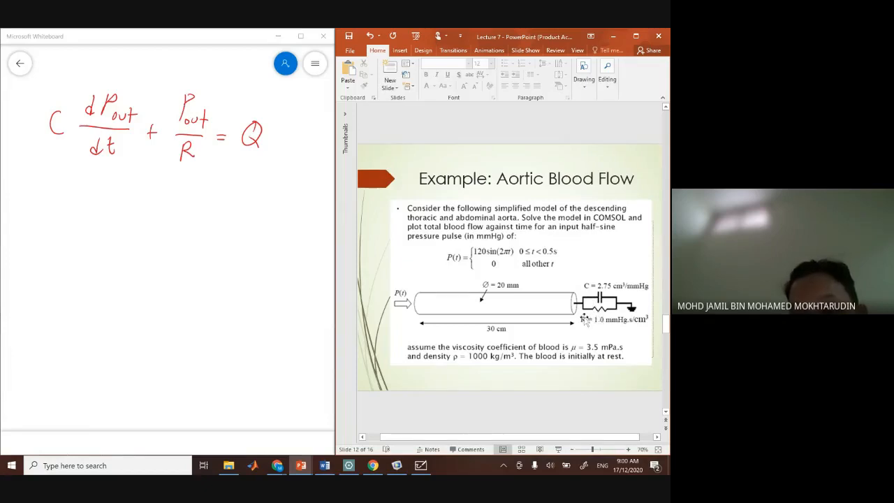
pyautogui.moveTo(544, 313)
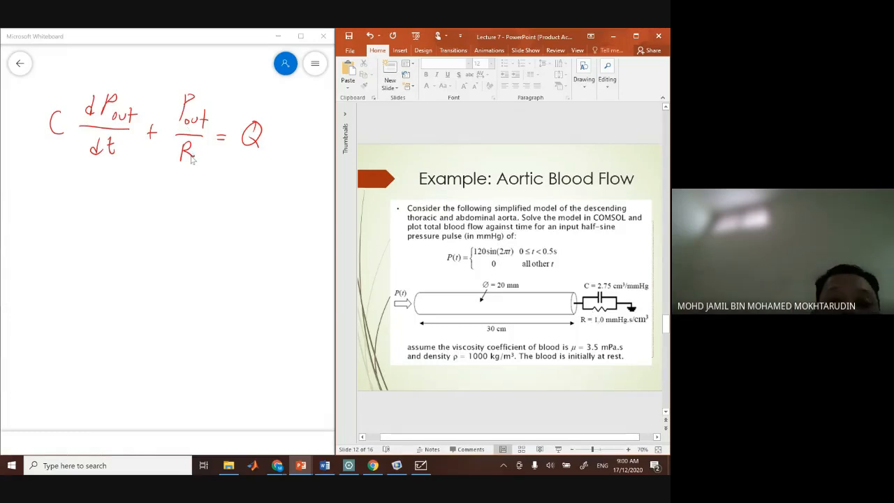
pyautogui.moveTo(250, 157); pyautogui.dragTo(246, 230)
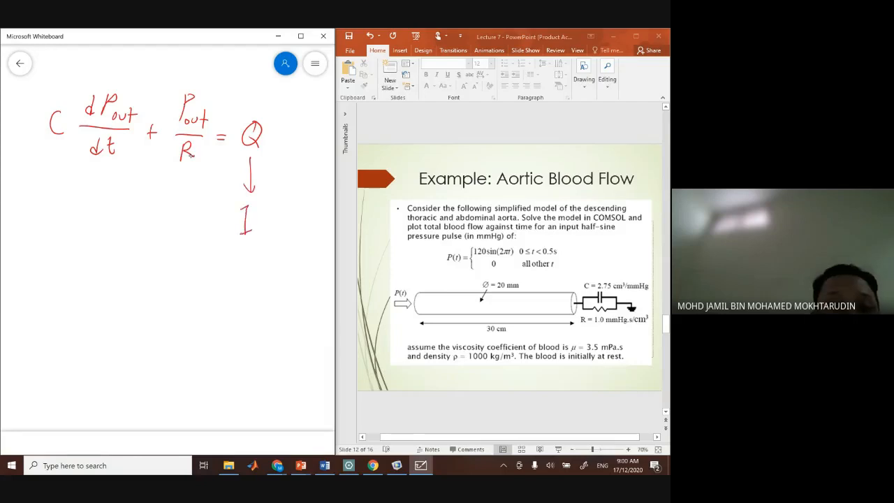
pyautogui.moveTo(188, 95); pyautogui.dragTo(189, 63)
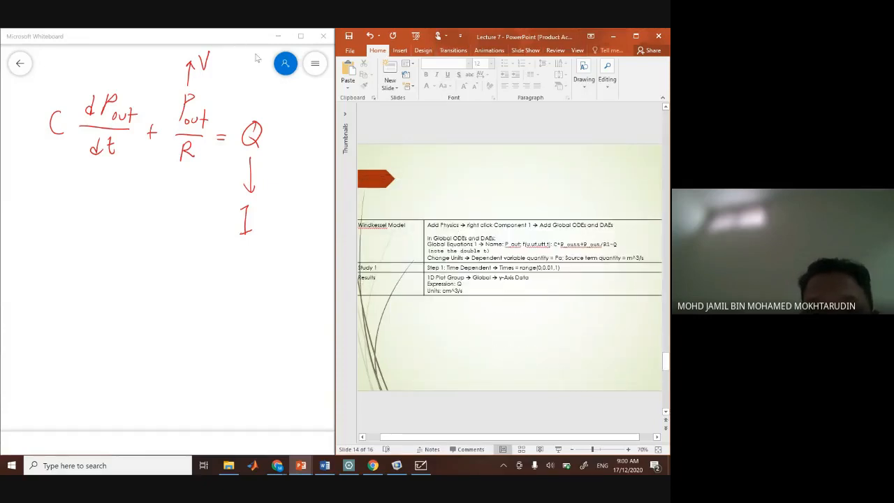
# - Write the implicit ODE form f(u,ut,utt,t) = 0 on the whiteboard
pyautogui.click(203, 465)
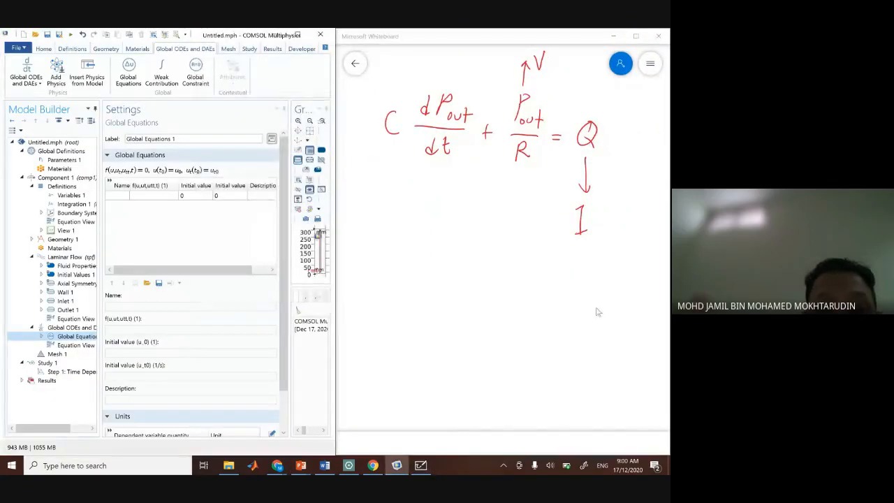
pyautogui.moveTo(398, 244); pyautogui.dragTo(391, 277)
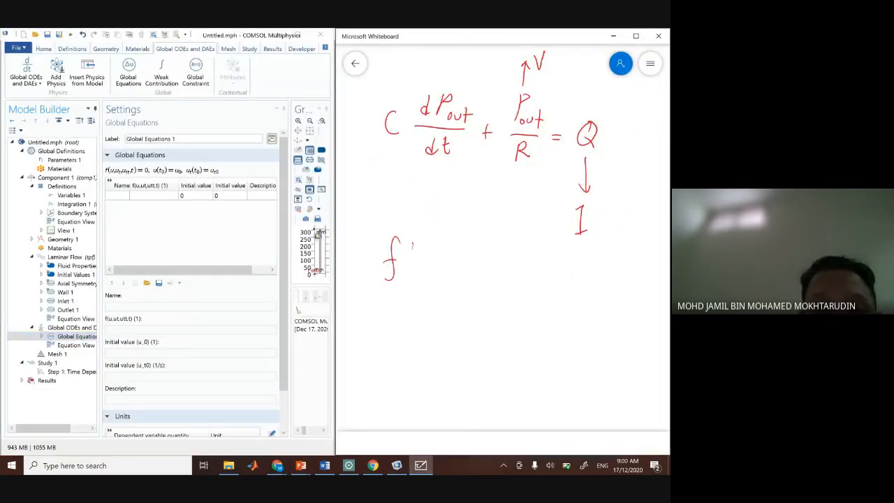
pyautogui.moveTo(405, 263); pyautogui.dragTo(464, 272)
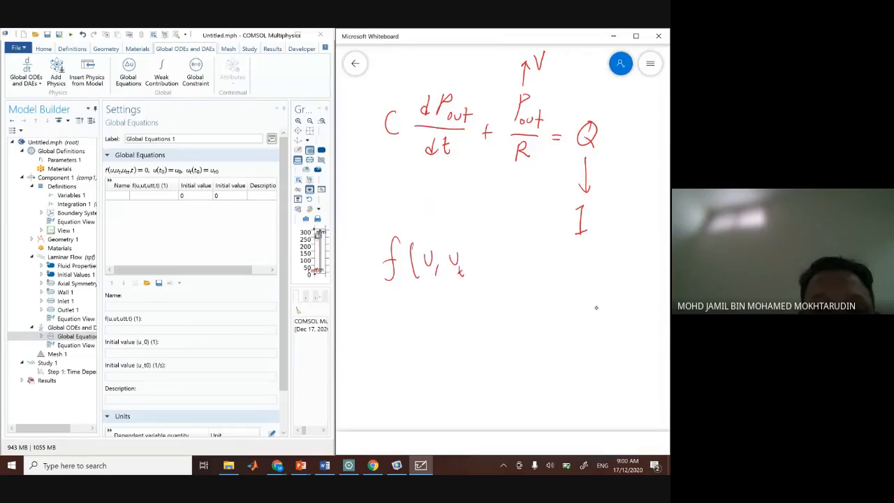
pyautogui.moveTo(475, 262); pyautogui.dragTo(510, 268)
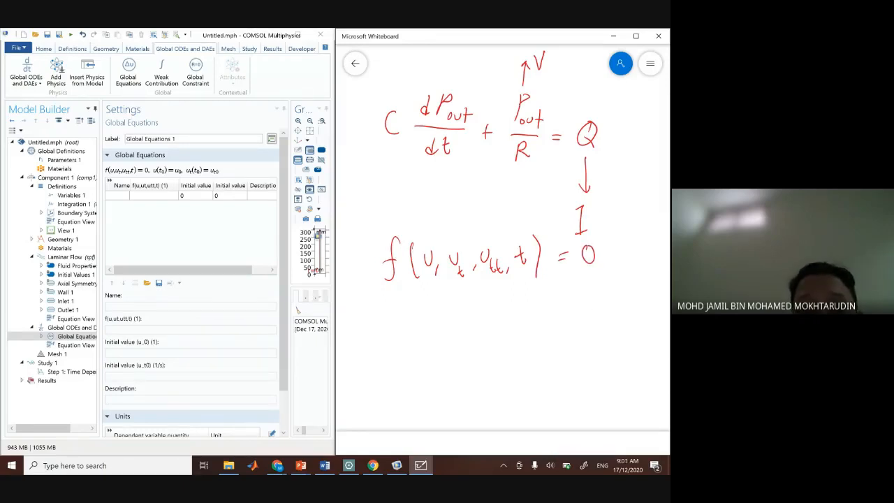
pyautogui.moveTo(377, 175); pyautogui.dragTo(574, 165)
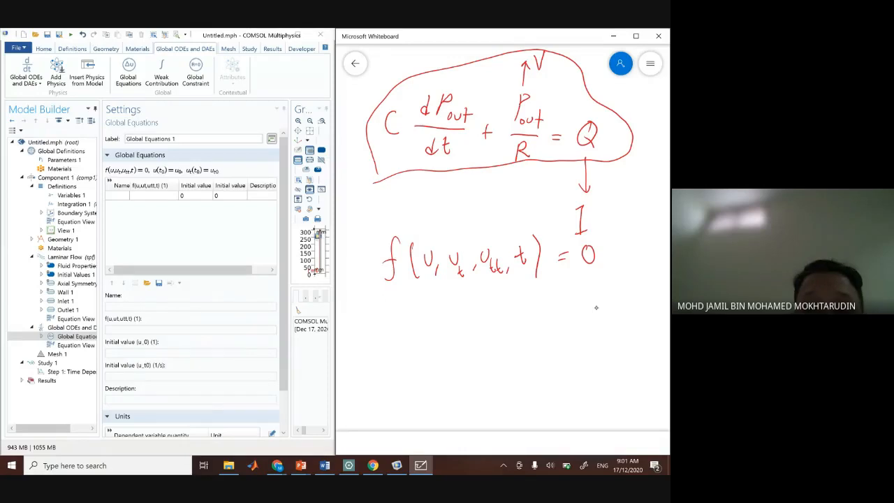
# - Circle the original equation and rewrite it as C dP/dt + P/R − Q = 0, underlined with a linking arrow
pyautogui.moveTo(356, 314); pyautogui.dragTo(352, 332)
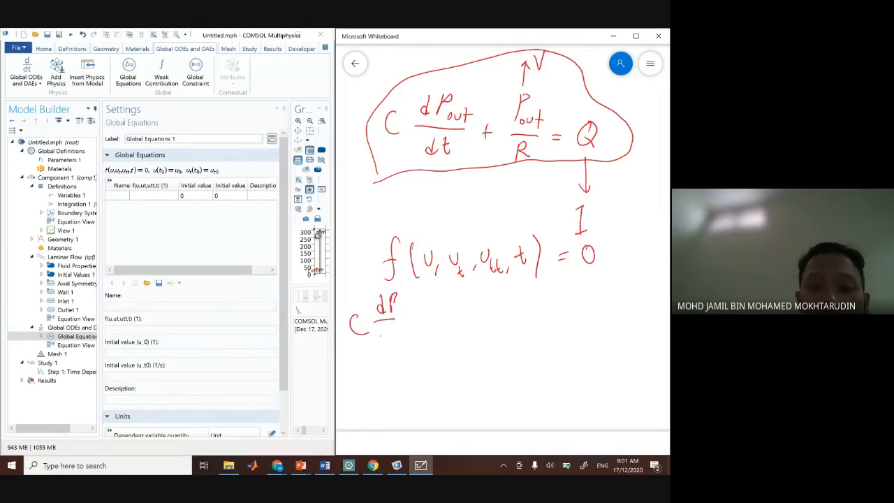
pyautogui.moveTo(377, 301); pyautogui.dragTo(416, 318)
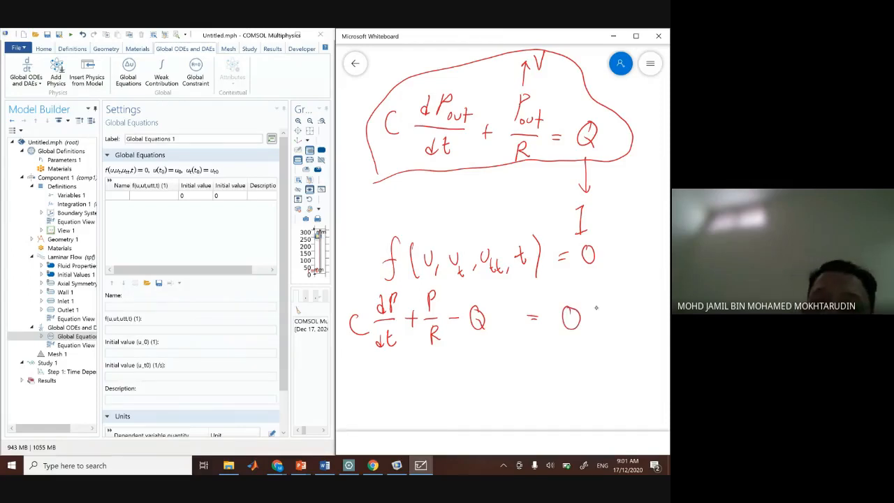
pyautogui.moveTo(352, 357); pyautogui.dragTo(489, 357)
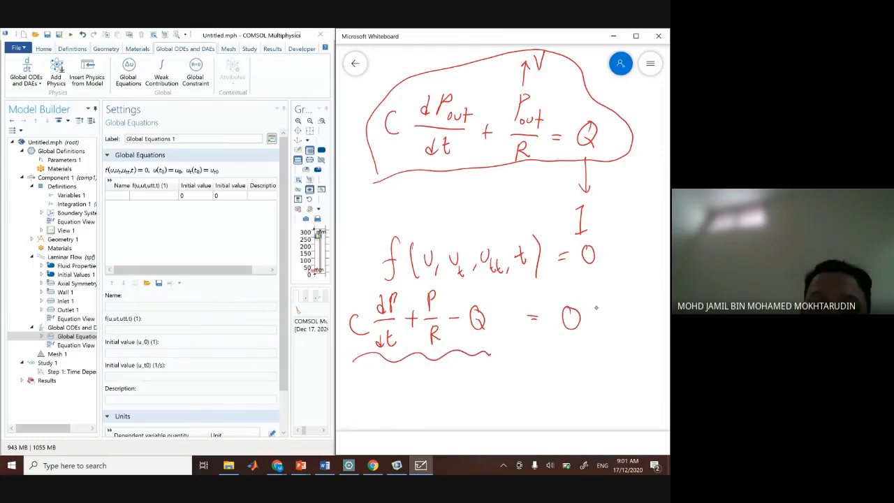
pyautogui.moveTo(503, 314); pyautogui.dragTo(517, 286)
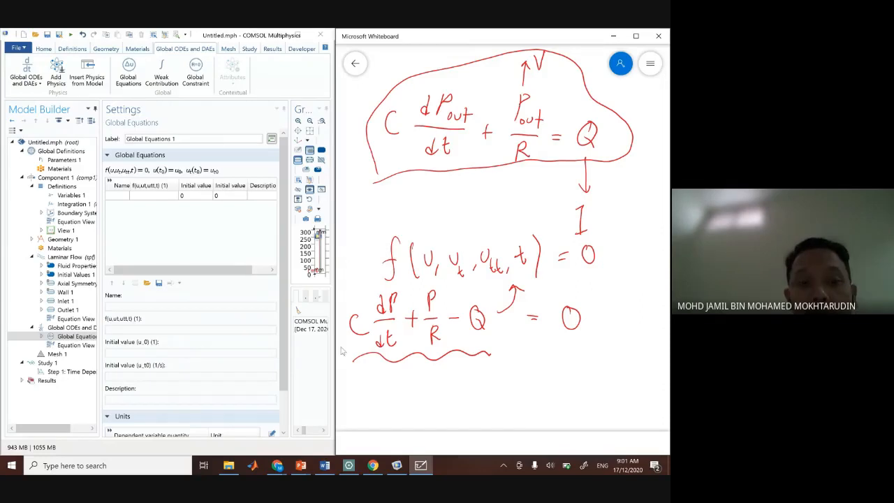
# - Name the global equation variable P_out with expression C*P_outt+P_out/R1-Q
pyautogui.click(139, 195)
pyautogui.write('P_out')
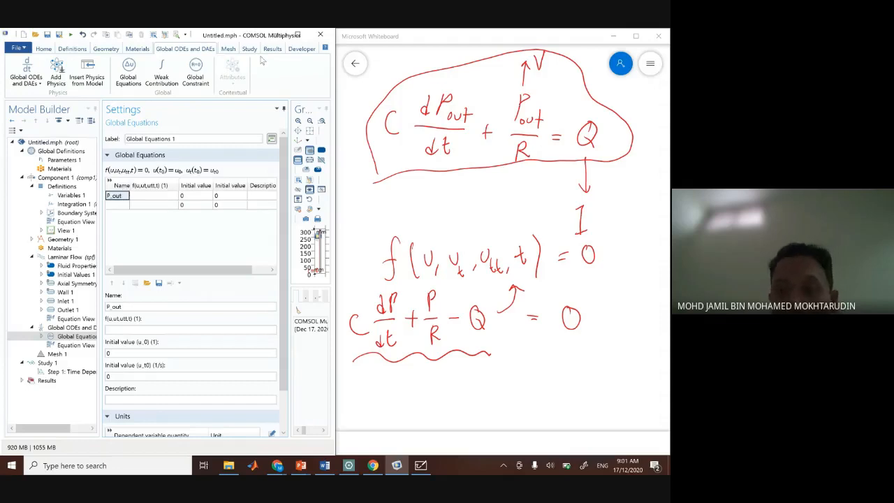
pyautogui.moveTo(134, 199)
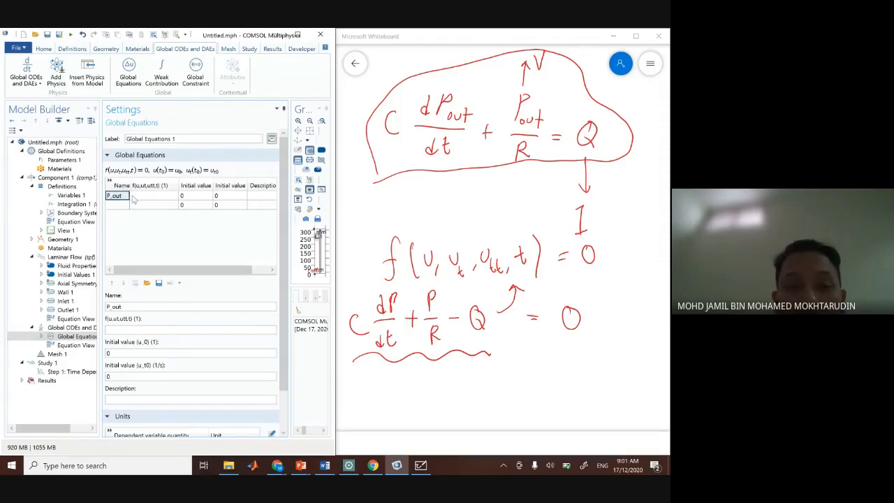
pyautogui.click(139, 196)
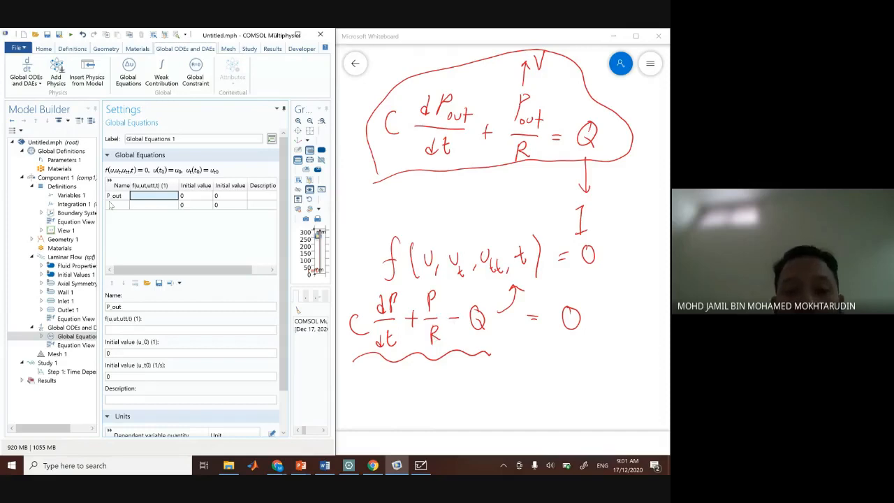
pyautogui.click(152, 196)
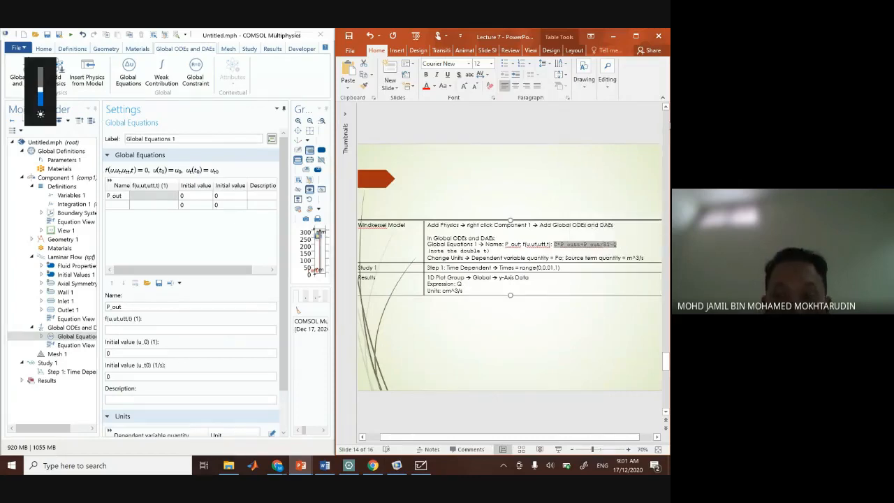
pyautogui.click(154, 195)
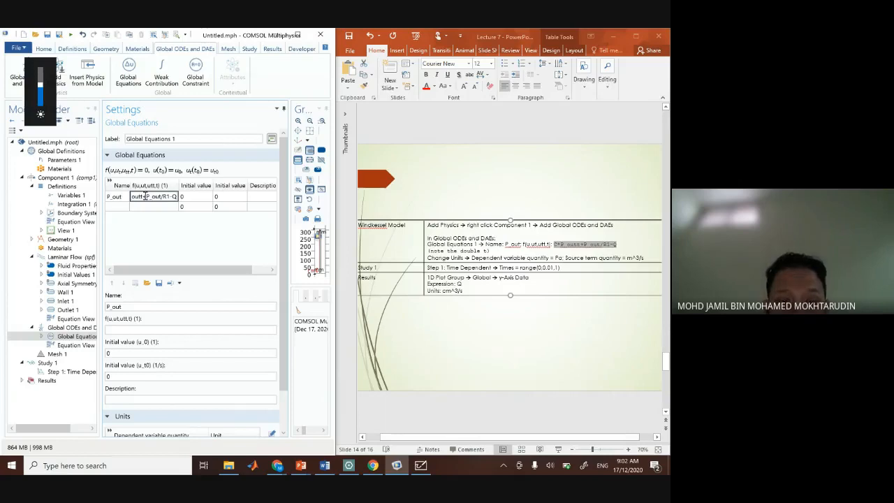
pyautogui.write('C*P_outt+P_out/R1-Q')
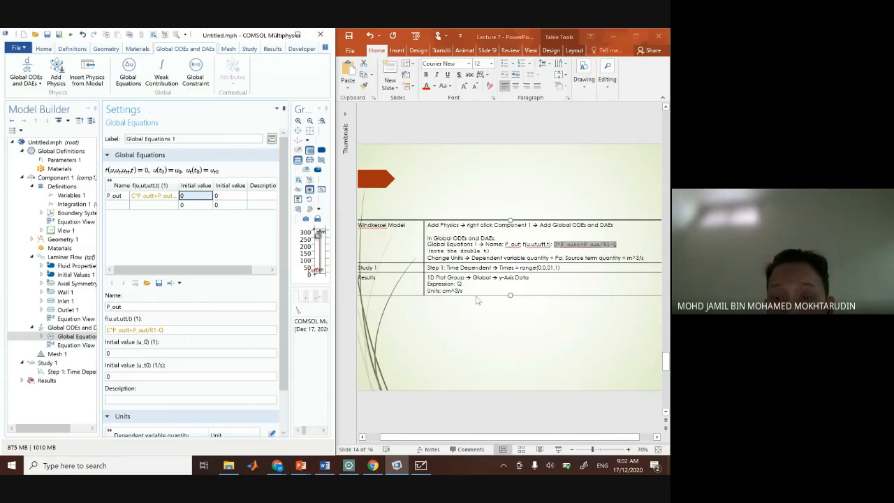
# - Set custom units Pa for the dependent variable and m^3 for the source term
pyautogui.scroll(-3)
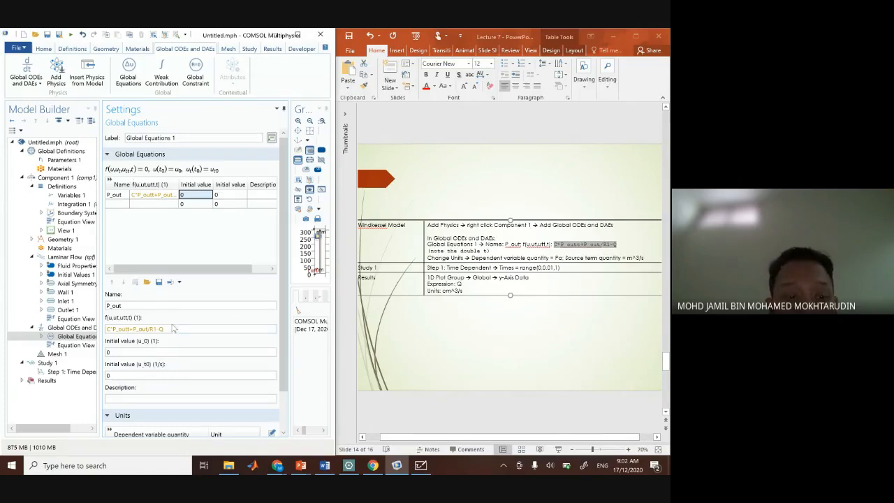
pyautogui.scroll(-3)
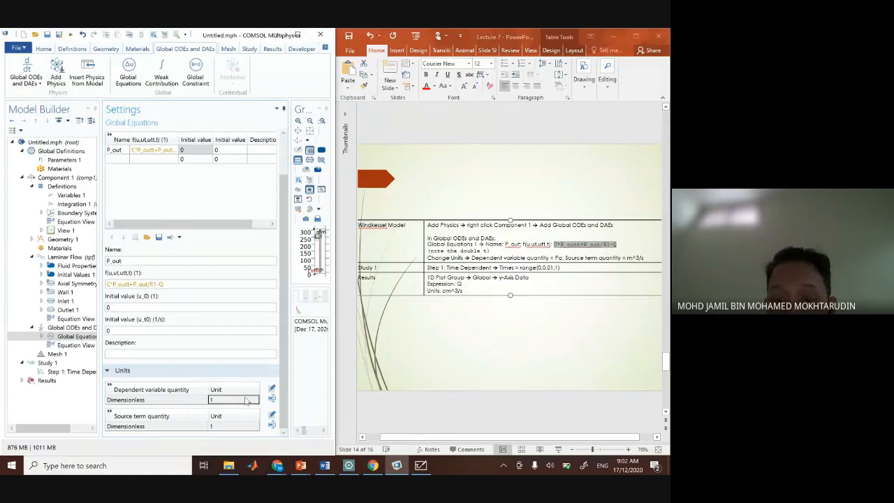
pyautogui.click(271, 388)
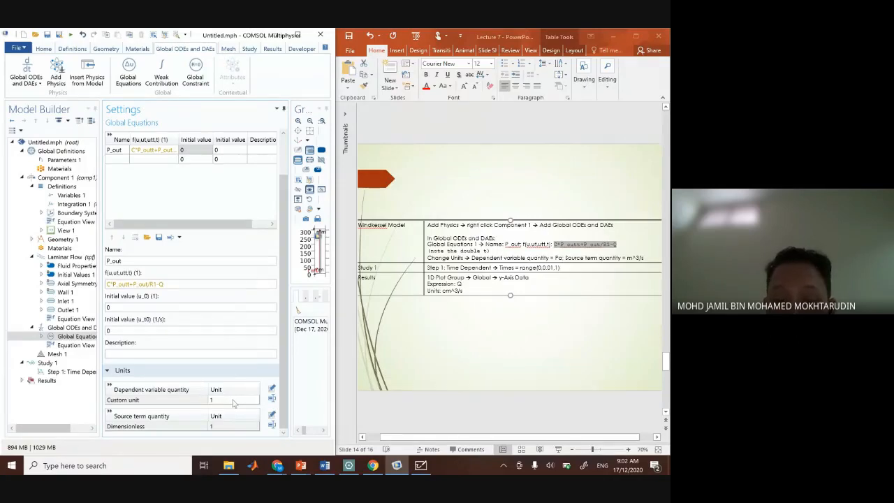
pyautogui.click(234, 400)
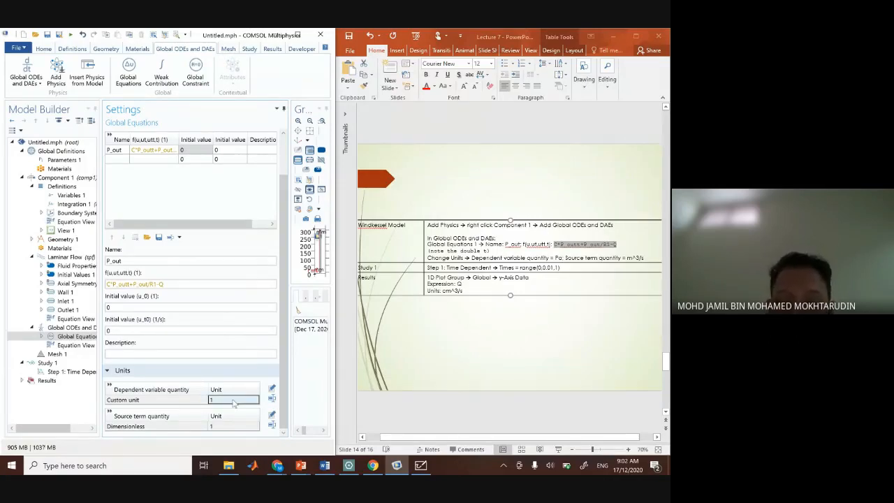
pyautogui.write('Pa')
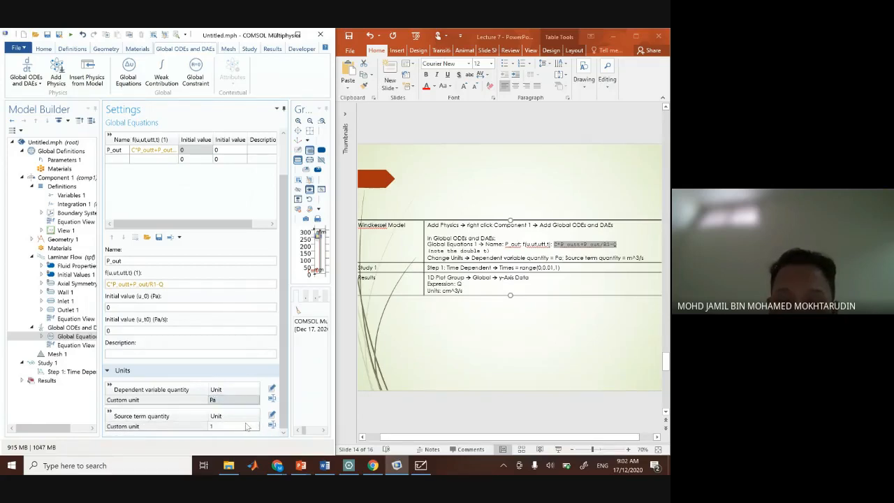
pyautogui.click(234, 426)
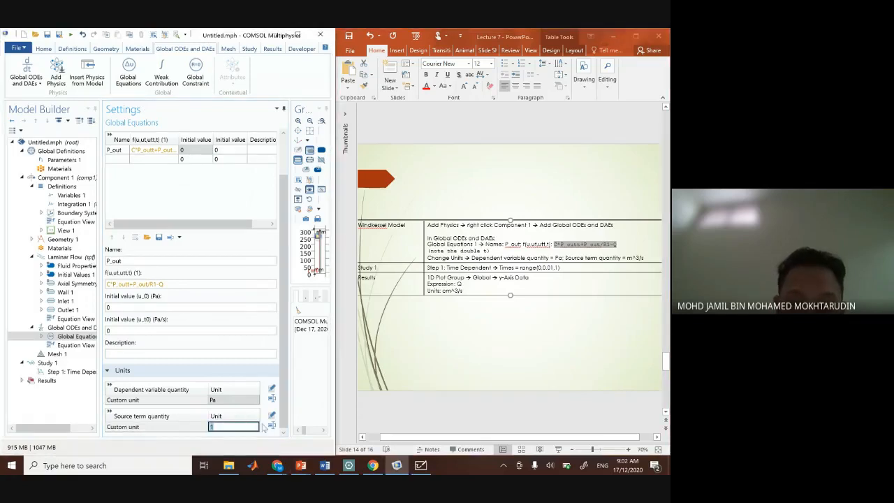
pyautogui.write('m^3/s')
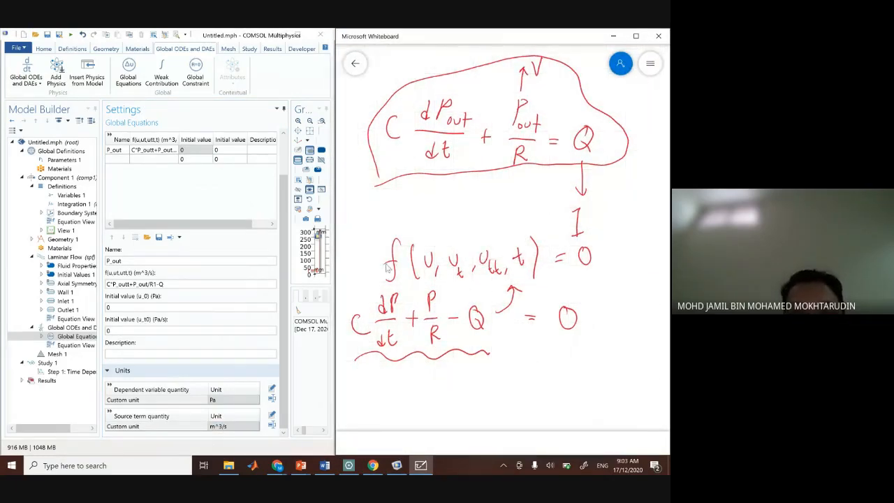
pyautogui.moveTo(481, 356)
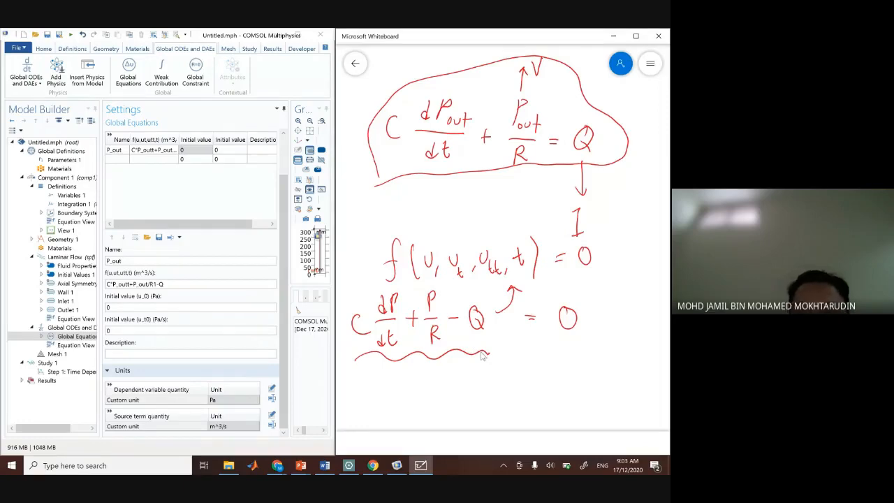
# - Mark the whiteboard equation C dP/dt + P/R − Q = 0 while reviewing it
pyautogui.moveTo(472, 346); pyautogui.dragTo(496, 342)
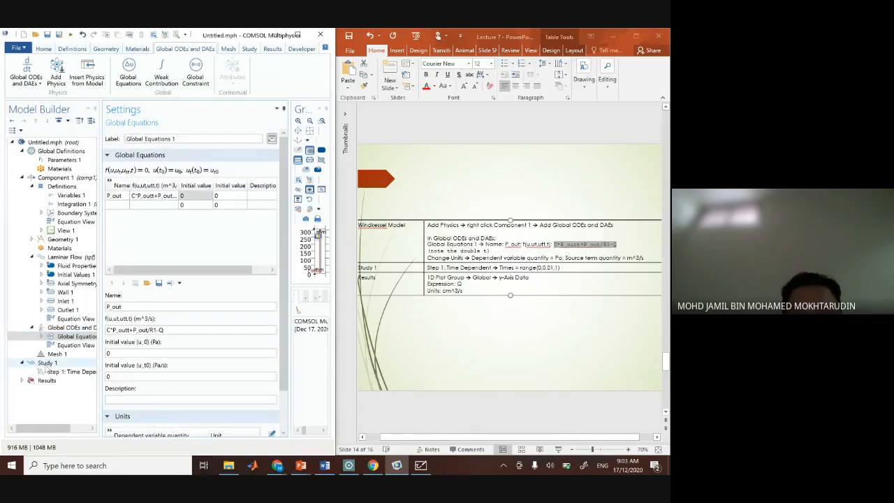
# - Show Step 1: Time Dependent under Study 1 with Times = range(0,0.1,1) and start computing
pyautogui.click(48, 363)
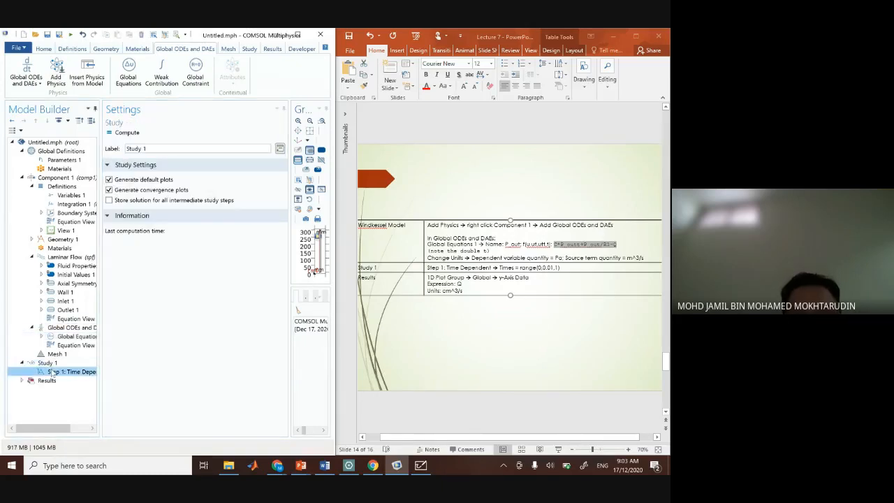
pyautogui.click(73, 372)
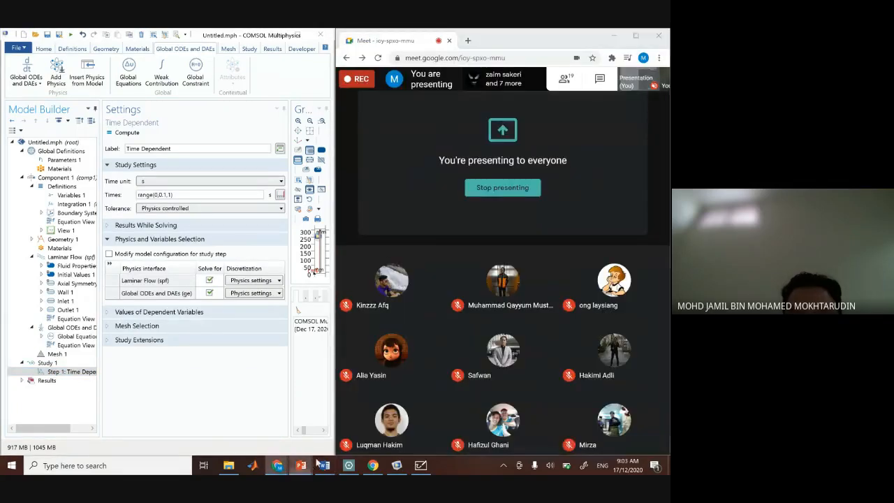
pyautogui.click(300, 465)
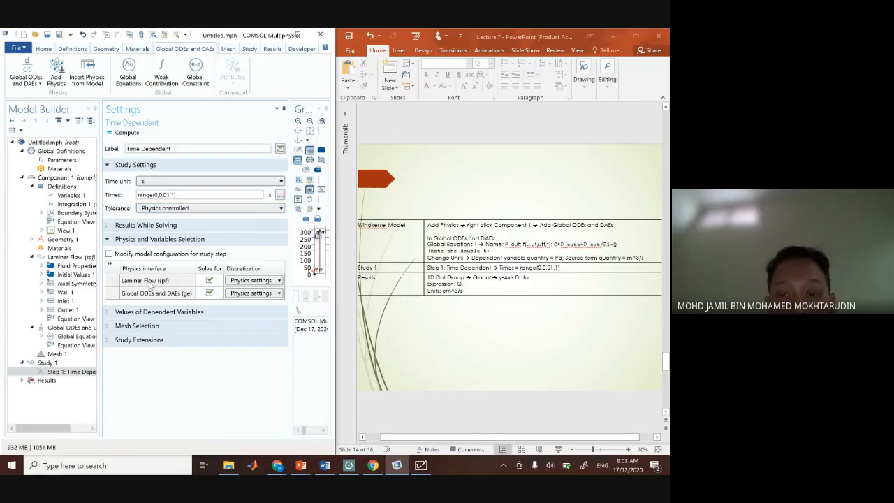
pyautogui.moveTo(128, 133)
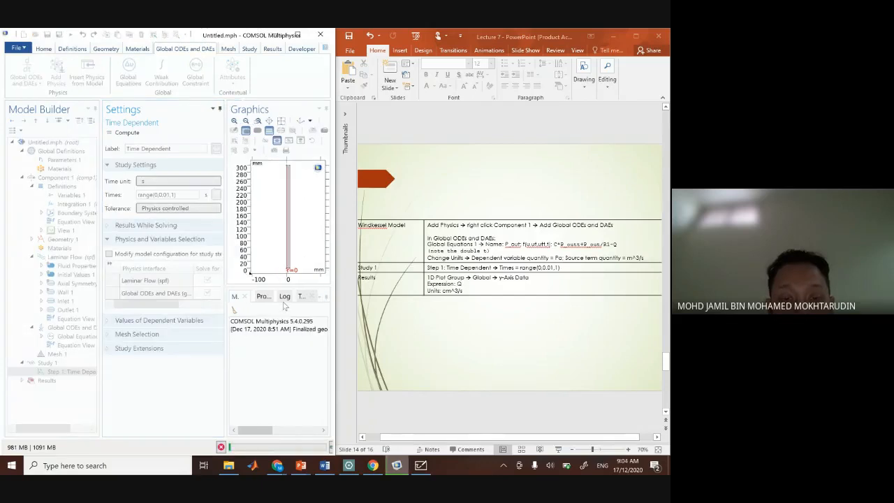
# - Monitor the solving study's convergence plot, messages and time-stepping log, scrolling through the steps
pyautogui.click(285, 296)
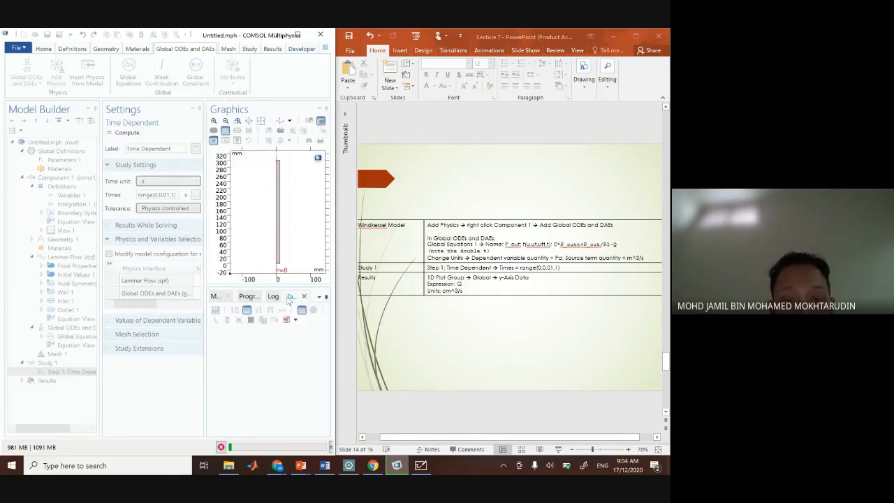
pyautogui.click(225, 296)
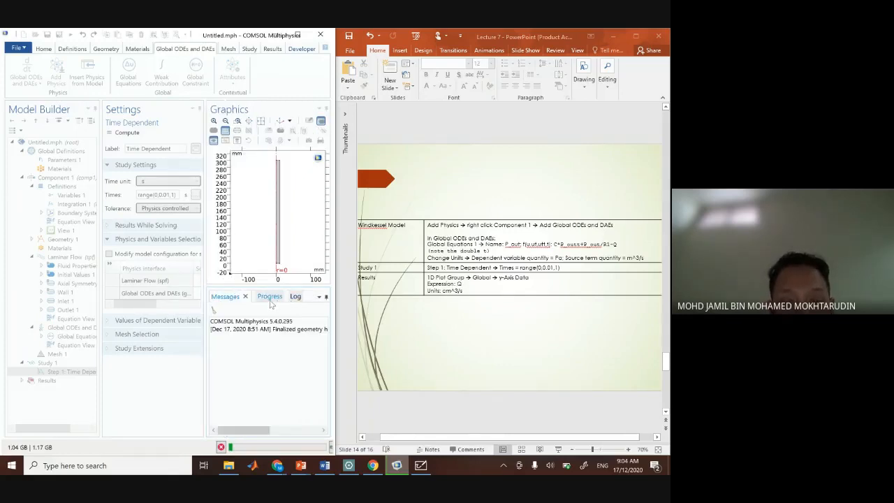
pyautogui.click(296, 296)
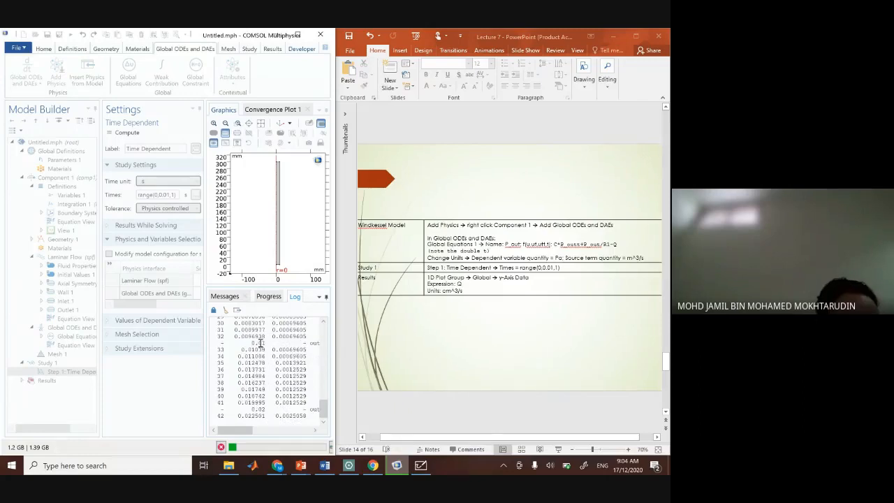
pyautogui.scroll(-3)
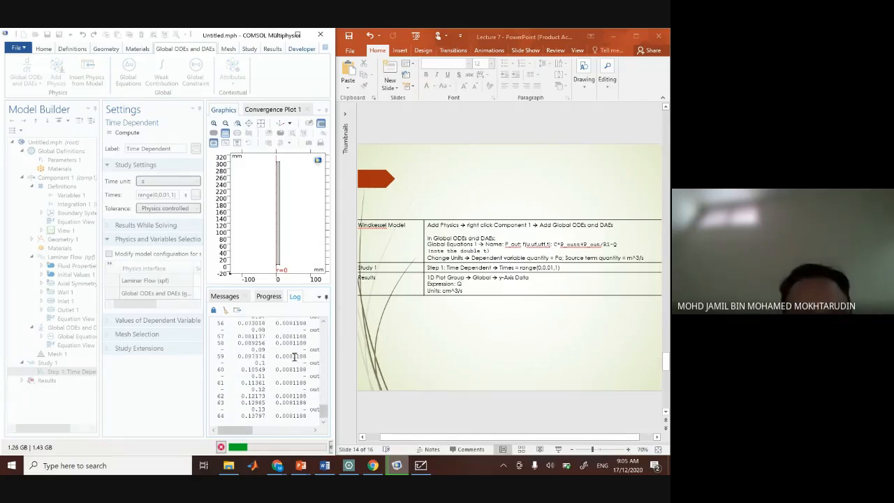
pyautogui.scroll(-3)
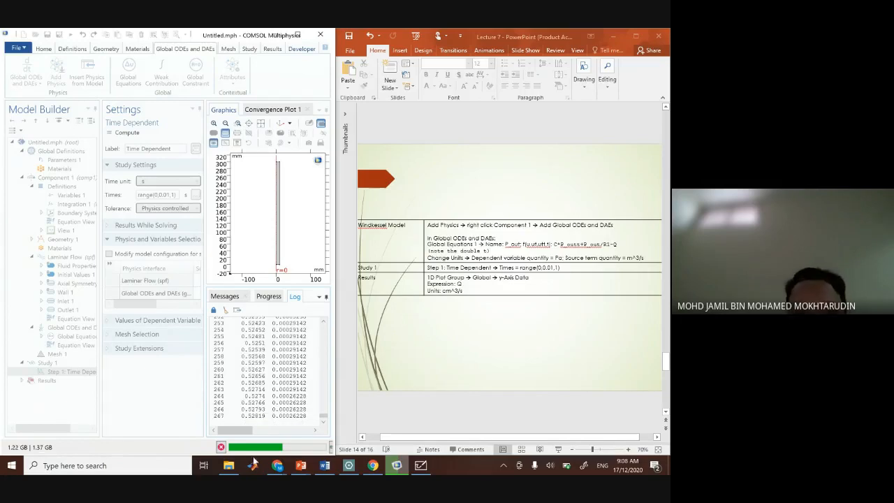
# - Bring up Whiteboard on a blank page and start the Test 2 note with Chapter 5
pyautogui.click(420, 465)
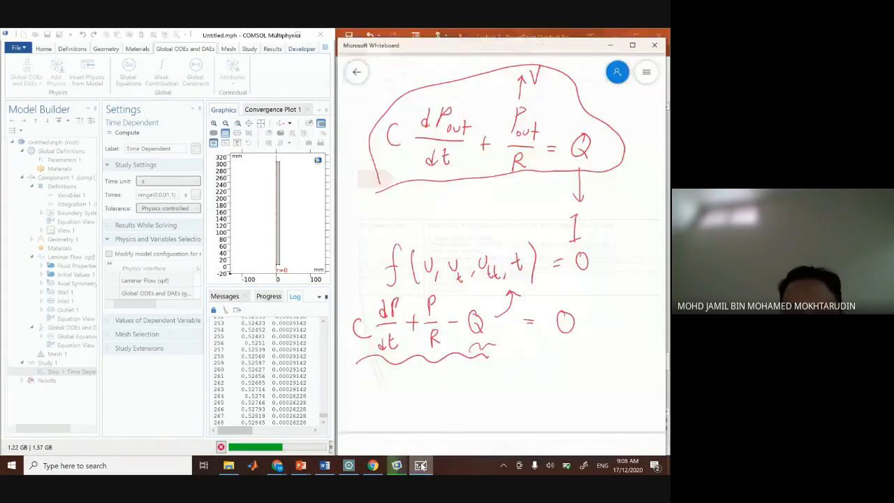
pyautogui.click(356, 73)
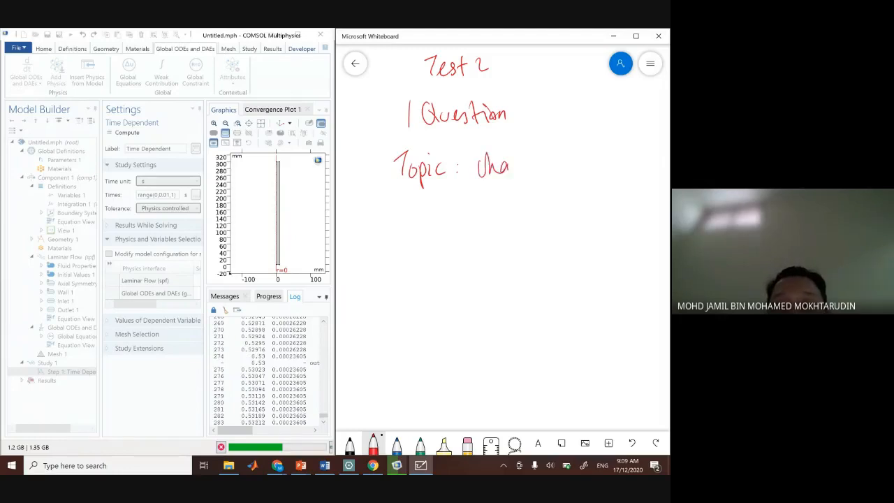
pyautogui.write('hapter 5')
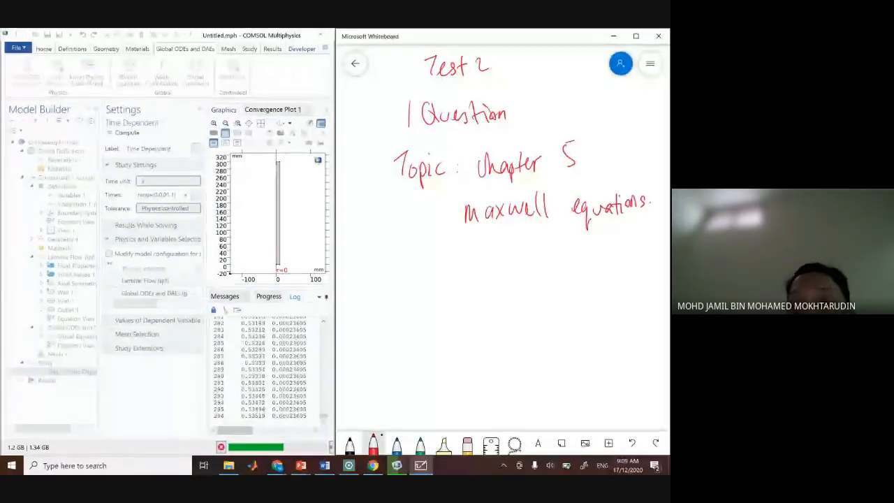
# - Handwrite the tutorial/assignment note under Maxwell equations and an arrow after 1 Question
pyautogui.moveTo(501, 257); pyautogui.dragTo(506, 235)
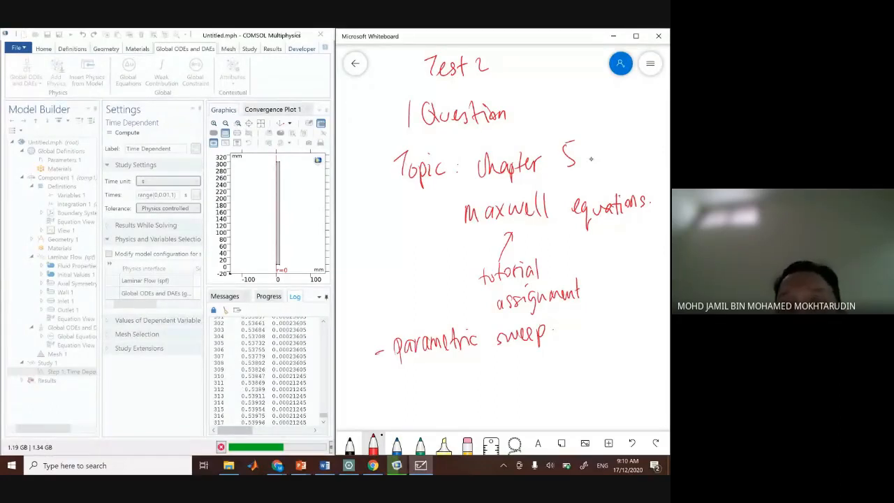
pyautogui.moveTo(520, 113); pyautogui.dragTo(542, 113)
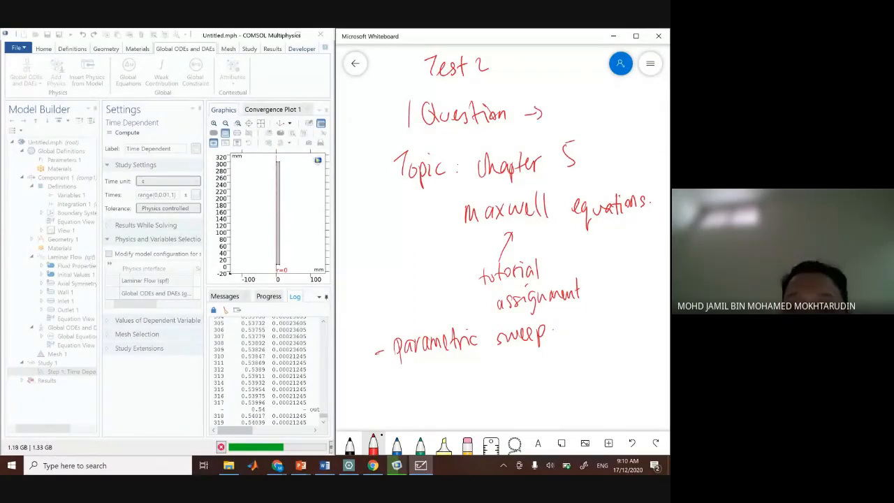
pyautogui.scroll(-3)
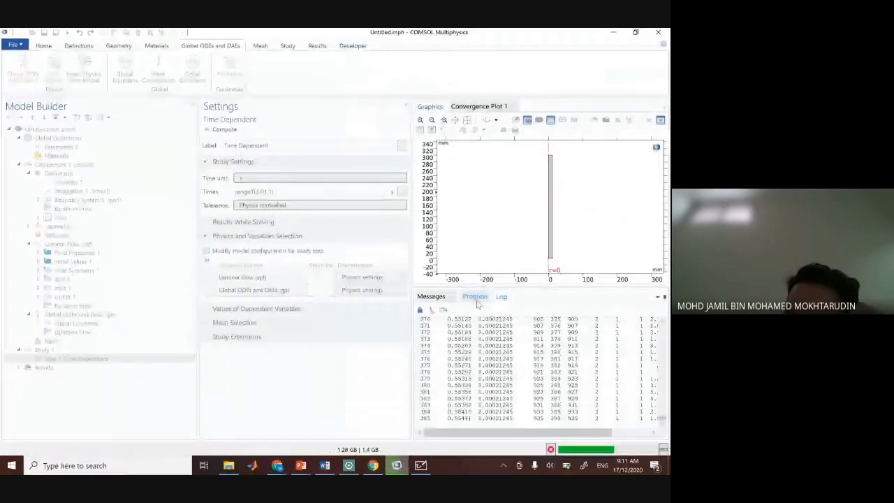
# - Show the Time-Dependent Solver 1 step-size plot
pyautogui.click(501, 296)
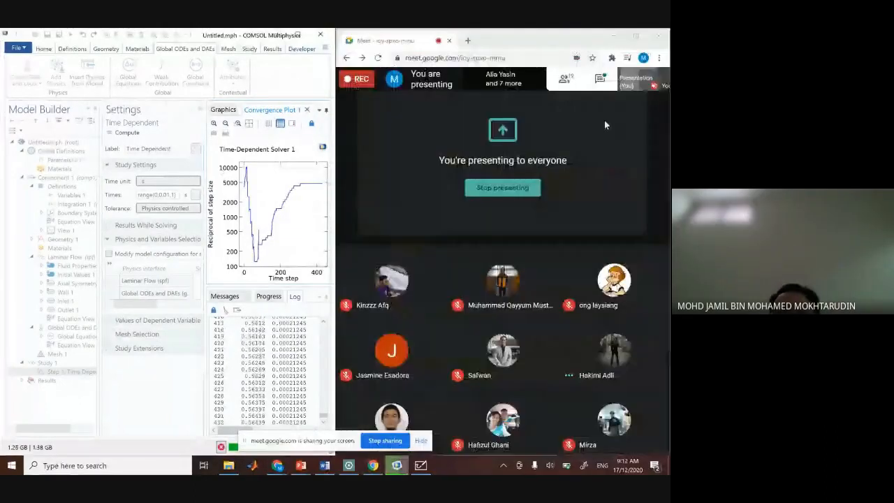
pyautogui.click(599, 78)
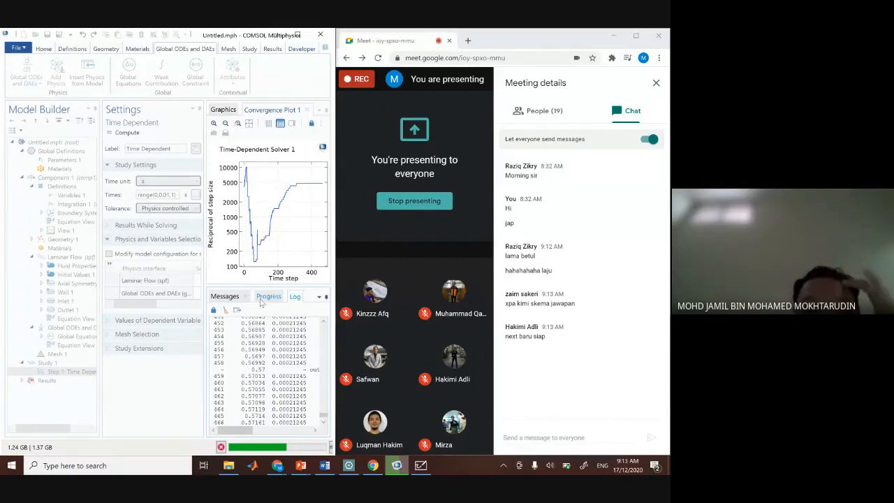
pyautogui.click(269, 296)
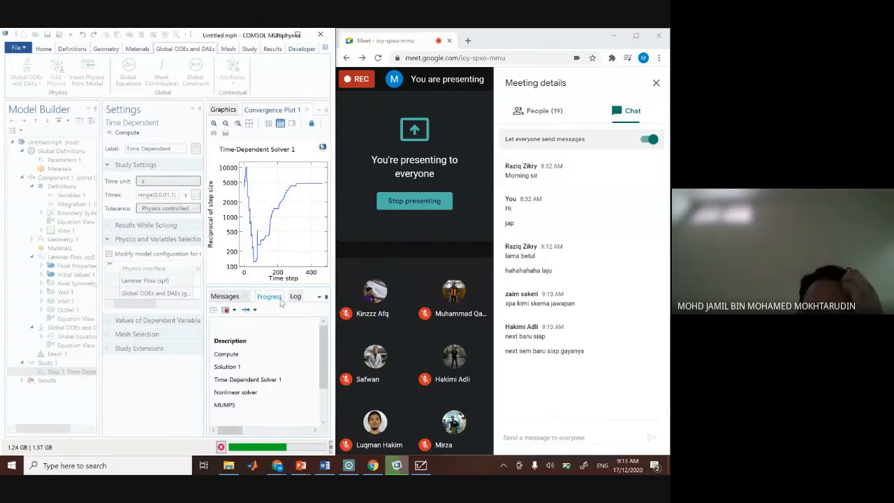
pyautogui.click(295, 296)
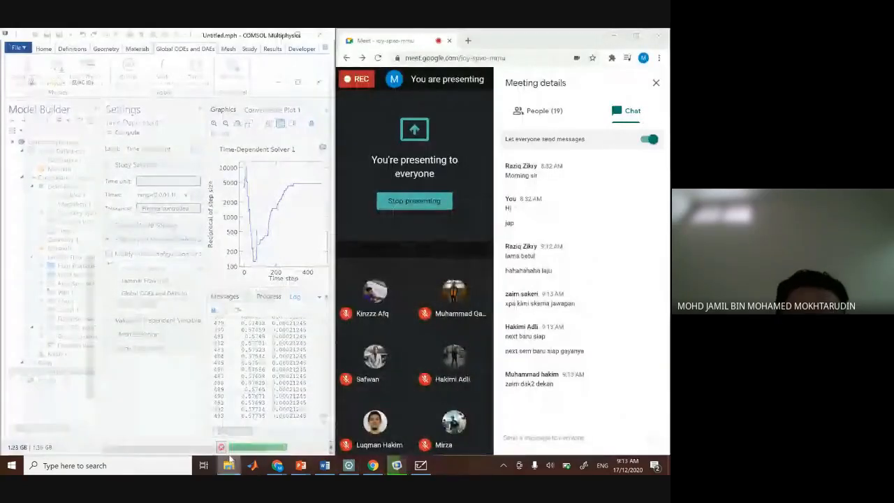
# - Bring up the Assignment 4 brief in Drawboard PDF and zoom in slightly
pyautogui.click(229, 465)
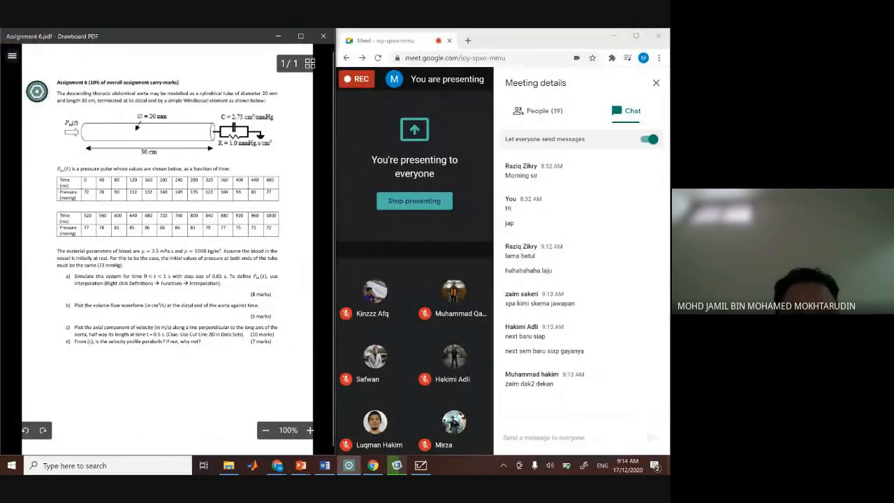
pyautogui.click(310, 430)
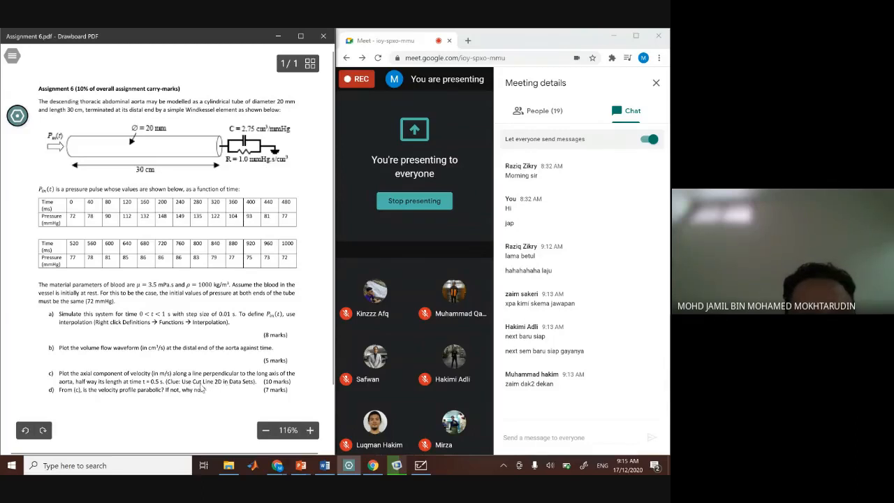
pyautogui.moveTo(212, 388)
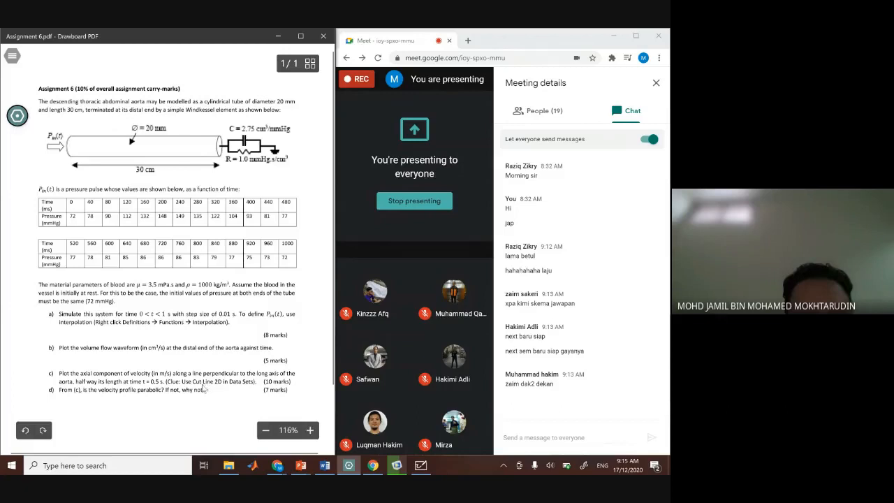
pyautogui.moveTo(204, 387)
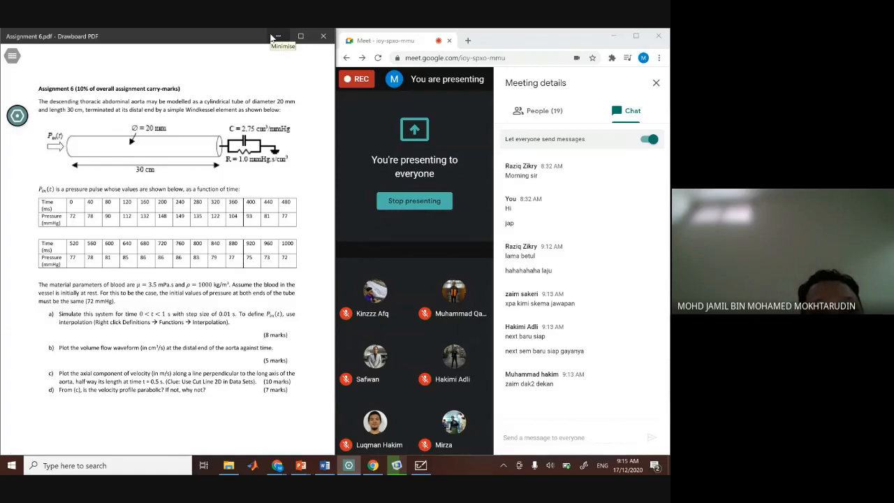
pyautogui.moveTo(277, 36)
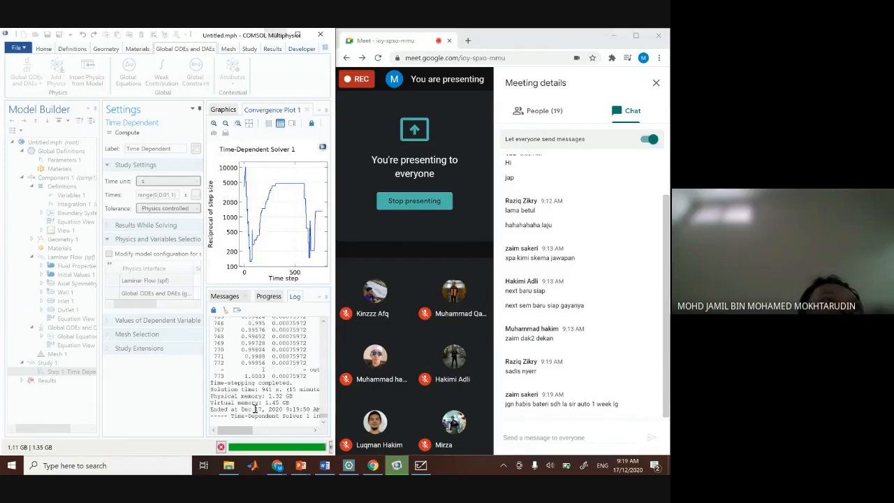
# - Select the Velocity 2D Plot Group under Results to show the velocity magnitude surface plot
pyautogui.click(64, 416)
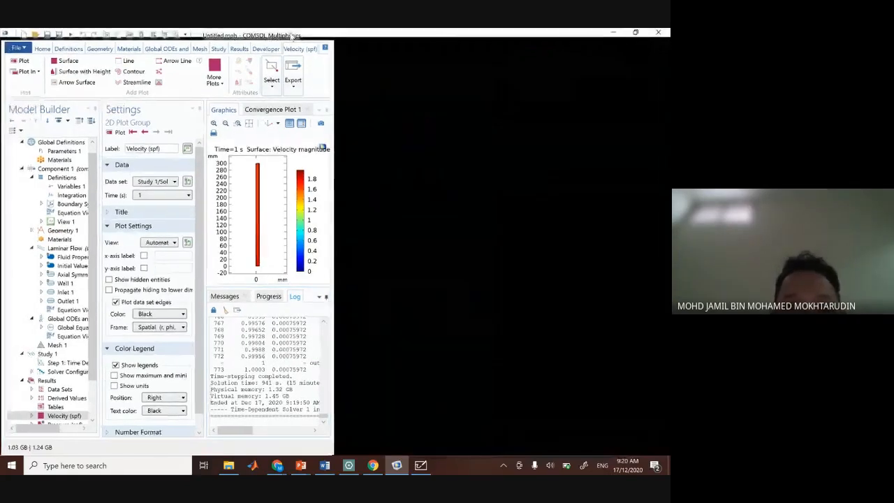
# - Set the global line plot's y-axis expression to Q instead of P_out
pyautogui.click(634, 31)
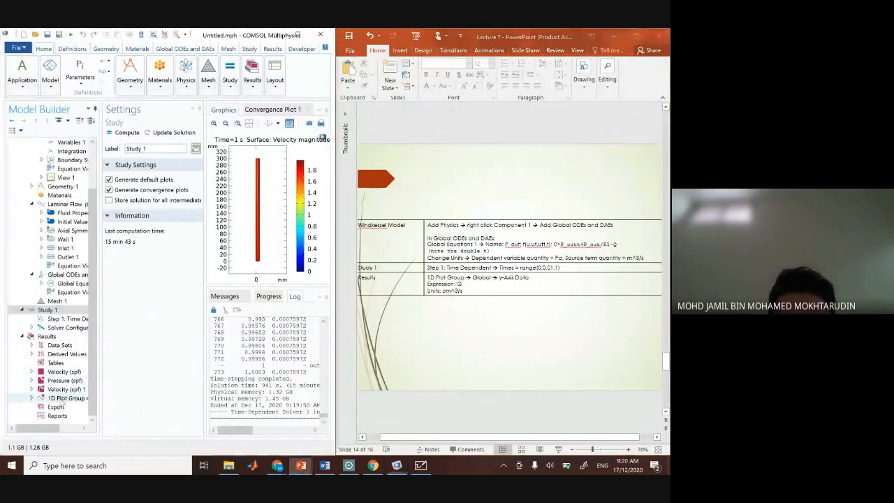
pyautogui.click(69, 398)
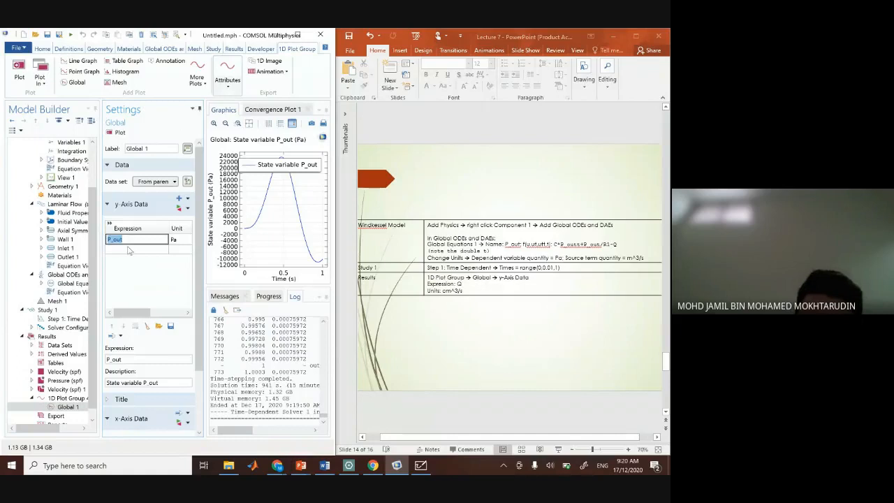
pyautogui.write('Q')
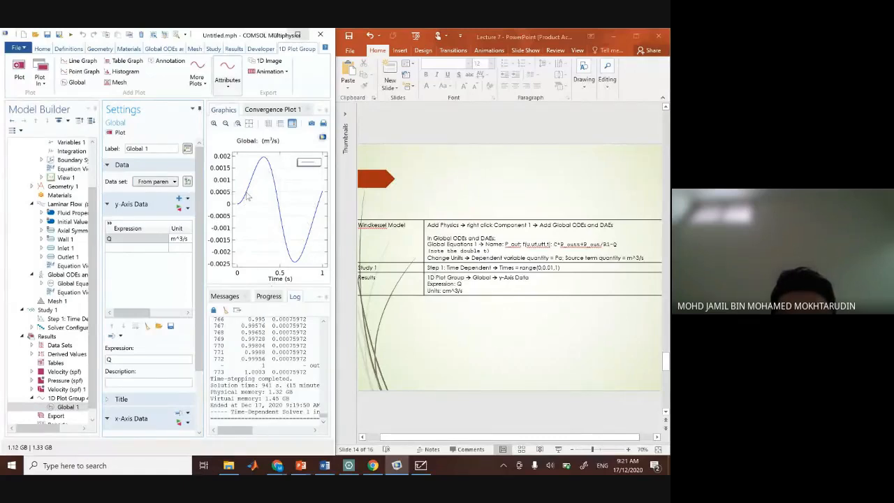
pyautogui.moveTo(299, 272)
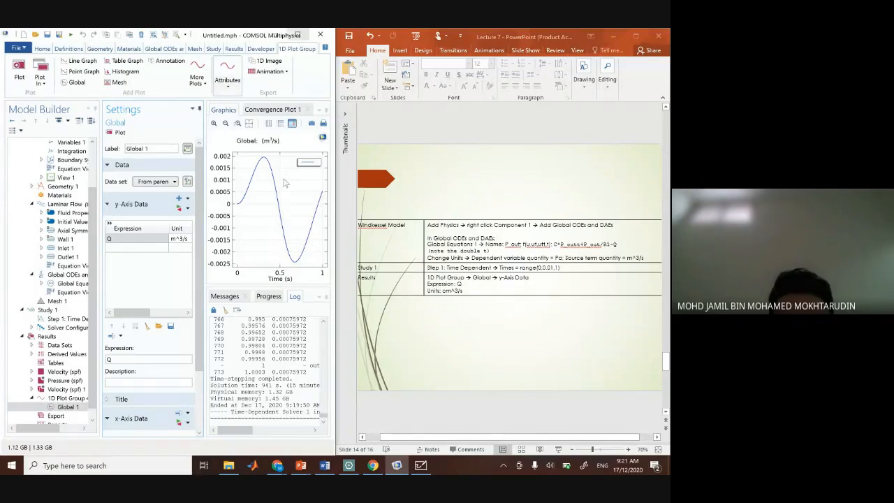
pyautogui.moveTo(264, 172)
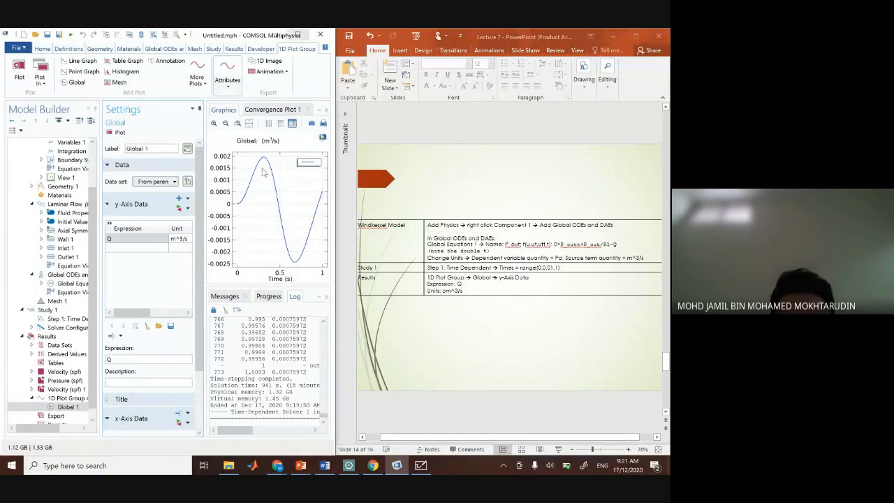
pyautogui.moveTo(293, 268)
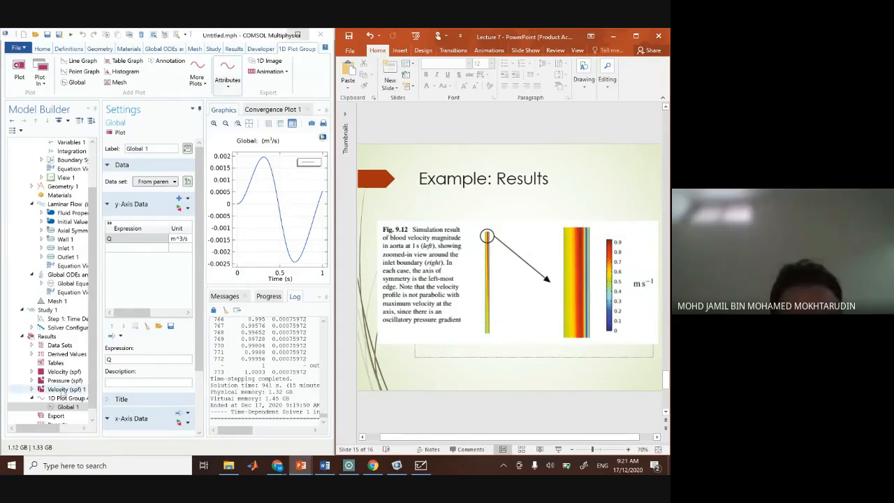
# - Review the existing velocity plots and add a new 2D surface plot group under Results
pyautogui.click(67, 388)
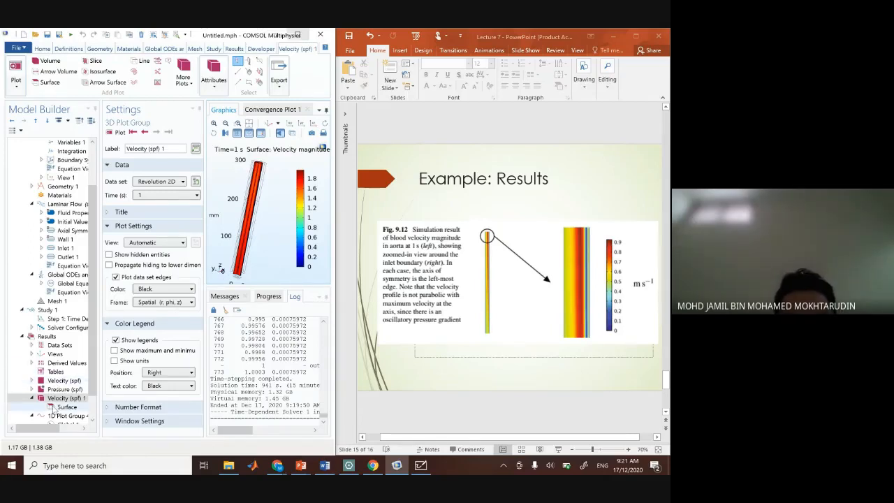
pyautogui.click(67, 398)
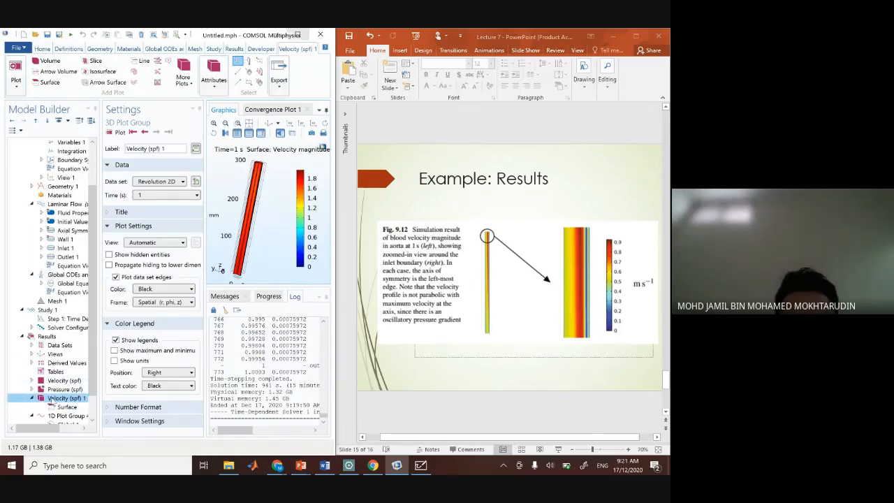
pyautogui.click(48, 335)
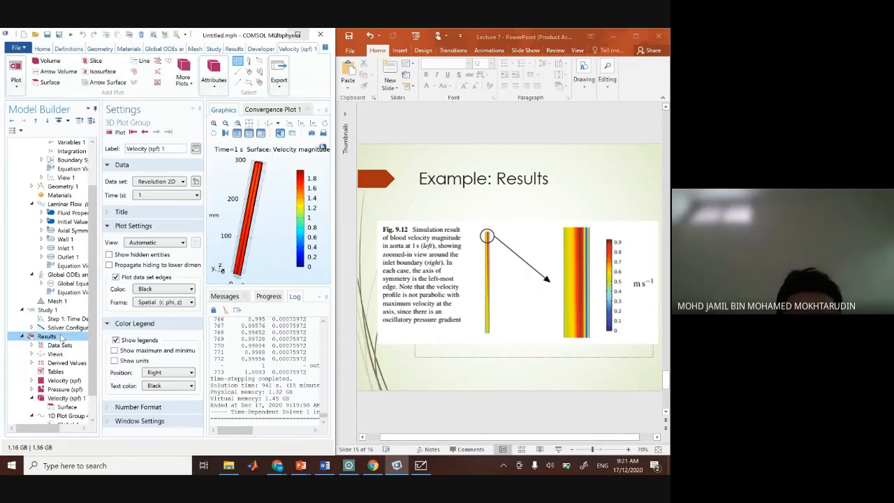
pyautogui.rightClick(47, 335)
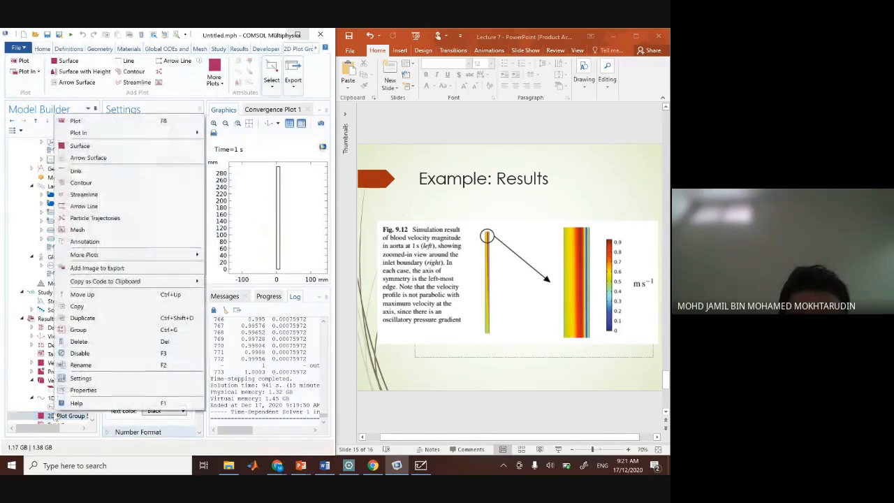
pyautogui.moveTo(80, 146)
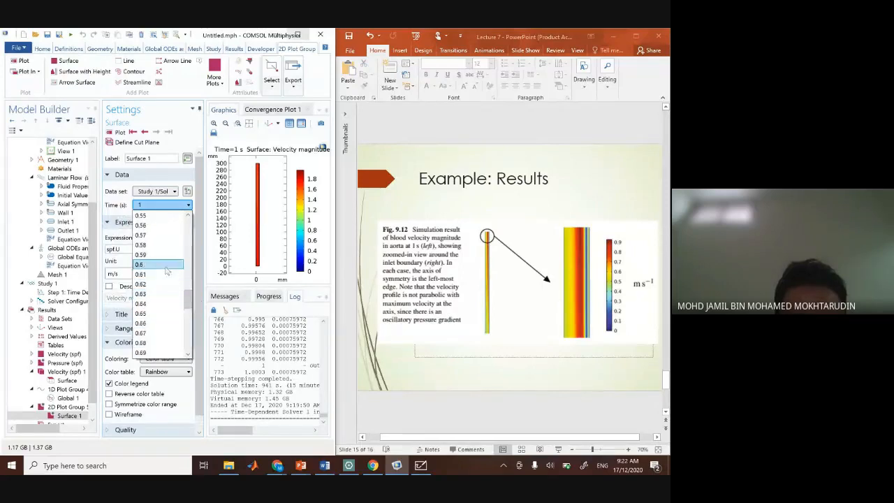
# - Choose an earlier solution time, 0.25 s, for the velocity-magnitude surface plot
pyautogui.click(139, 264)
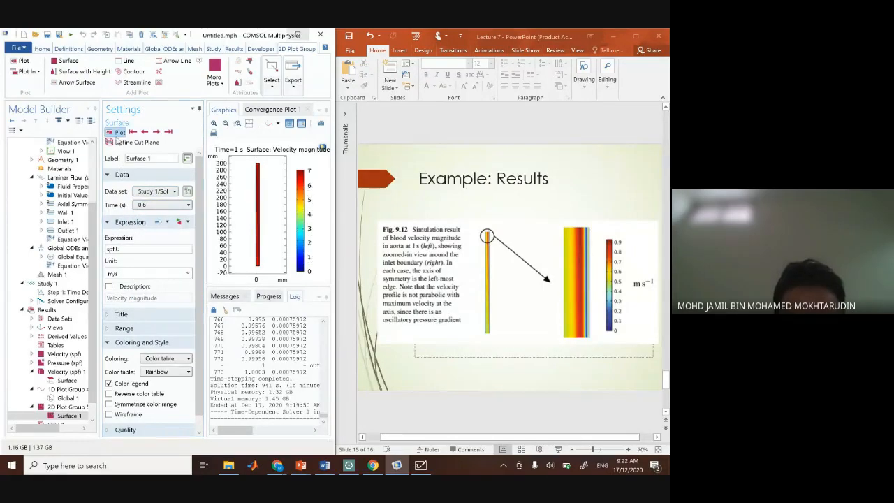
pyautogui.click(182, 204)
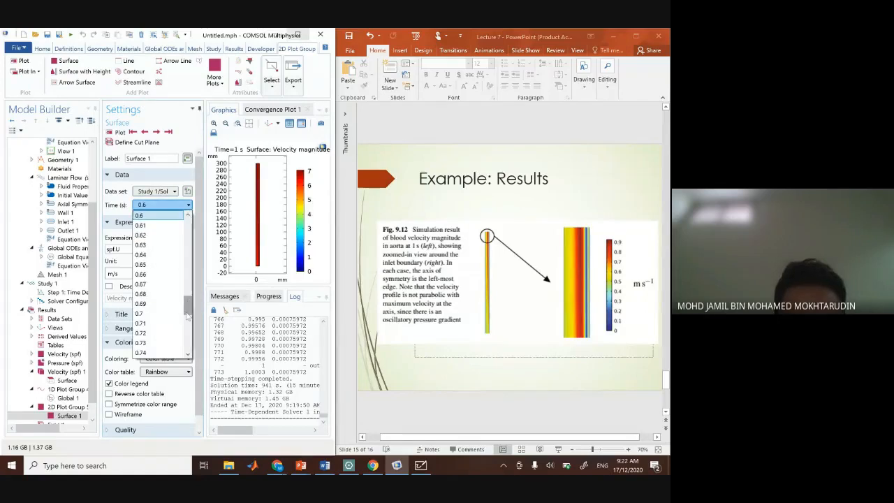
pyautogui.click(160, 204)
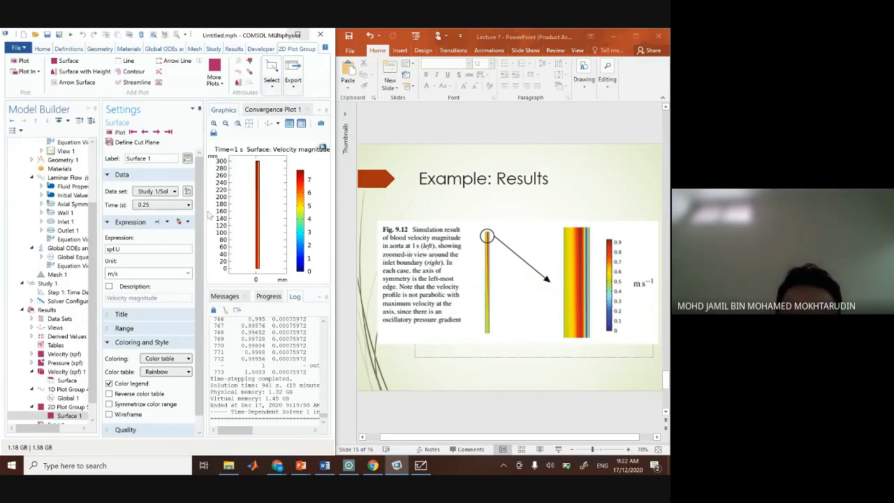
pyautogui.click(182, 204)
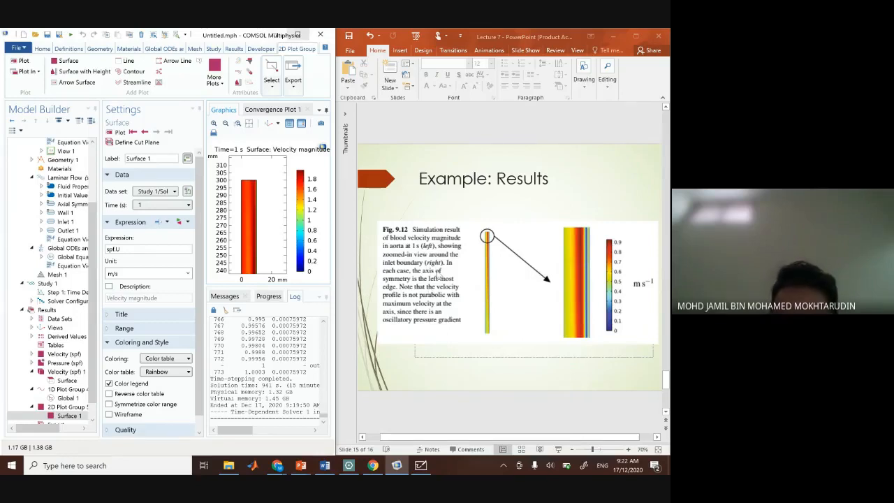
pyautogui.moveTo(419, 286)
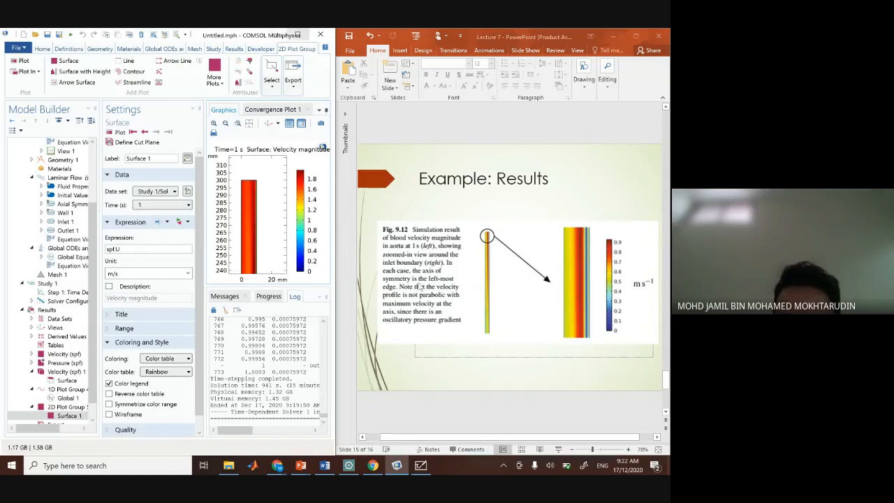
pyautogui.moveTo(244, 196)
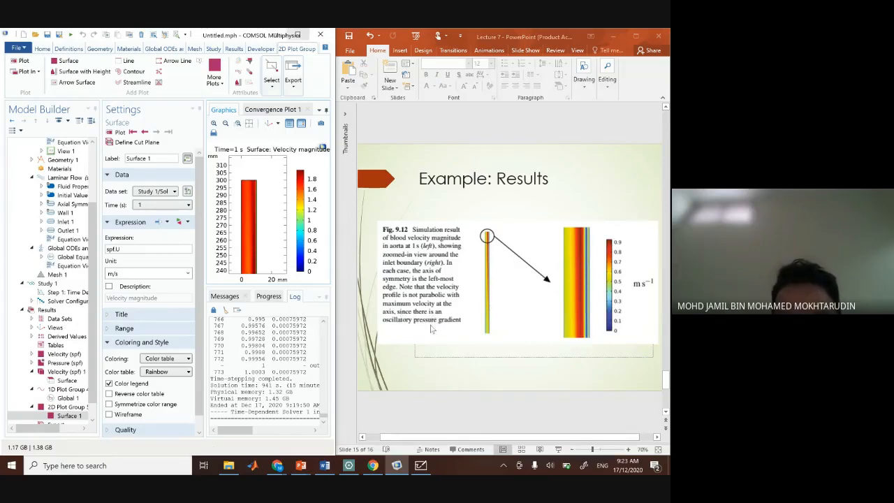
pyautogui.moveTo(558, 396)
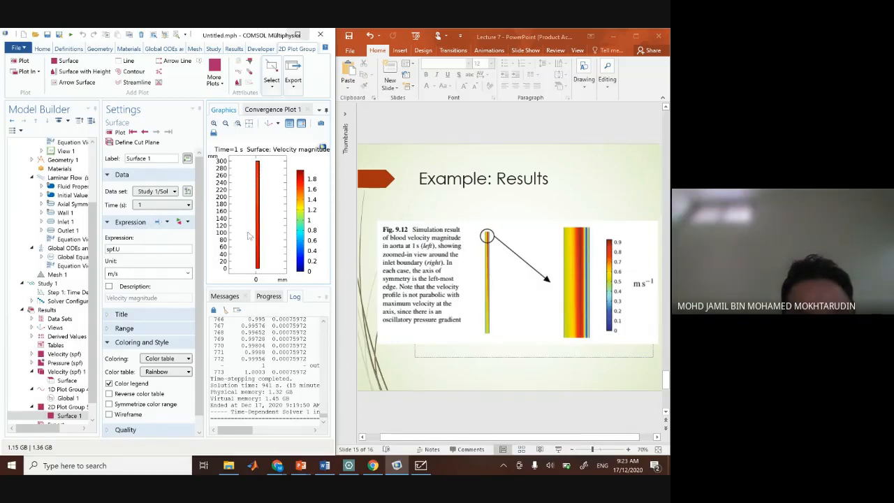
# - Show the settings of the global aortic flow-versus-time line plot under Results
pyautogui.click(58, 318)
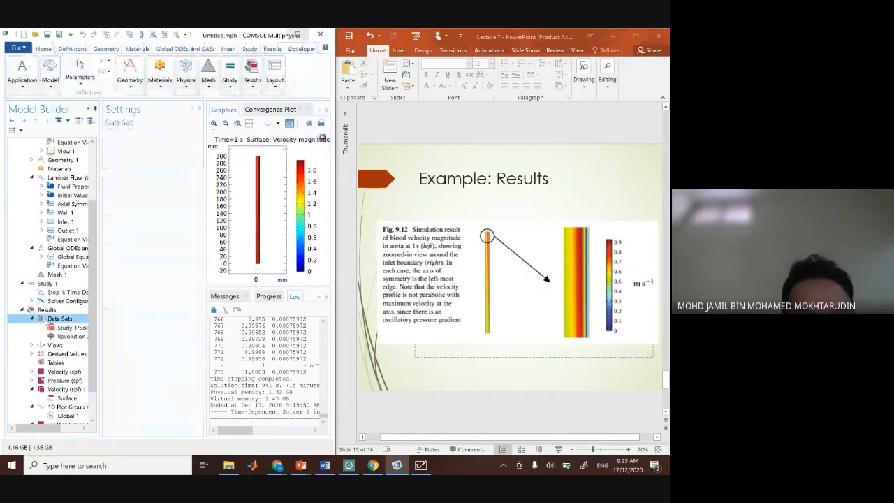
pyautogui.rightClick(59, 318)
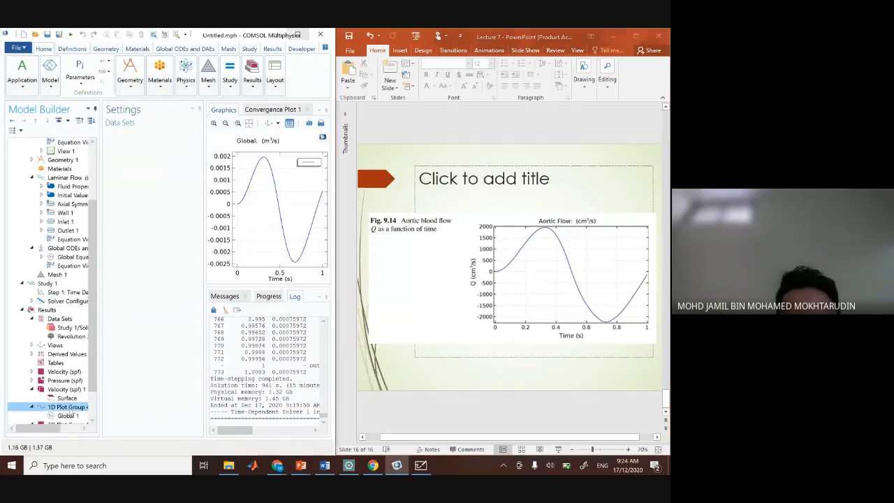
pyautogui.click(67, 407)
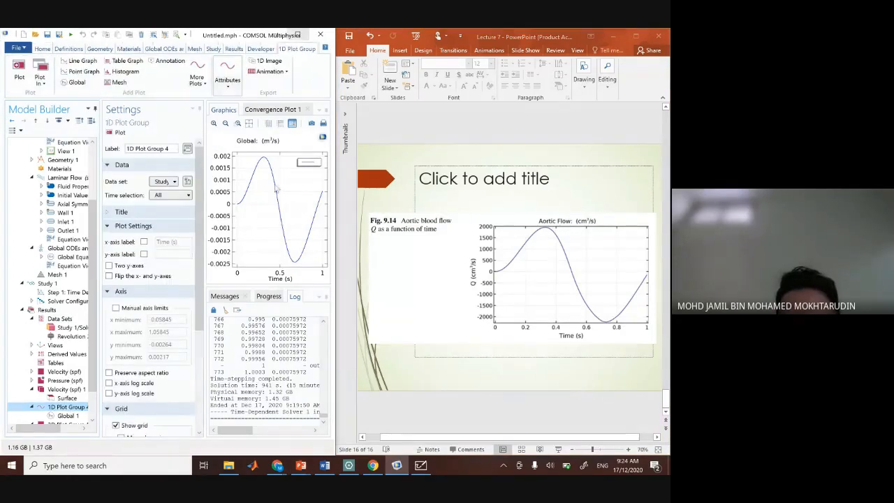
pyautogui.moveTo(277, 238)
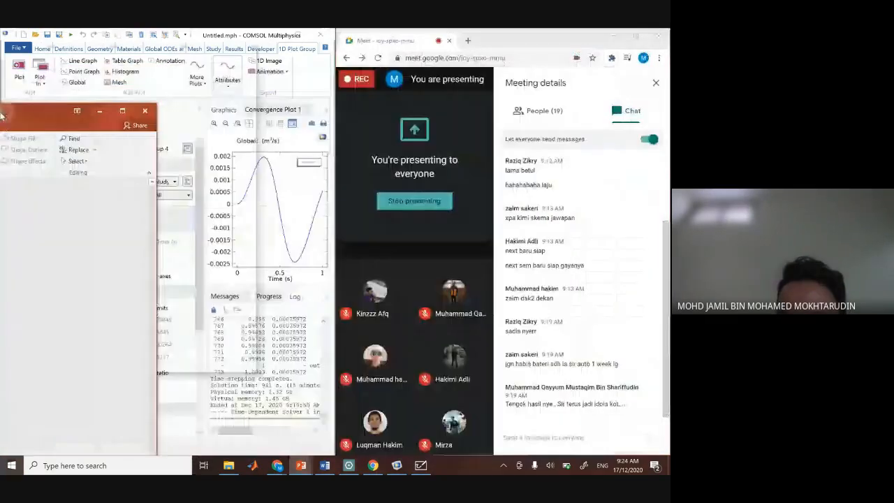
# - Bring the Google Meet presenting window back up
pyautogui.click(300, 465)
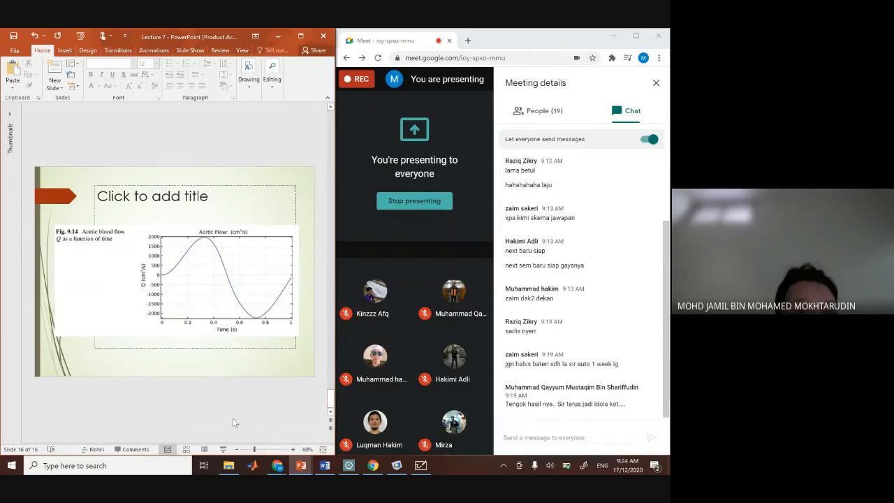
pyautogui.moveTo(254, 396)
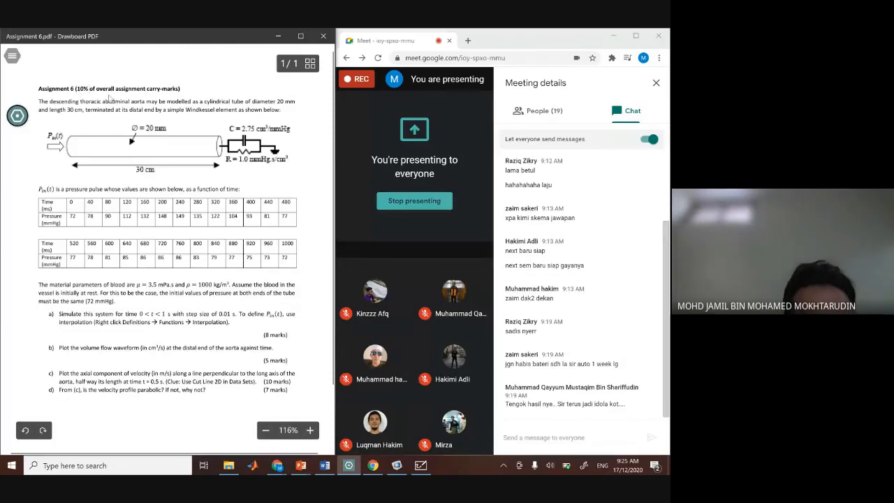
pyautogui.moveTo(78, 183)
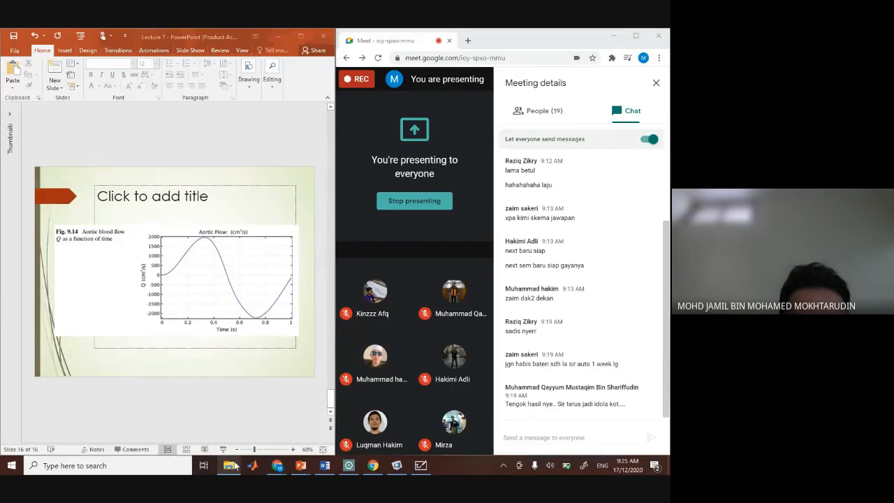
# - Browse through the File BMM4863 notes folder and open the Project BMM4863 presentation
pyautogui.click(229, 465)
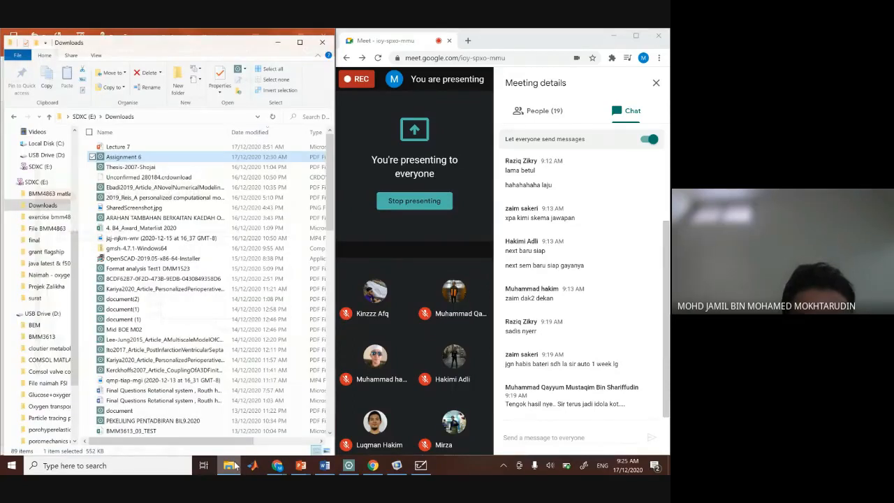
pyautogui.click(46, 213)
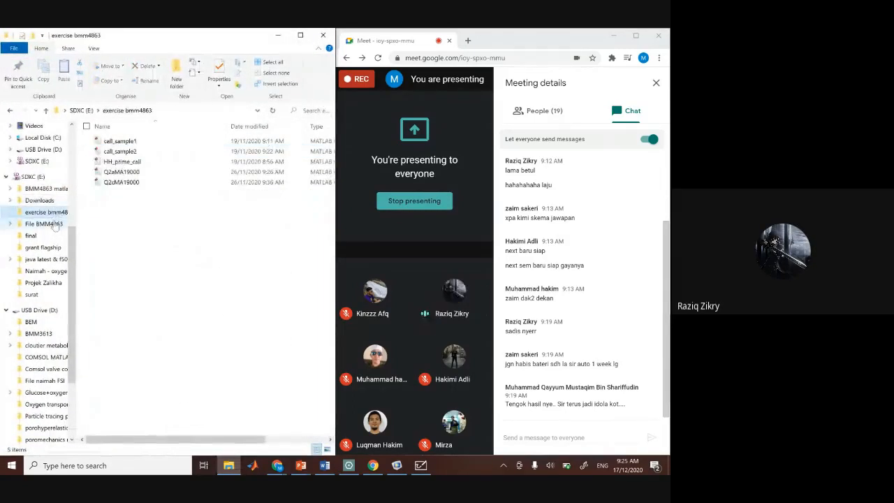
pyautogui.doubleClick(43, 223)
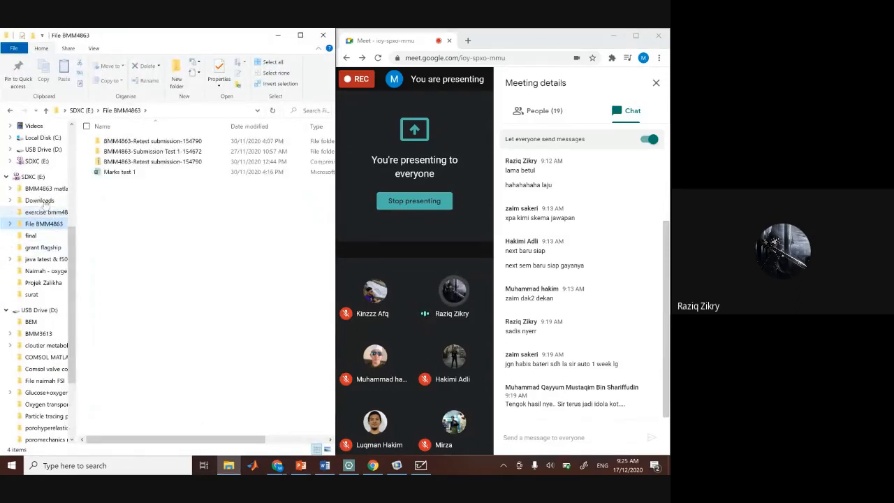
pyautogui.click(45, 188)
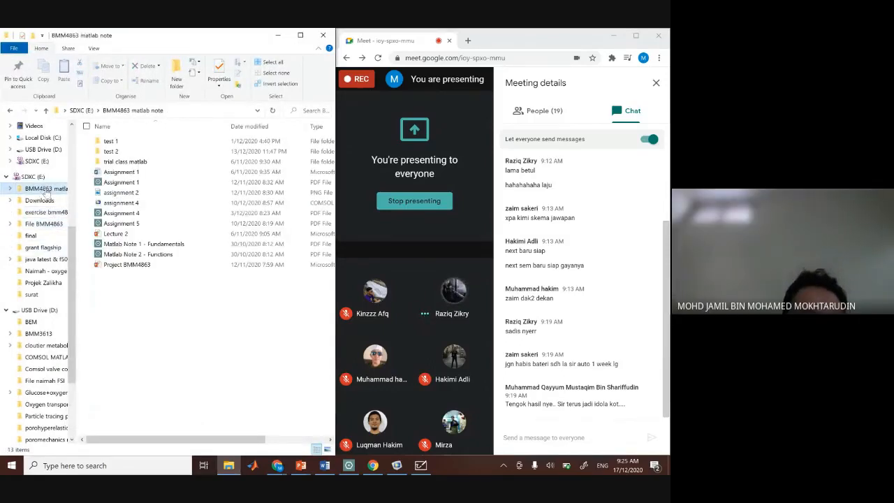
pyautogui.click(126, 264)
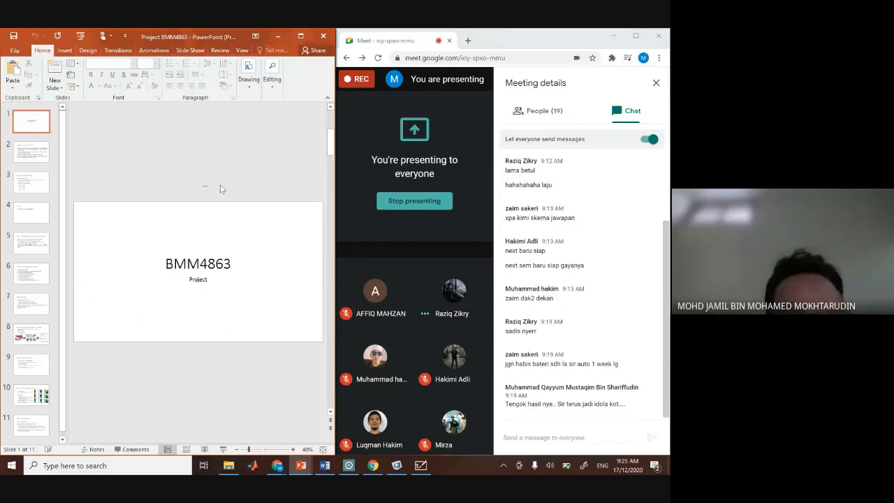
# - Show the 'Titles – Following group numbers' slide listing the nine project topics
pyautogui.click(31, 212)
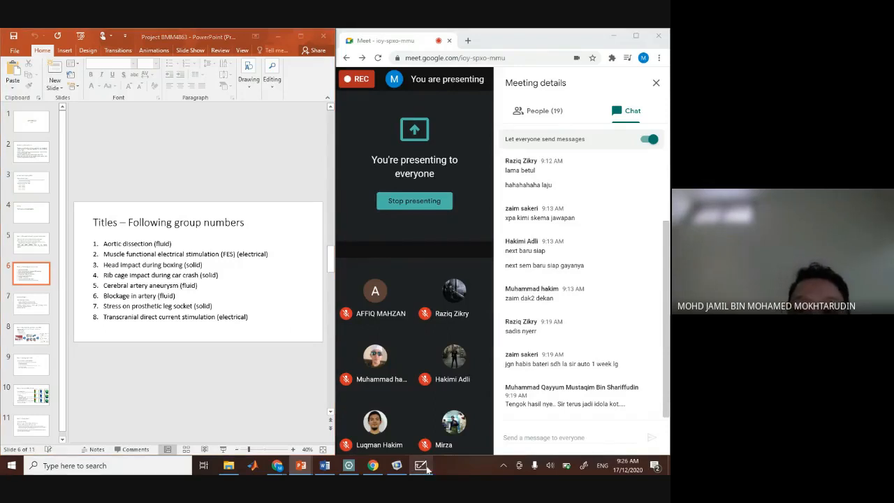
# - Revisit the whiteboard cylinder sketch, then return to the Task 1 title selection slide
pyautogui.click(422, 465)
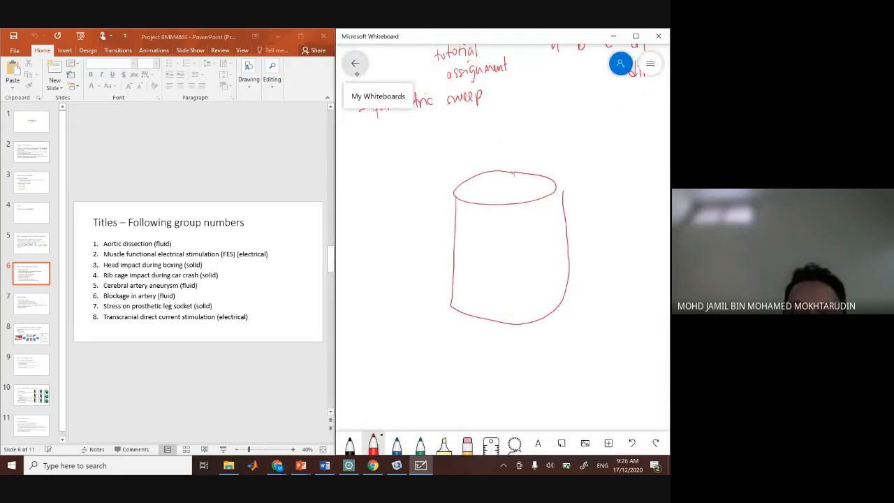
pyautogui.moveTo(454, 216); pyautogui.dragTo(452, 279)
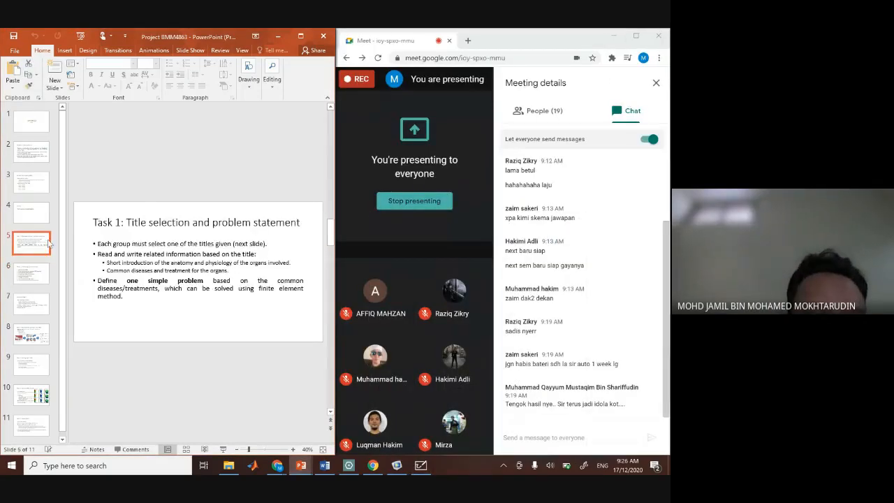
# - Page through Assessment marks, Task 1, Example Task 1, Tasks 2 and 3, ending on the titles-by-group slide
pyautogui.click(31, 181)
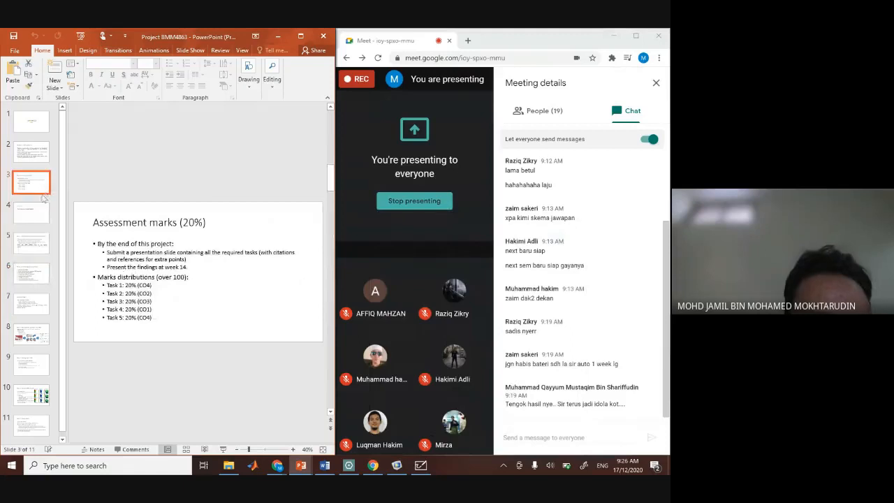
pyautogui.click(31, 243)
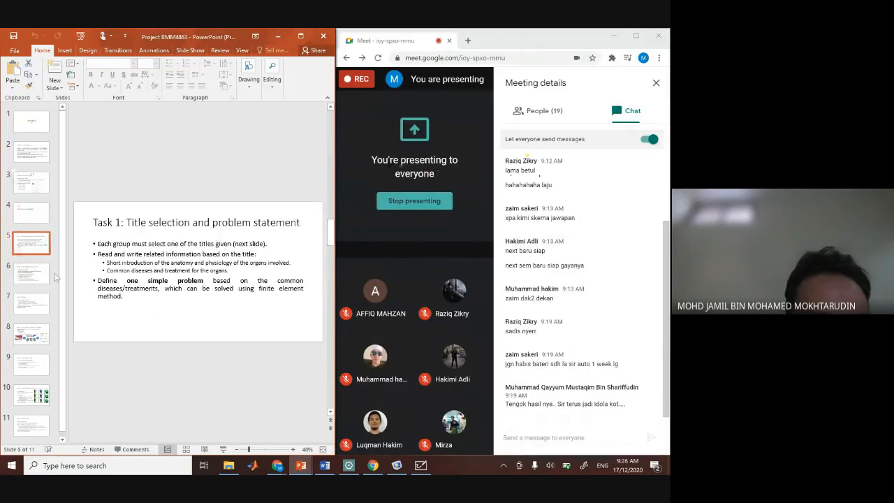
pyautogui.click(31, 303)
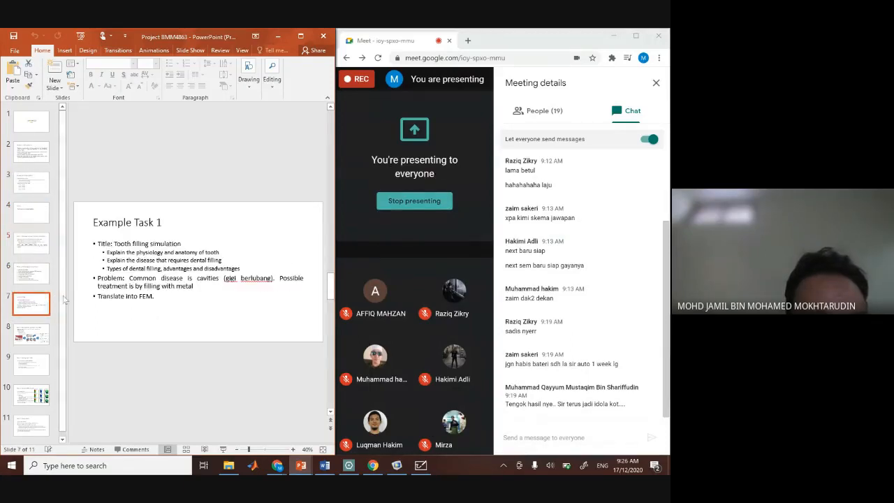
pyautogui.click(31, 334)
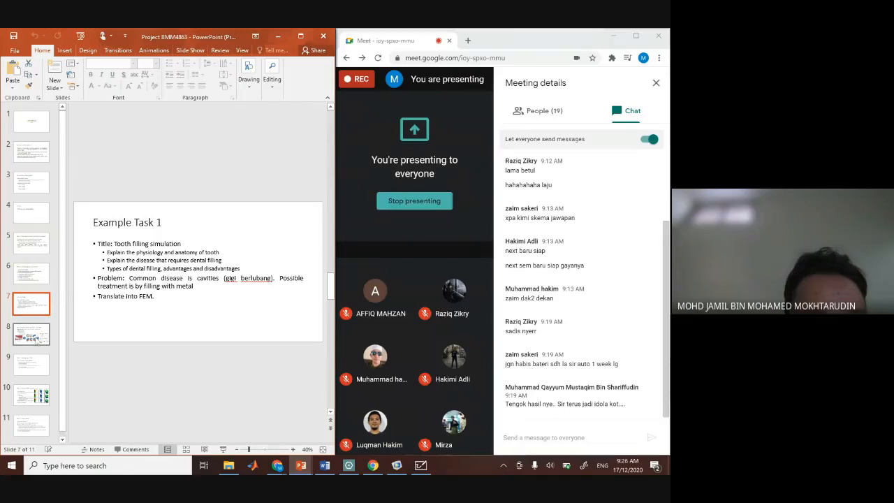
pyautogui.click(31, 334)
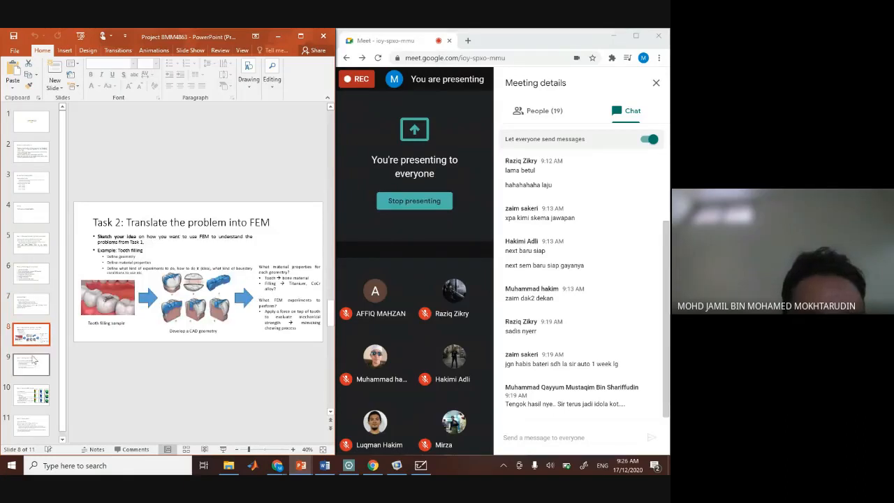
pyautogui.click(30, 363)
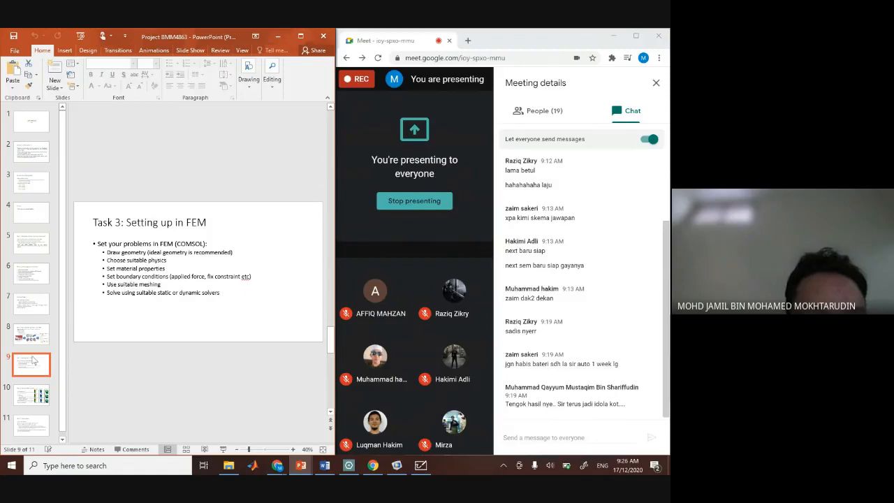
pyautogui.click(30, 334)
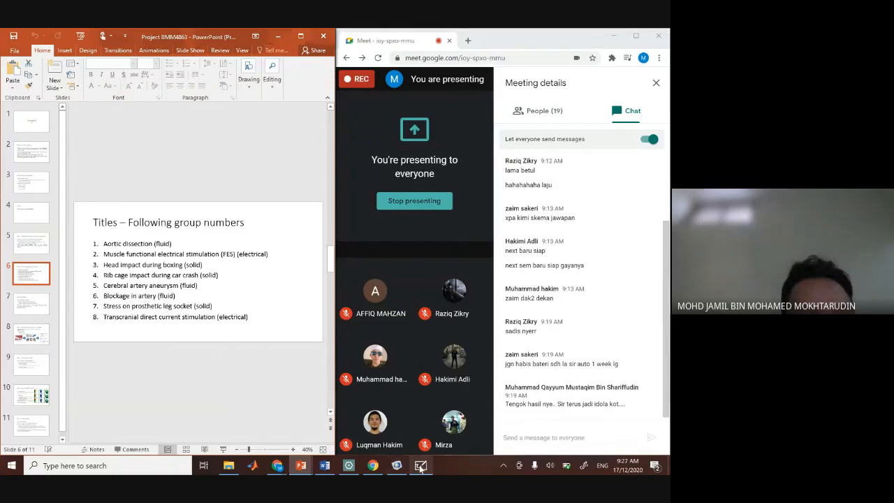
# - Sketch an arched vessel beside the tube drawings, then move the whiteboard aside to see the meeting
pyautogui.click(420, 465)
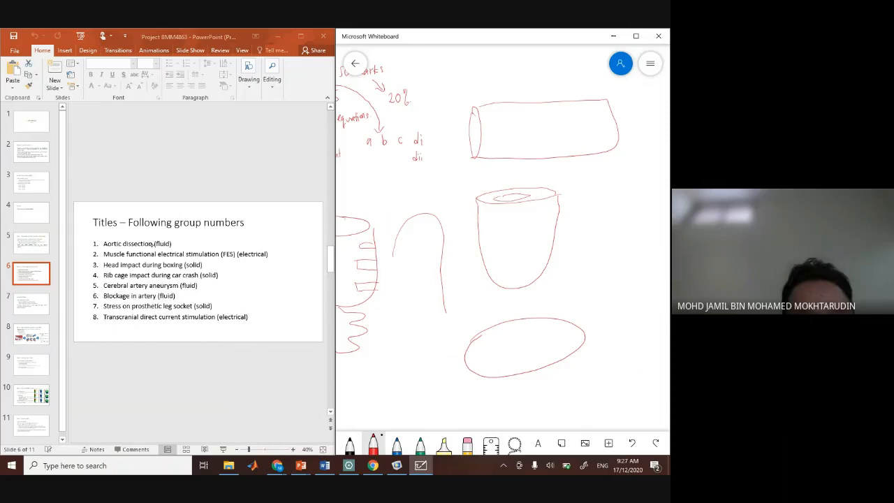
pyautogui.moveTo(419, 230); pyautogui.dragTo(433, 314)
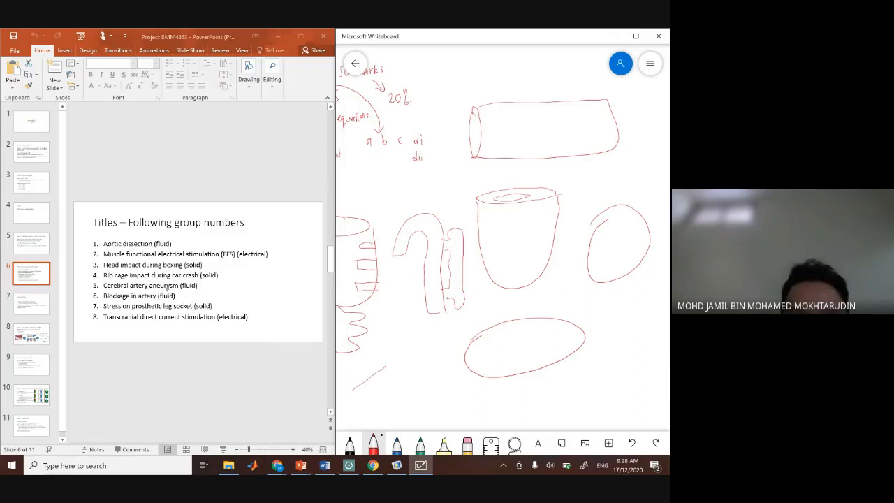
pyautogui.moveTo(362, 403); pyautogui.dragTo(438, 346)
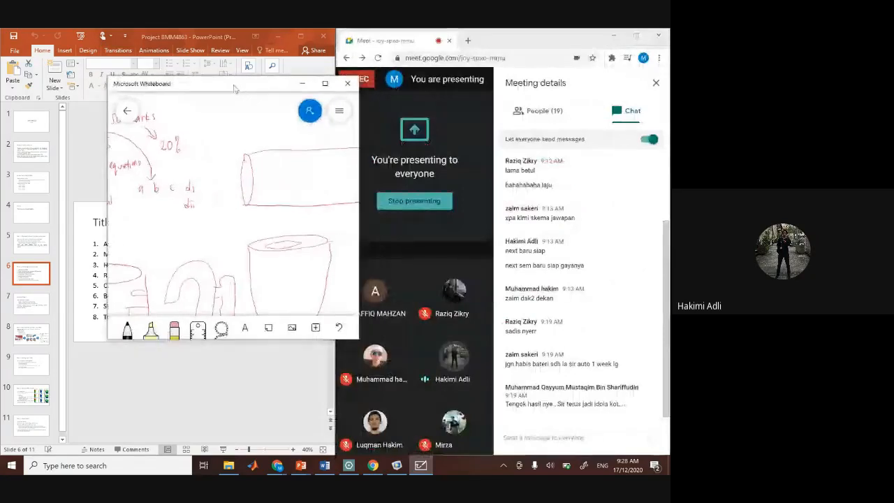
# - Bring slides and whiteboard side by side and show the Task 2 tooth-filling slide via Example Task 1
pyautogui.click(324, 84)
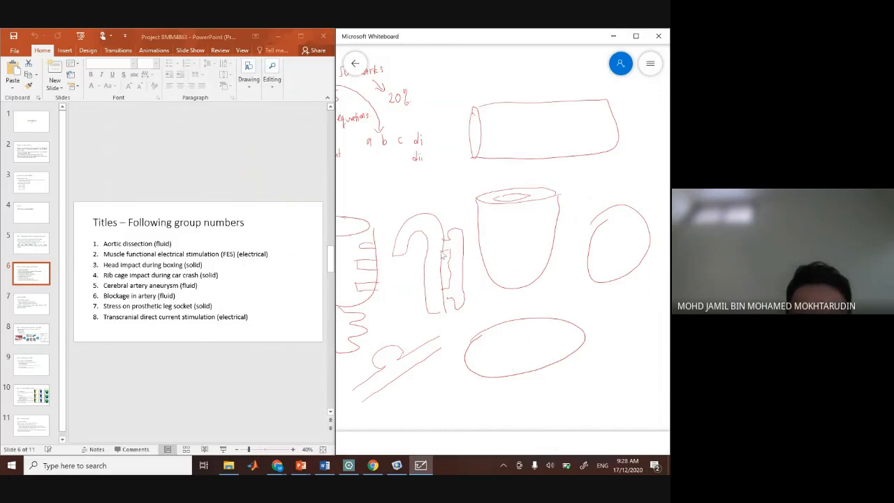
pyautogui.moveTo(445, 254)
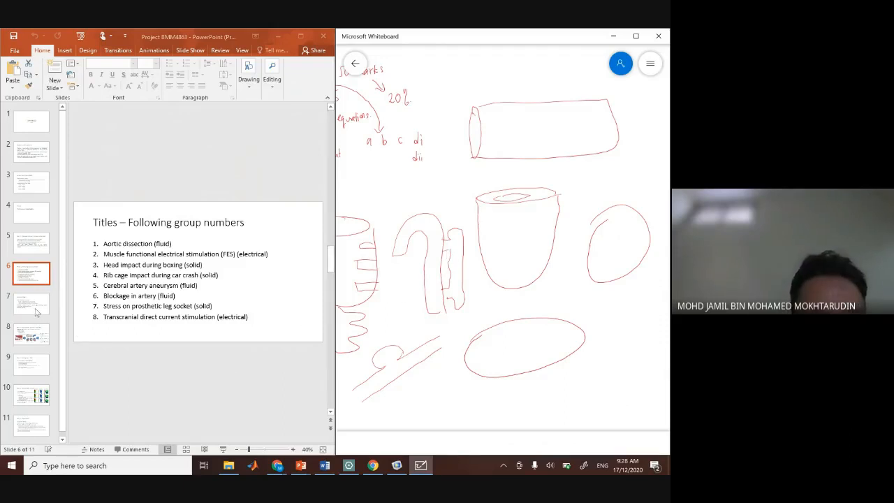
pyautogui.click(30, 303)
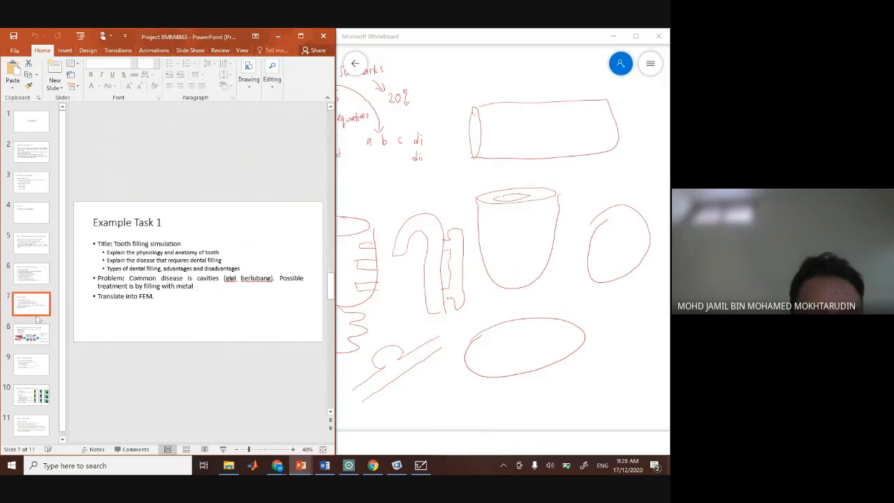
pyautogui.click(31, 333)
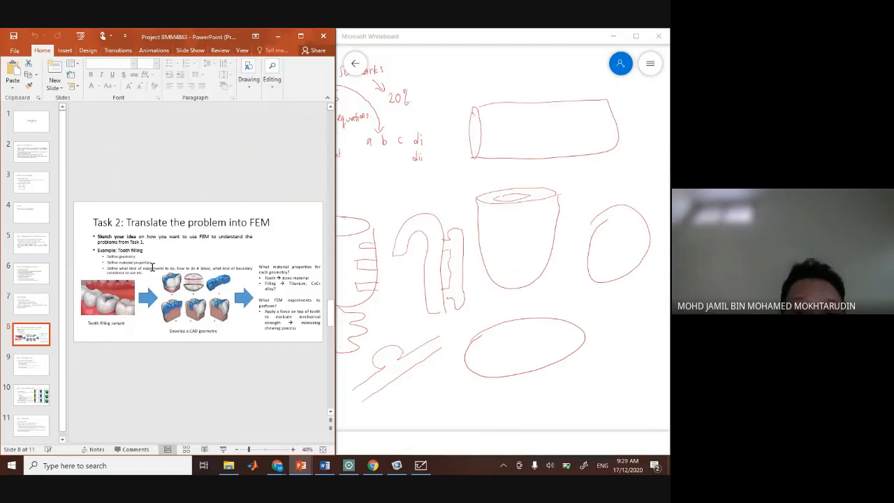
pyautogui.moveTo(450, 95)
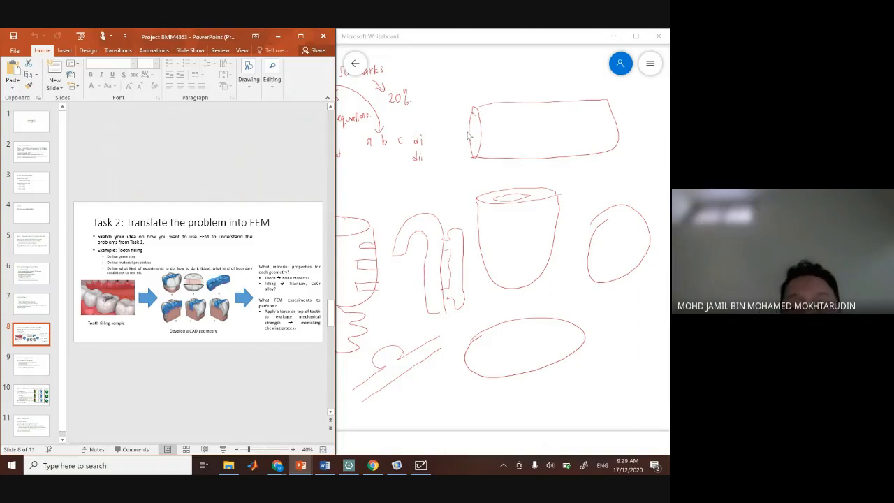
# - Sketch the real tooth with an arrow to an idealised square tooth, noting a simple cube shape is used
pyautogui.scroll(-3)
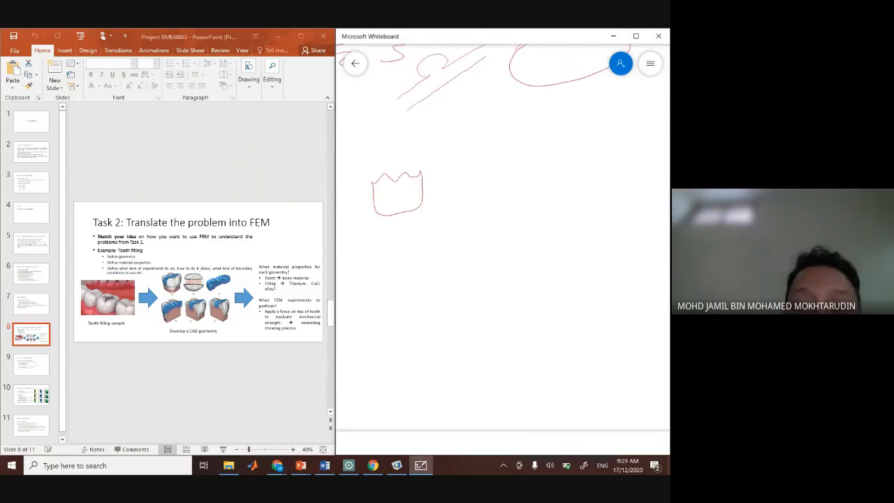
pyautogui.moveTo(370, 238); pyautogui.dragTo(388, 240)
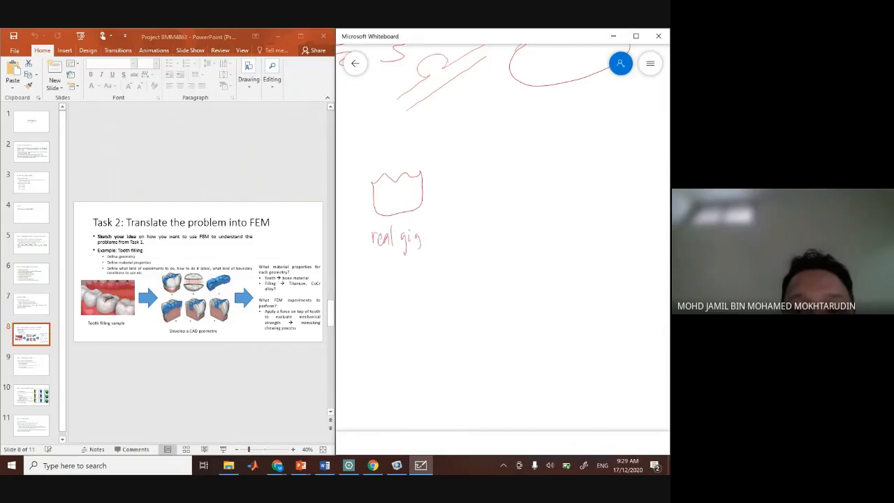
pyautogui.moveTo(454, 191); pyautogui.dragTo(488, 192)
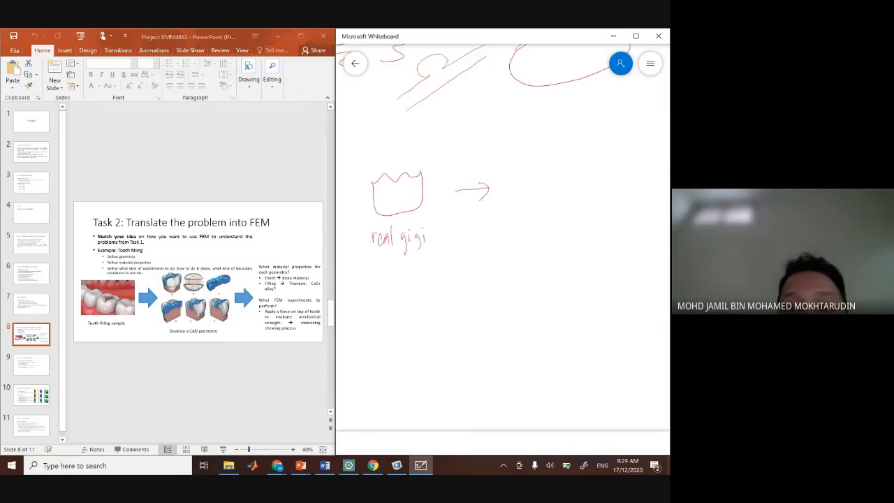
pyautogui.moveTo(520, 170); pyautogui.dragTo(570, 207)
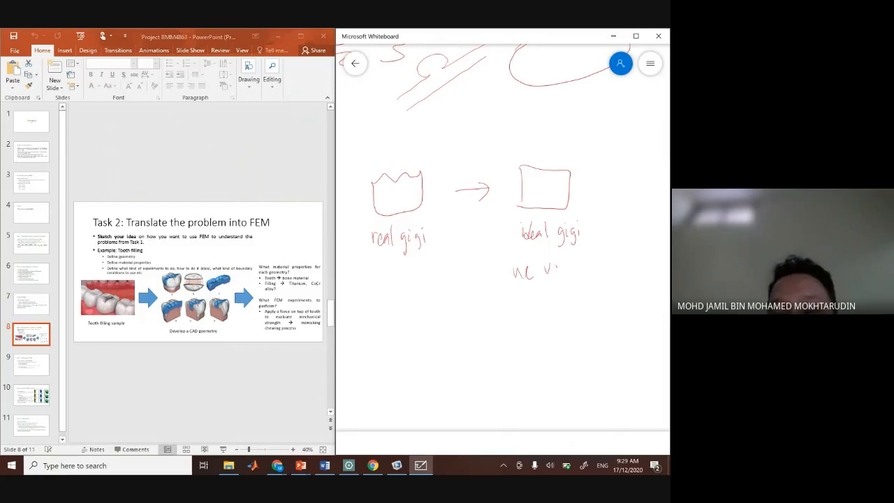
pyautogui.moveTo(530, 271); pyautogui.dragTo(586, 271)
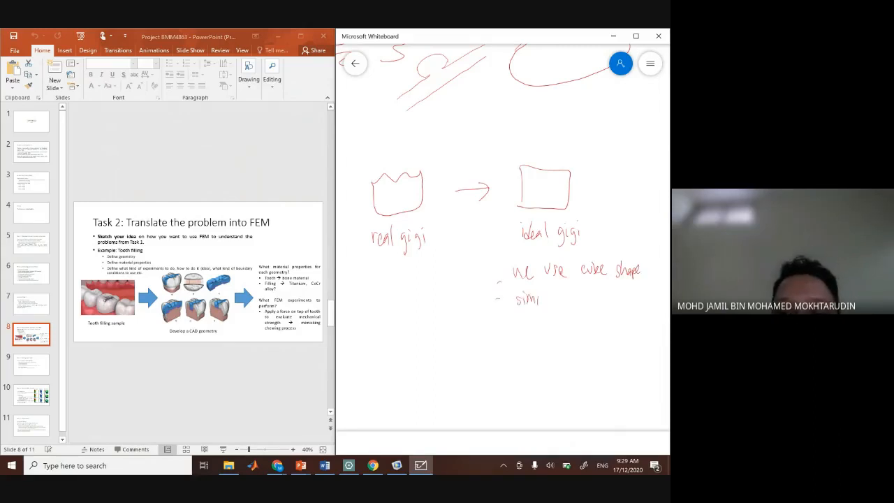
pyautogui.write('simple +')
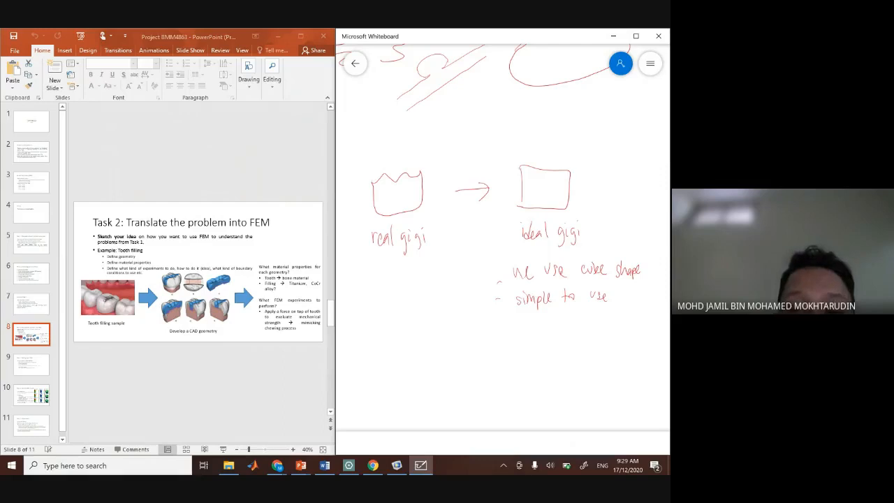
# - Draw the filling as an inner square and note material E, v from papers and chewing force applied on top
pyautogui.moveTo(551, 175); pyautogui.dragTo(551, 194)
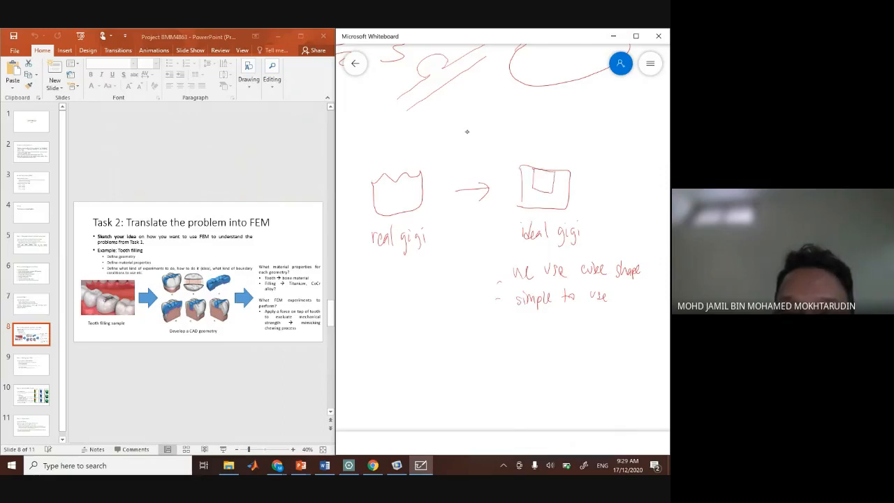
pyautogui.moveTo(552, 174); pyautogui.dragTo(566, 137)
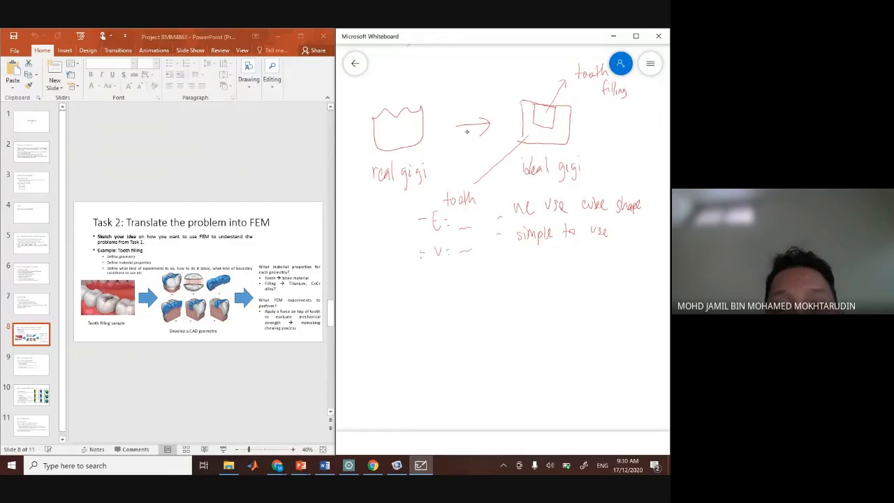
pyautogui.moveTo(454, 263); pyautogui.dragTo(447, 286)
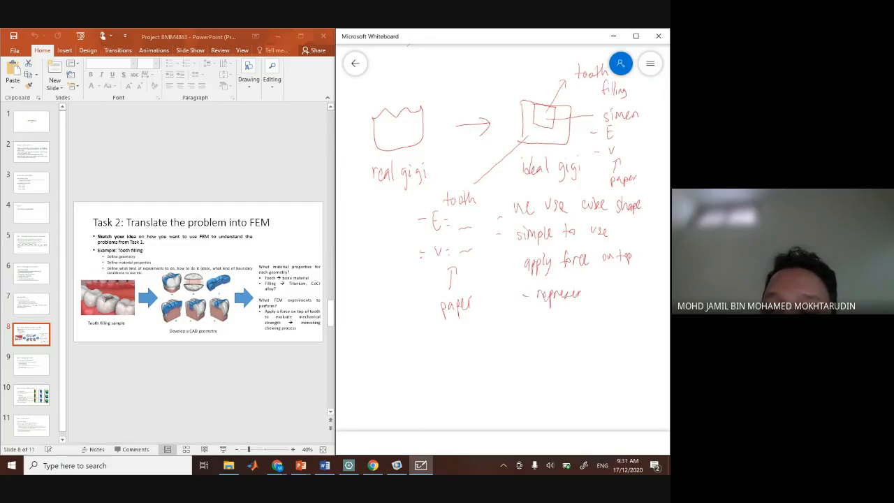
pyautogui.write('kunyah')
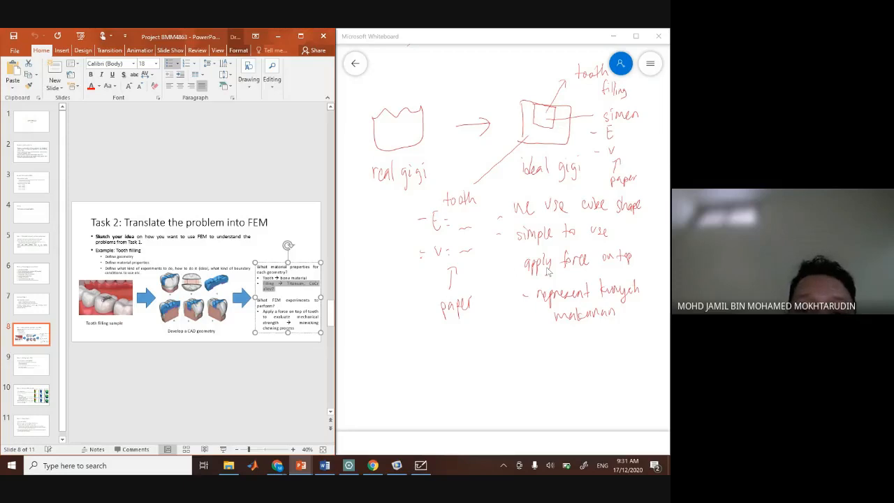
# - Return to the group titles slide, then sketch a circle below the tooth notes with short handwritten notes beside it
pyautogui.click(31, 272)
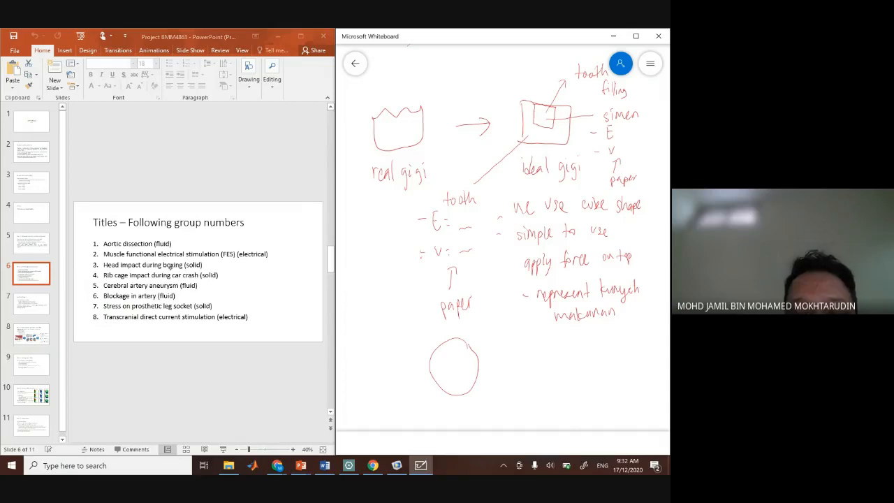
pyautogui.moveTo(405, 383); pyautogui.dragTo(422, 374)
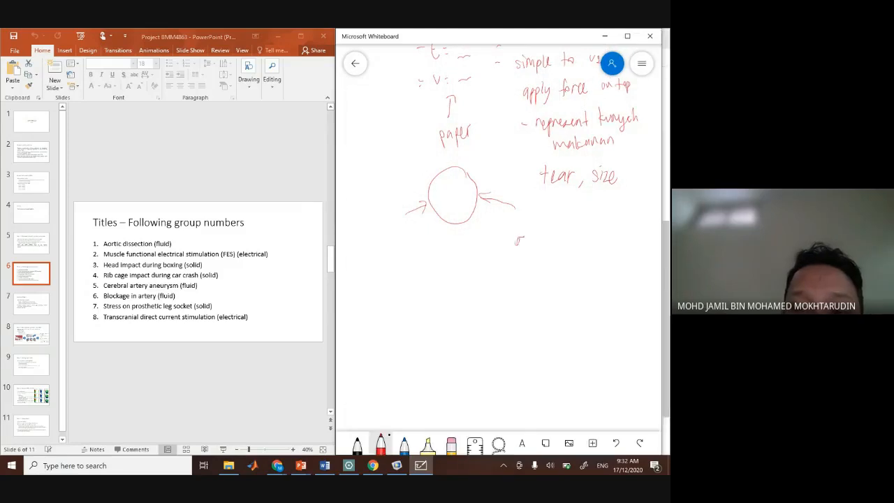
pyautogui.moveTo(514, 243); pyautogui.dragTo(573, 240)
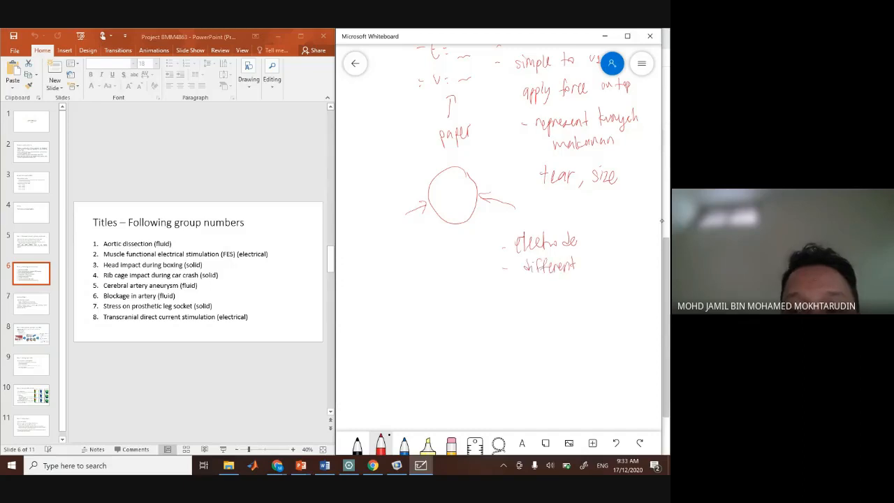
pyautogui.moveTo(585, 262); pyautogui.dragTo(615, 263)
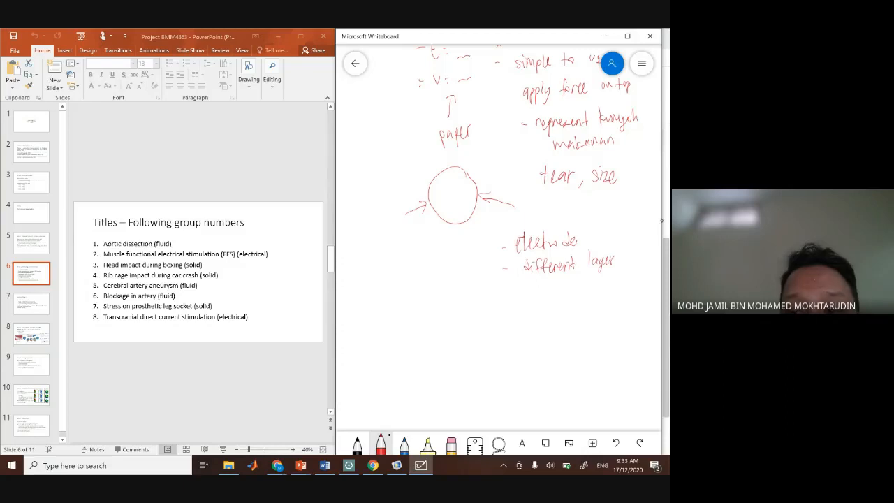
pyautogui.moveTo(555, 282); pyautogui.dragTo(584, 293)
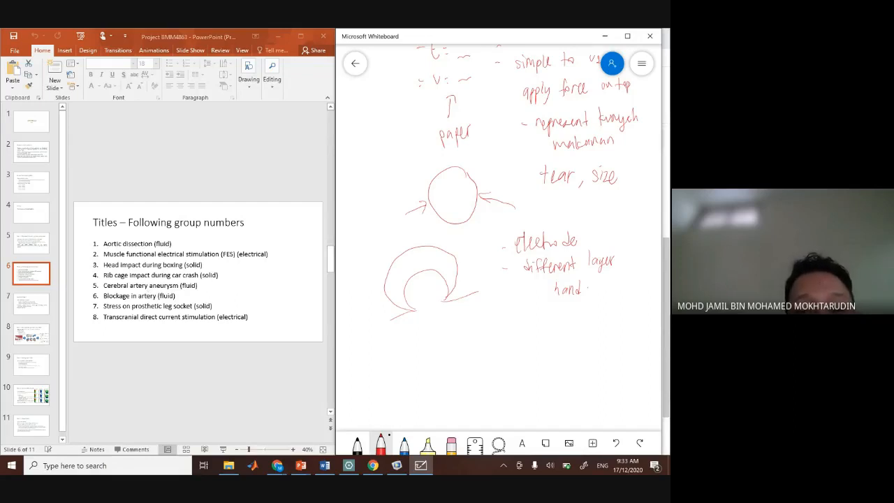
# - Draw a channel of two parallel lines with a small shape and circle inside it
pyautogui.moveTo(440, 338); pyautogui.dragTo(584, 321)
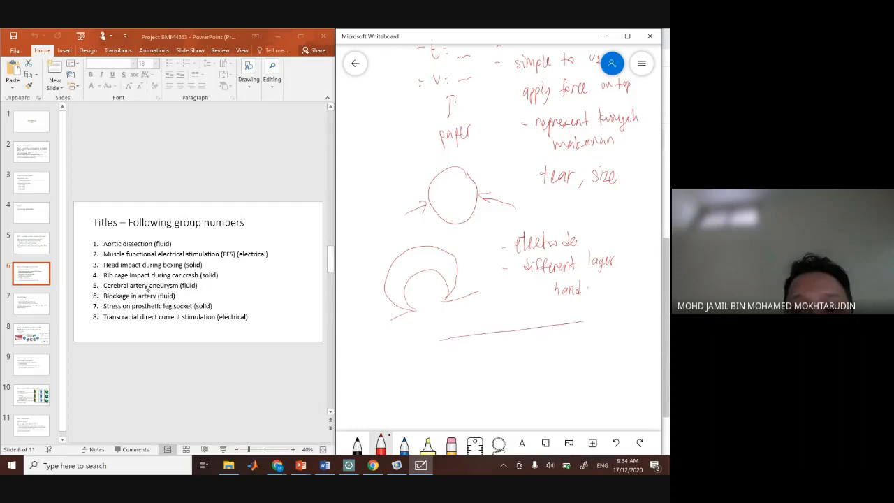
pyautogui.moveTo(449, 375); pyautogui.dragTo(584, 361)
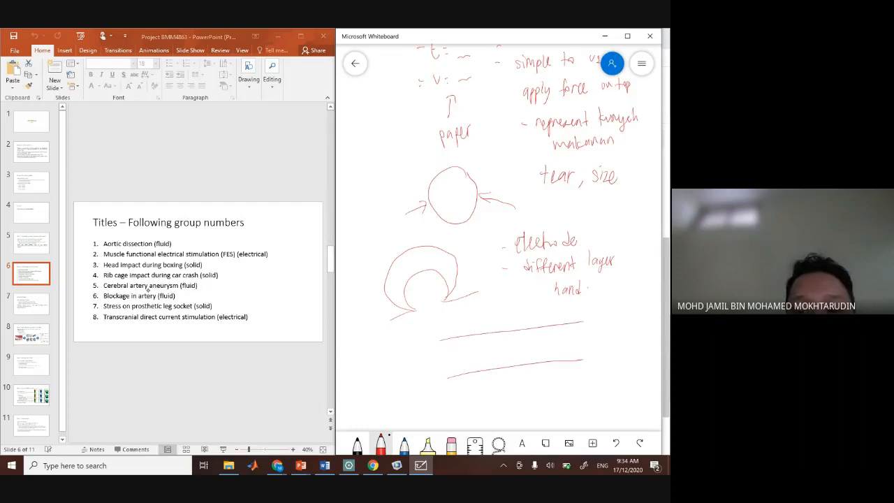
pyautogui.moveTo(508, 352); pyautogui.dragTo(517, 346)
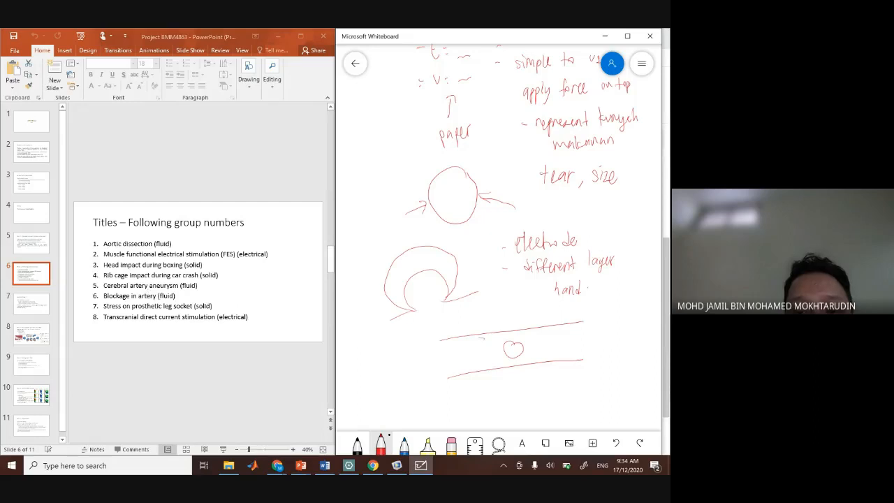
pyautogui.moveTo(472, 352); pyautogui.dragTo(491, 352)
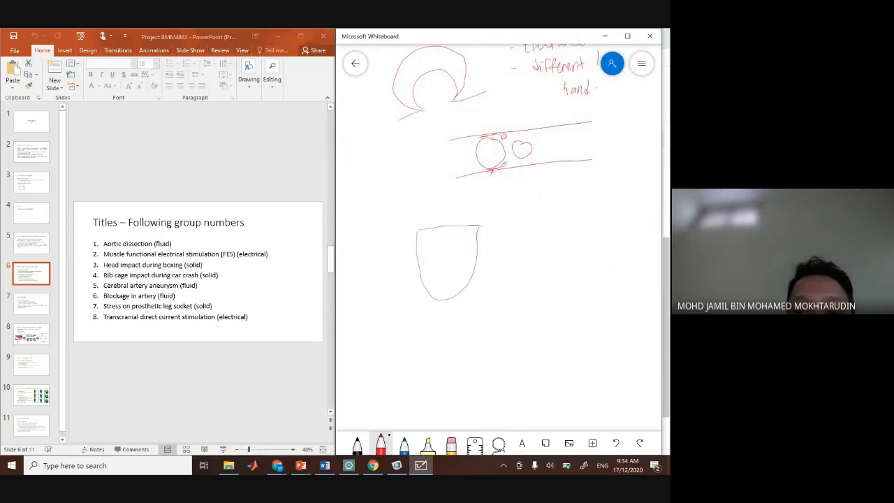
# - Add tooth-like U shapes and a rectangular shape below them on the whiteboard
pyautogui.moveTo(528, 238); pyautogui.dragTo(572, 280)
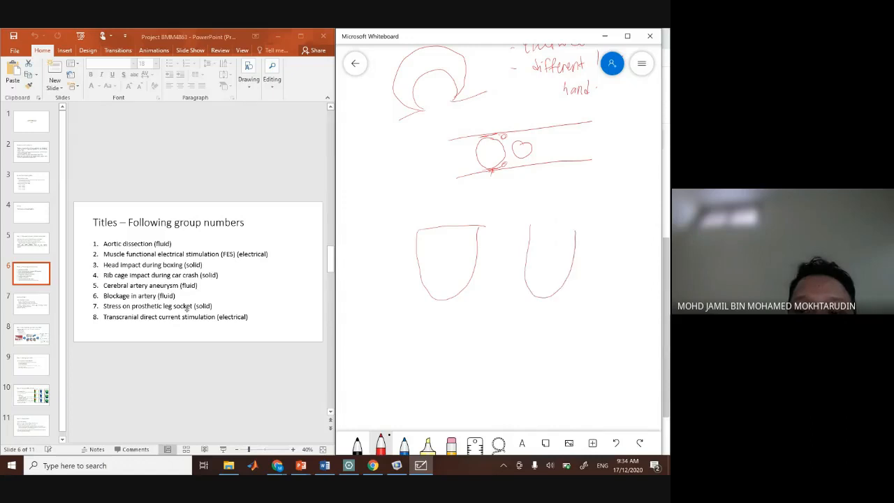
pyautogui.moveTo(531, 229); pyautogui.dragTo(575, 229)
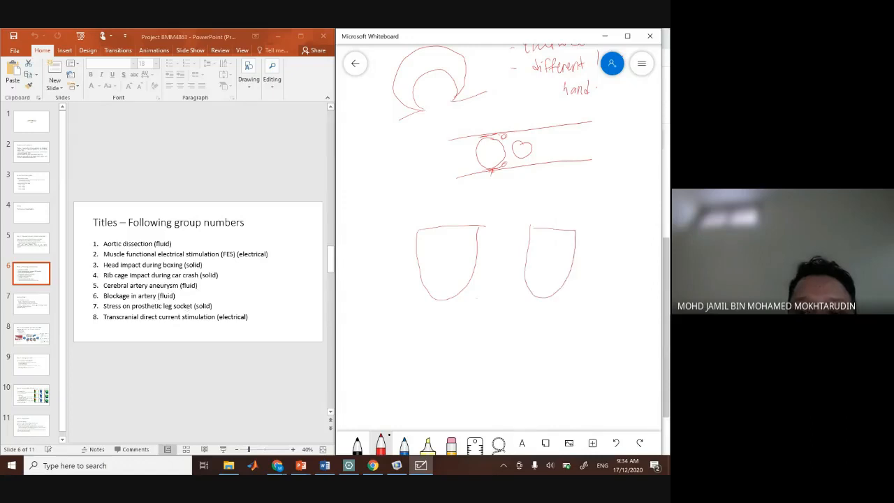
pyautogui.moveTo(475, 300); pyautogui.dragTo(516, 356)
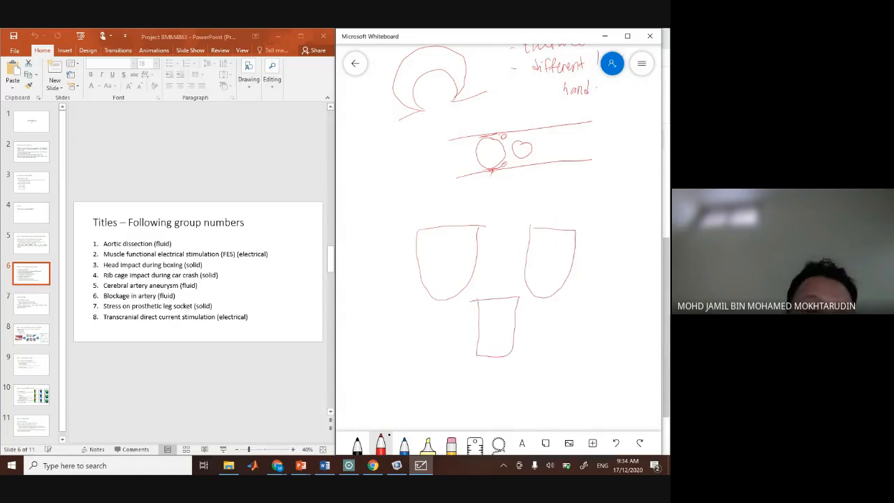
pyautogui.scroll(-3)
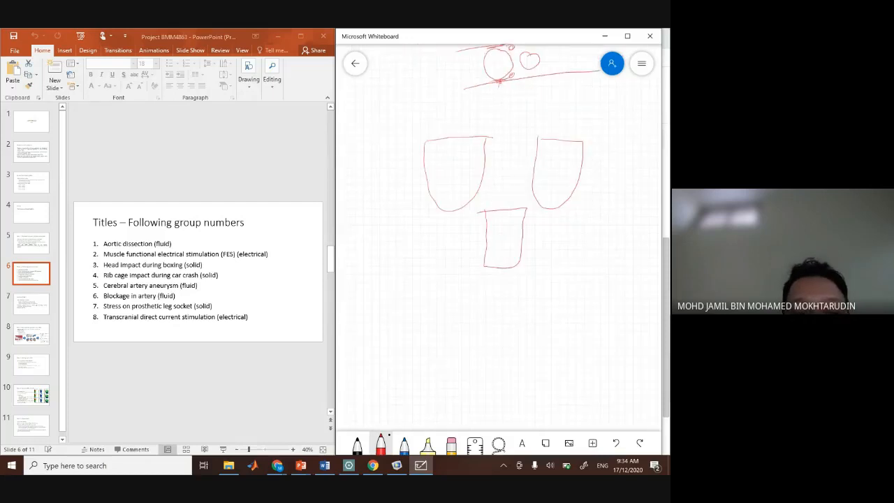
pyautogui.scroll(-3)
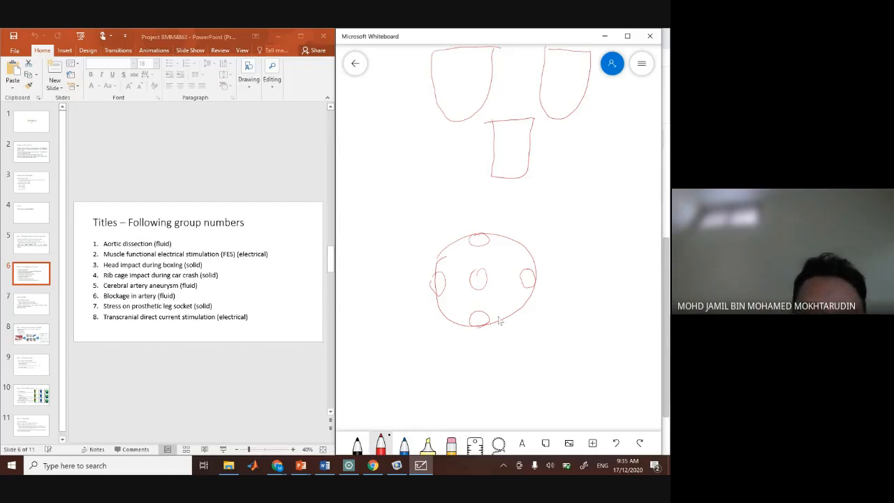
pyautogui.moveTo(76, 333)
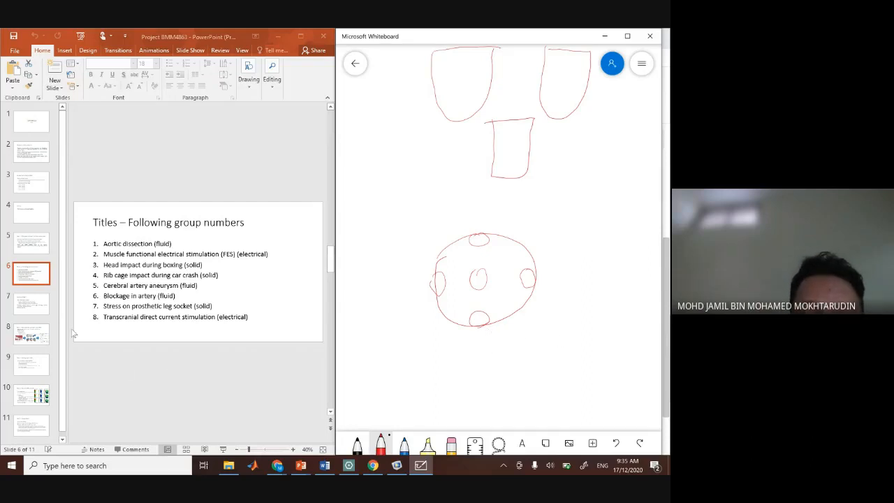
# - Page through Example Task 1 and the Titles slide, ending on Task 3: Setting up in FEM
pyautogui.click(31, 303)
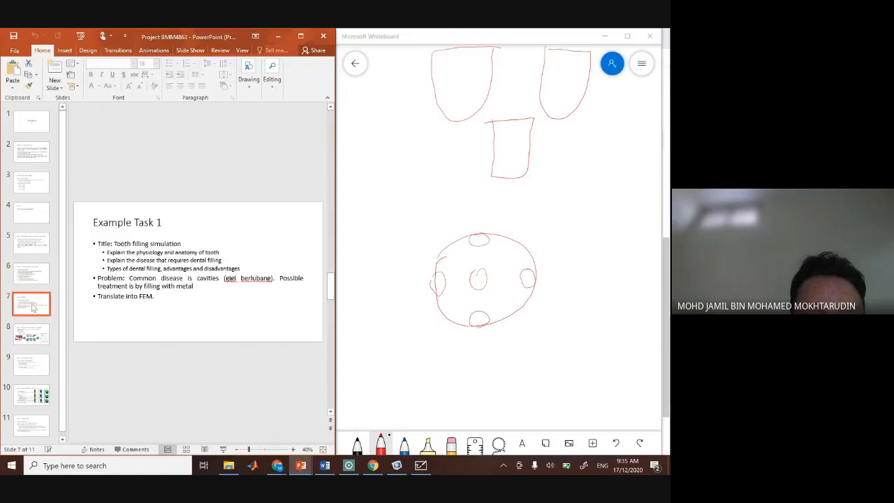
pyautogui.click(31, 363)
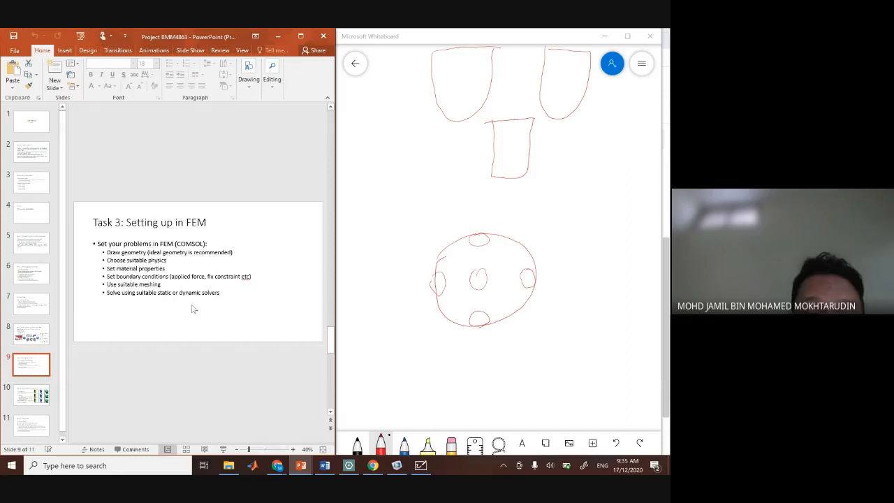
pyautogui.moveTo(254, 271)
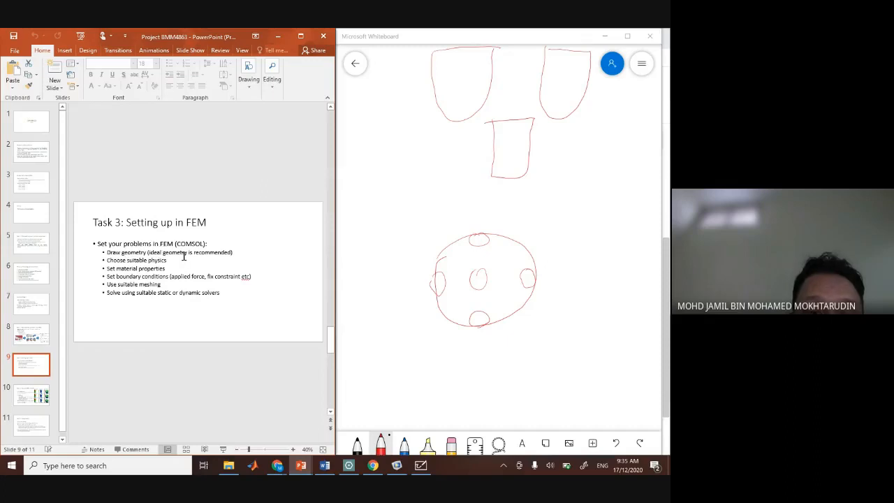
pyautogui.moveTo(201, 257)
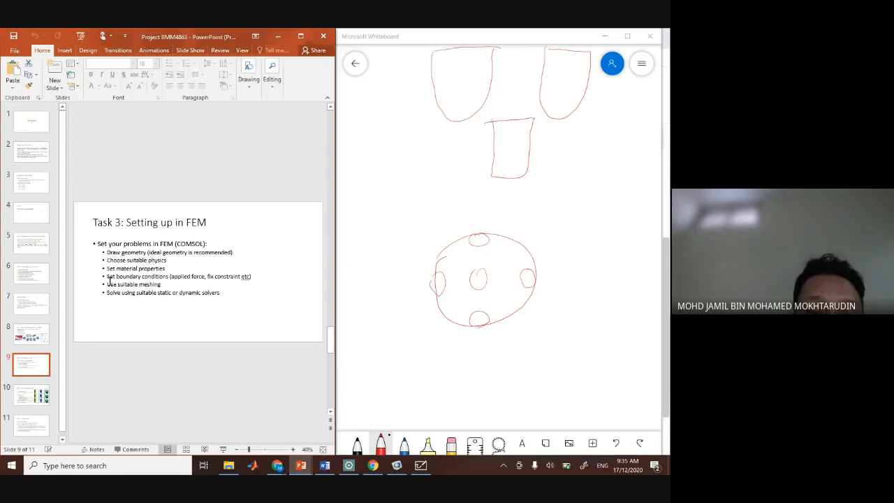
pyautogui.click(30, 272)
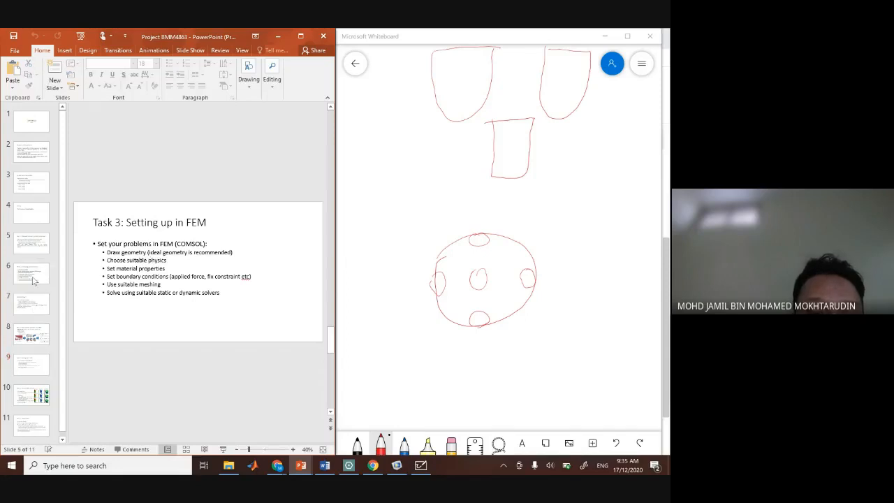
pyautogui.click(31, 272)
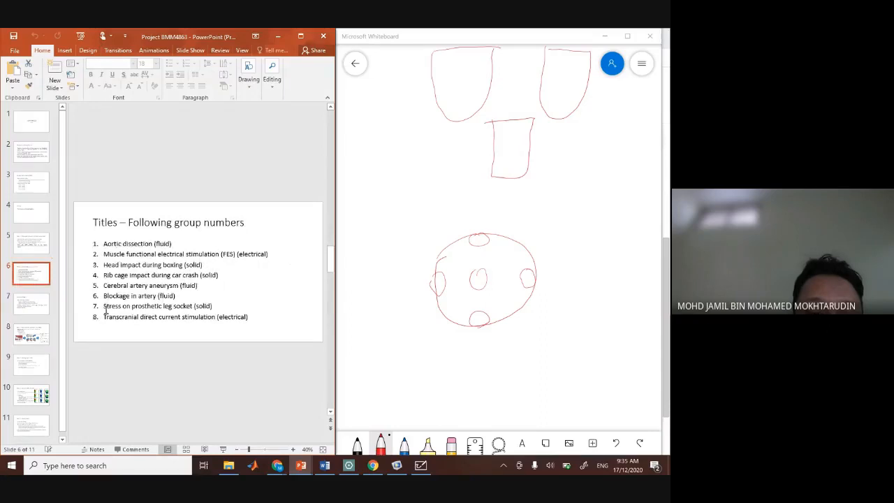
pyautogui.click(31, 363)
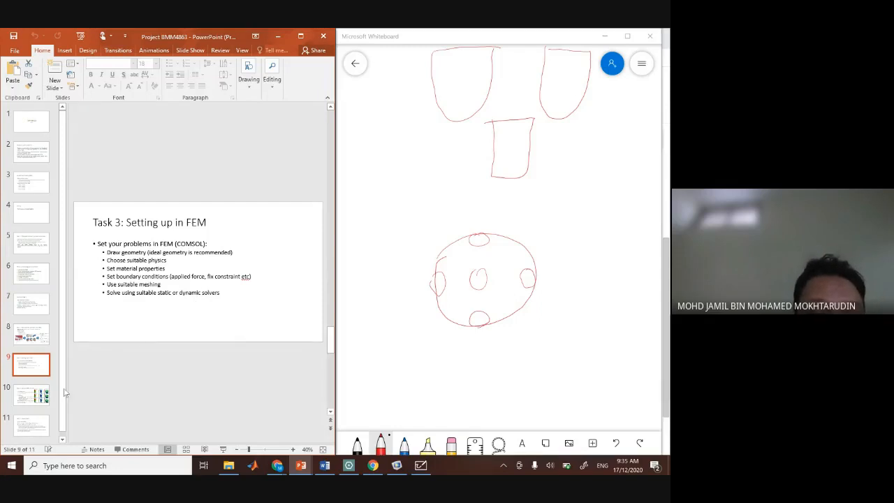
# - Show the Task 4: Analyze FEM results slide with tooth stress-contour images
pyautogui.click(31, 394)
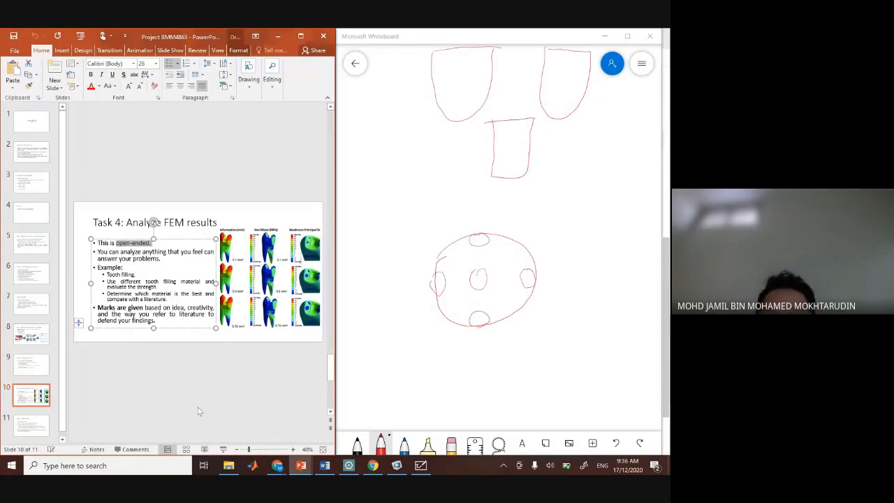
pyautogui.moveTo(162, 371)
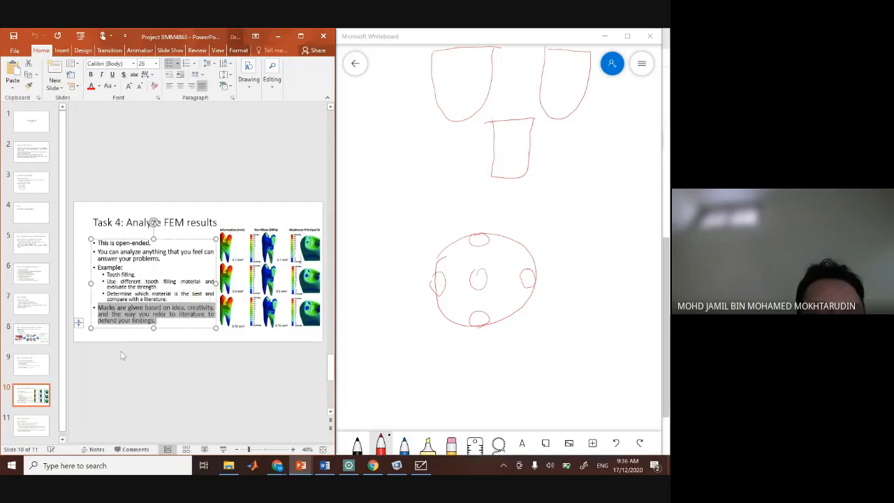
pyautogui.moveTo(132, 352)
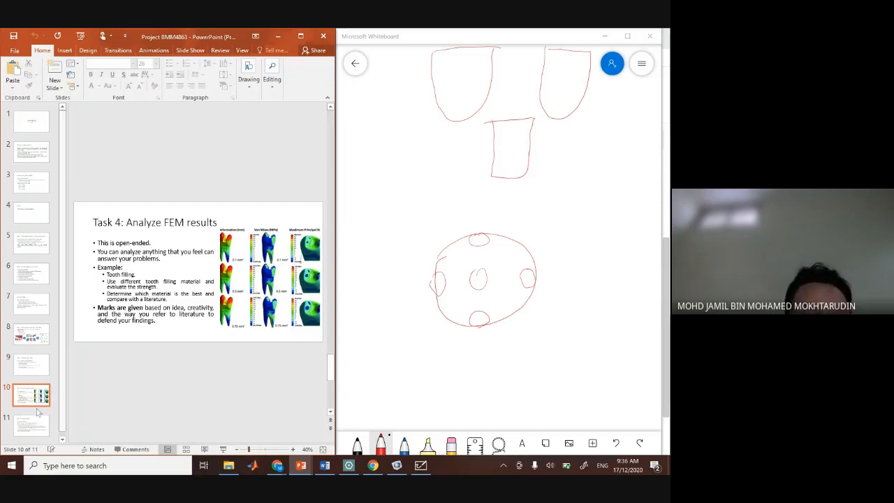
pyautogui.click(31, 424)
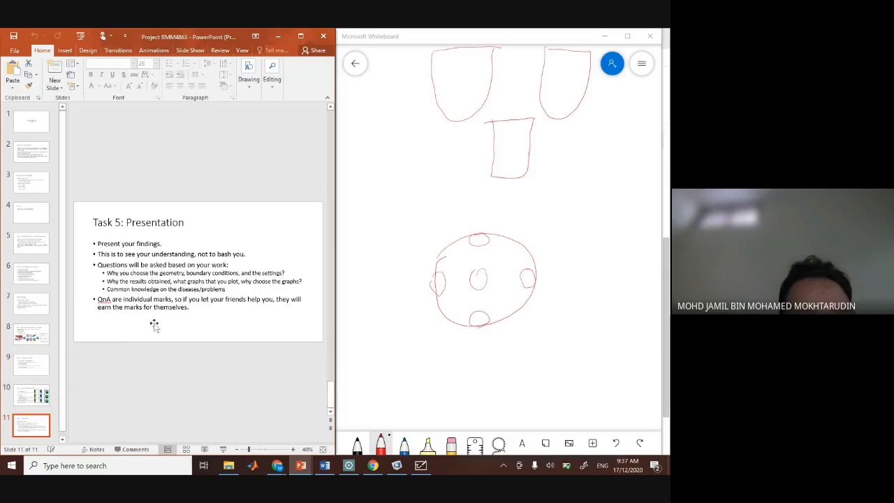
pyautogui.moveTo(30, 366)
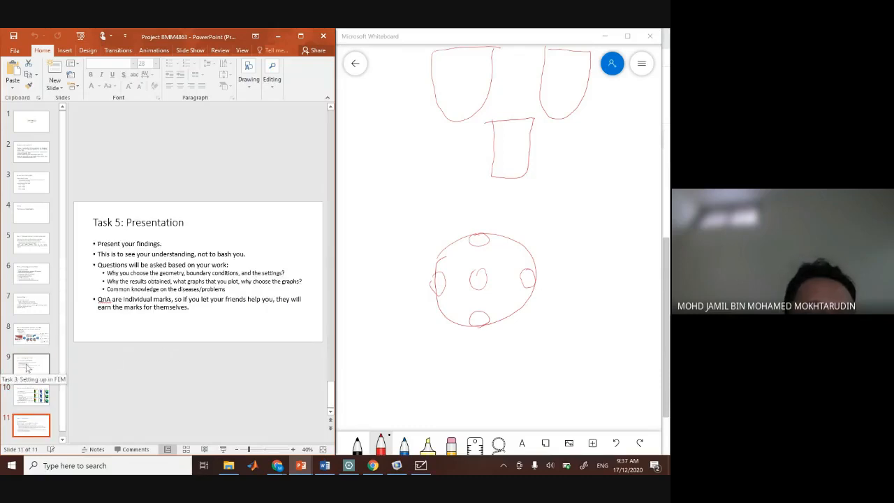
pyautogui.click(30, 363)
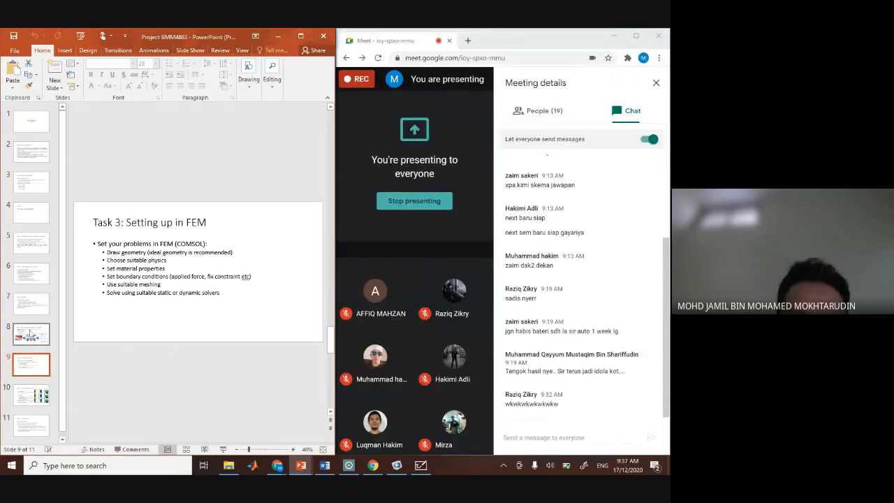
# - Page through the outcomes, Task 1, Task 2, Task 4 and Assessment marks slides
pyautogui.click(30, 303)
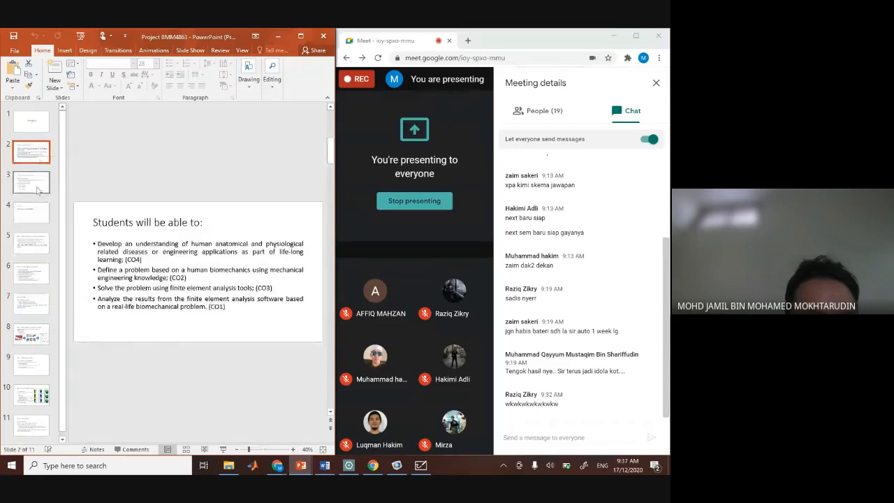
pyautogui.click(30, 243)
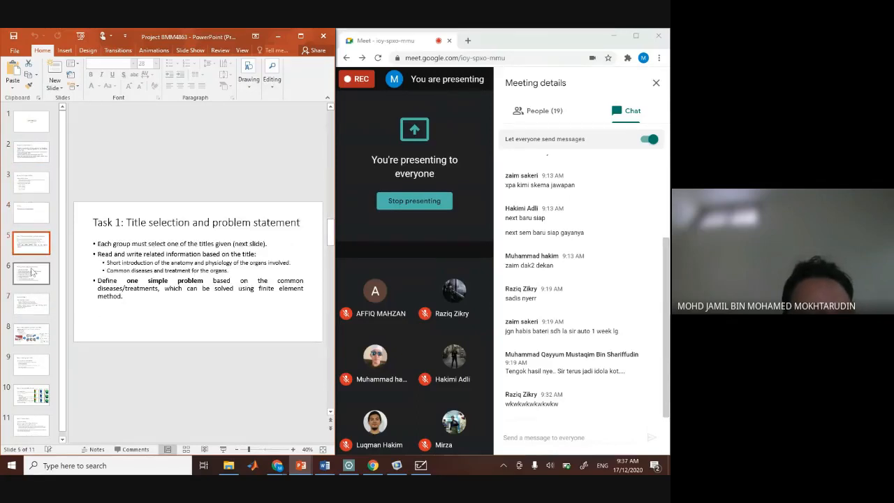
pyautogui.click(31, 333)
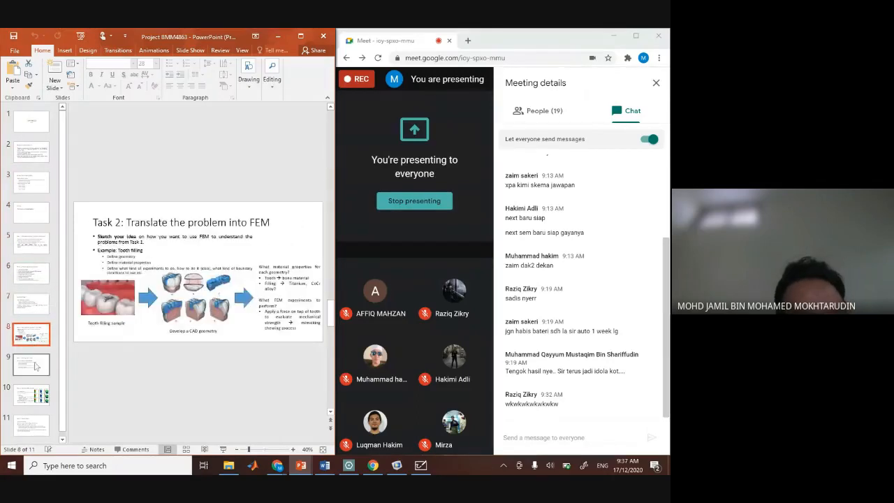
pyautogui.click(30, 394)
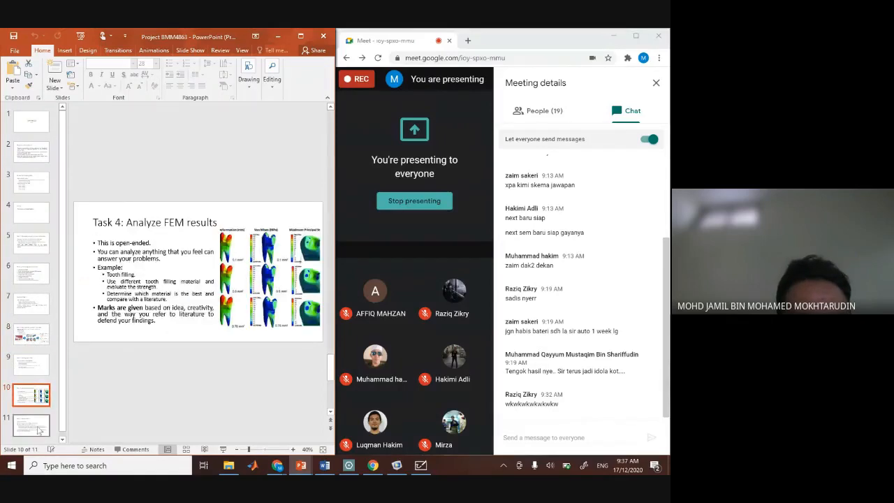
pyautogui.click(31, 181)
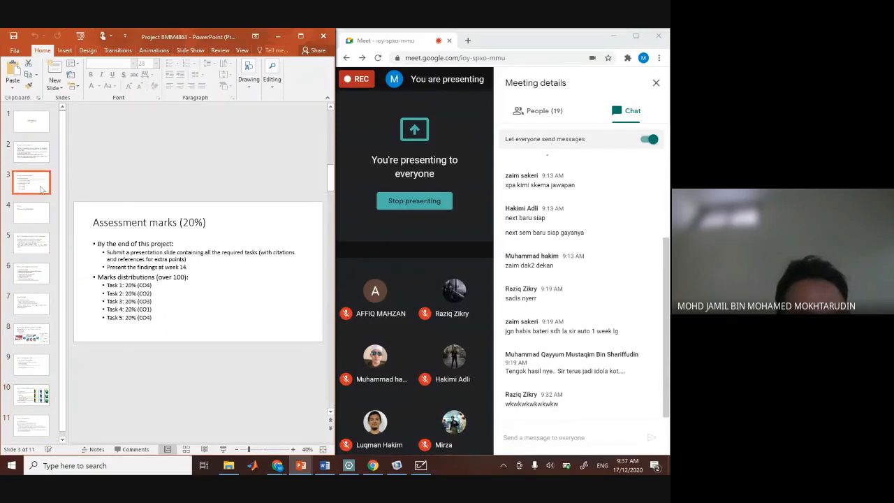
# - Revisit the outcomes, Task 1 and Task 2 slides, ending on Task 3: Setting up in FEM
pyautogui.click(30, 151)
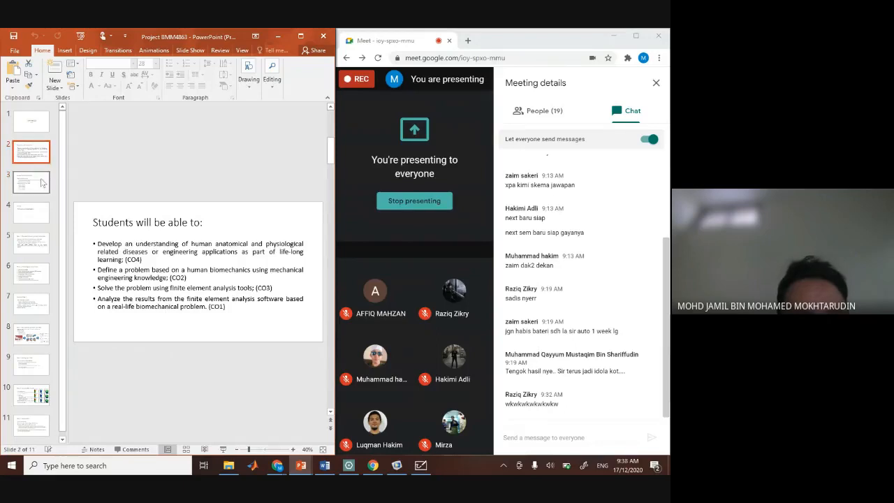
pyautogui.moveTo(31, 181)
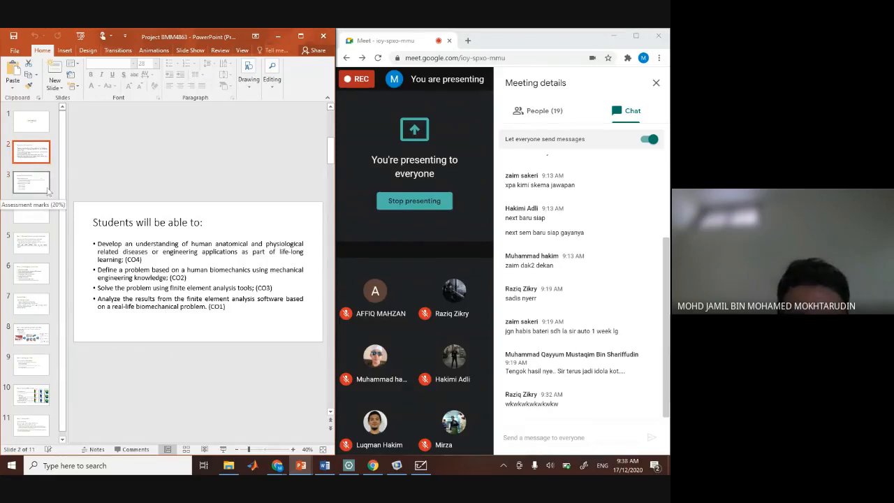
pyautogui.click(31, 243)
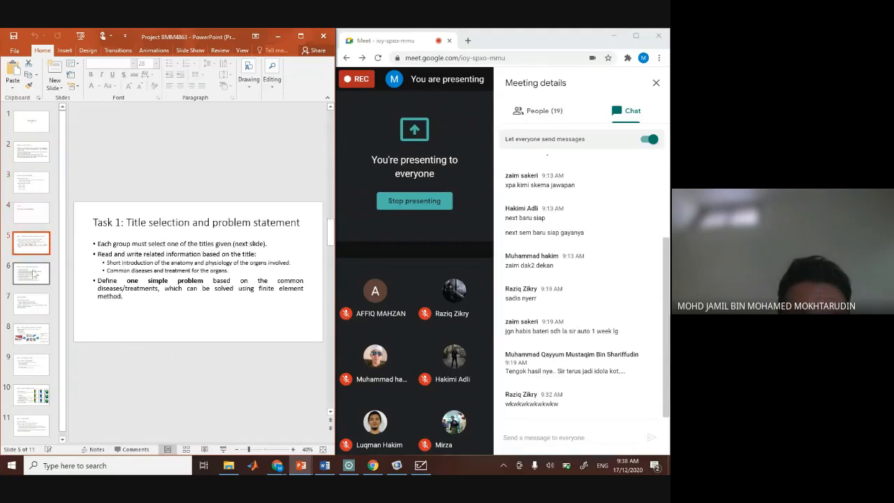
pyautogui.click(31, 334)
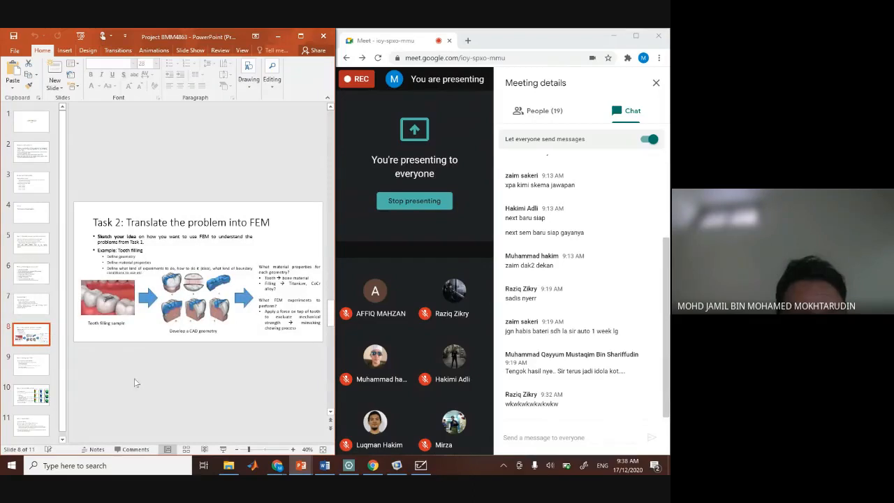
pyautogui.click(31, 363)
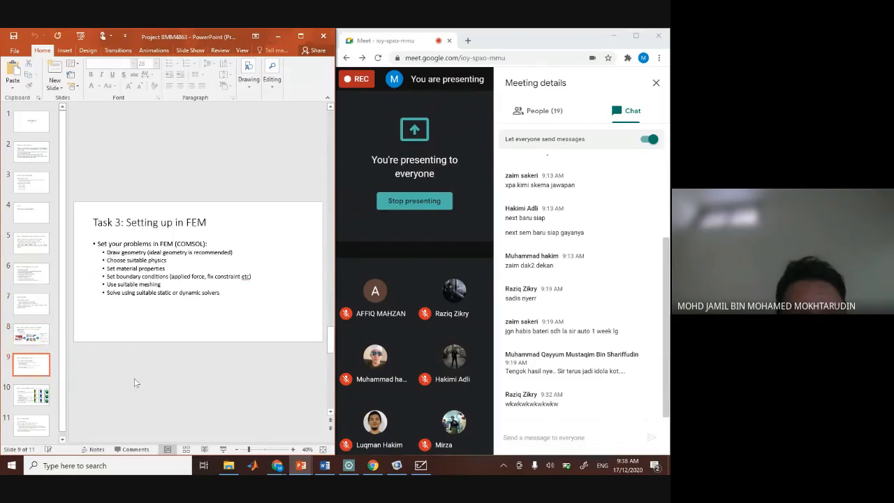